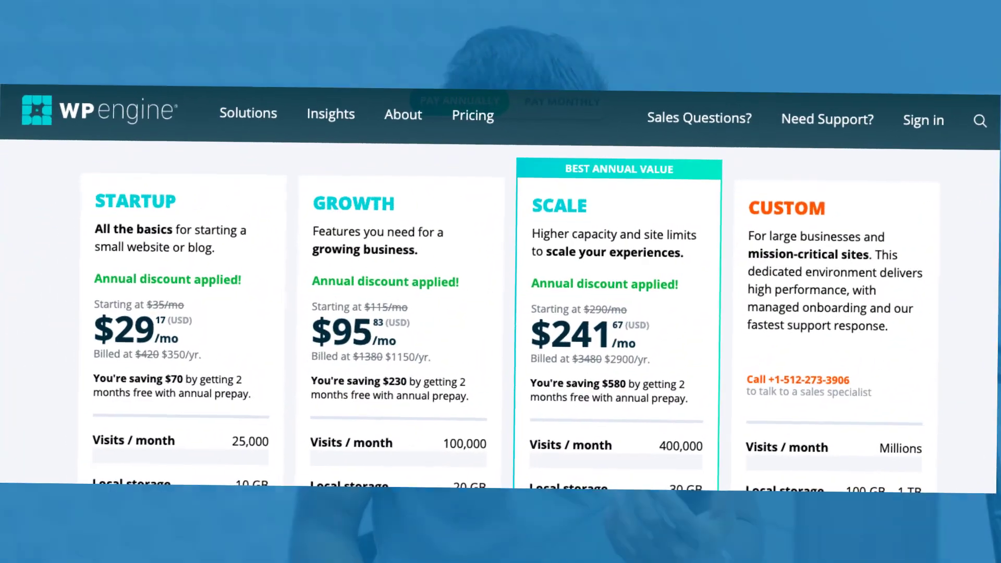
Scroll the homepage past the hero and review rankings to the 37-second support and WPX Cloud sections
{"action": "scroll", "scroll_direction": "up", "scroll_amount": 3}
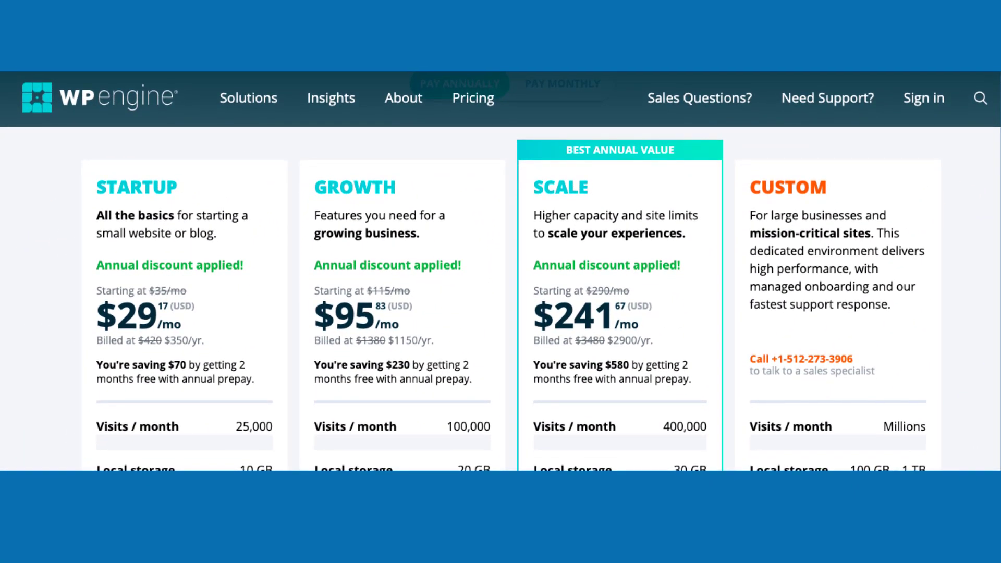
{"action": "scroll", "scroll_direction": "down", "scroll_amount": 3}
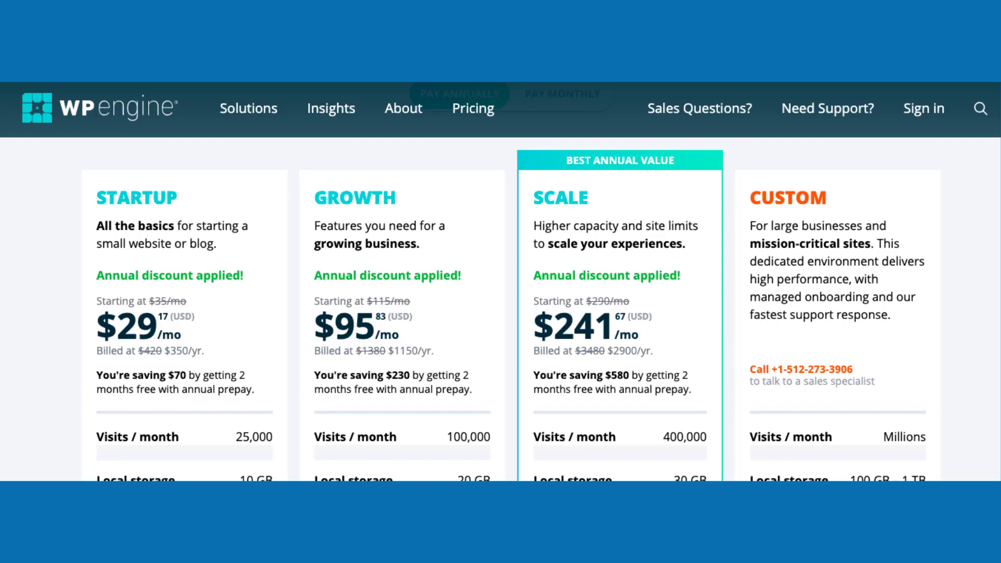
{"action": "scroll", "scroll_direction": "up", "scroll_amount": 3}
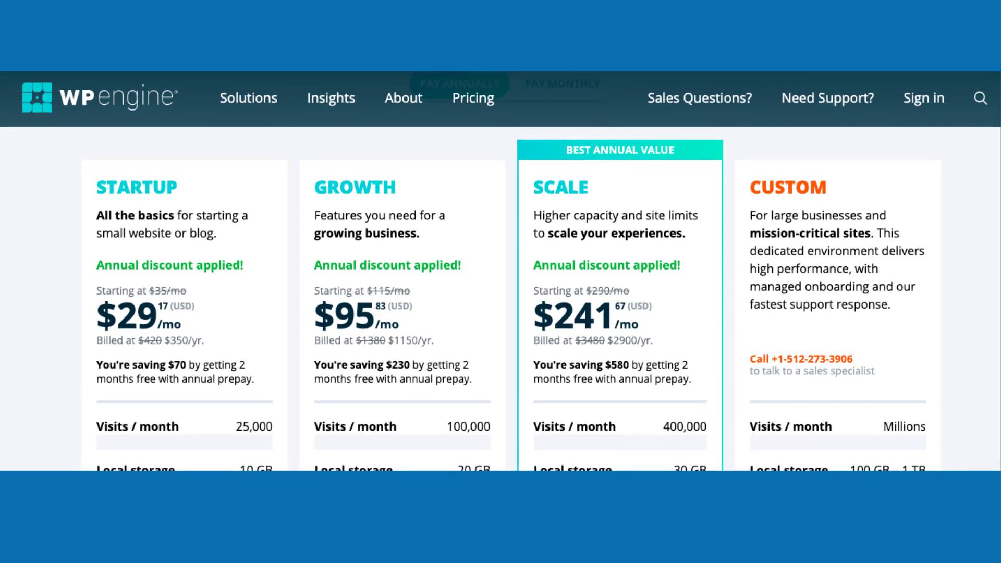
{"action": "scroll", "scroll_direction": "down", "scroll_amount": 3}
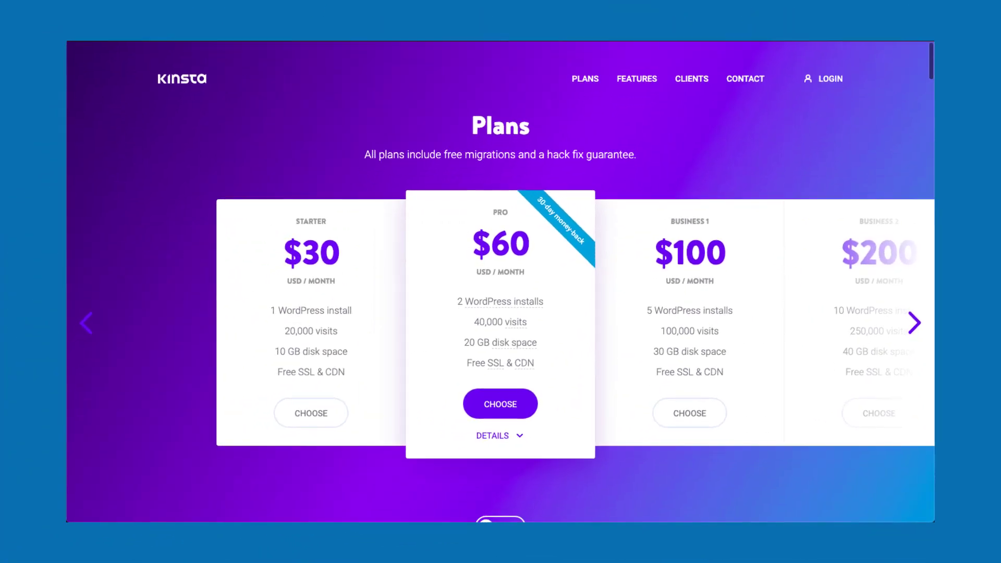
{"action": "scroll", "scroll_direction": "up", "scroll_amount": 3}
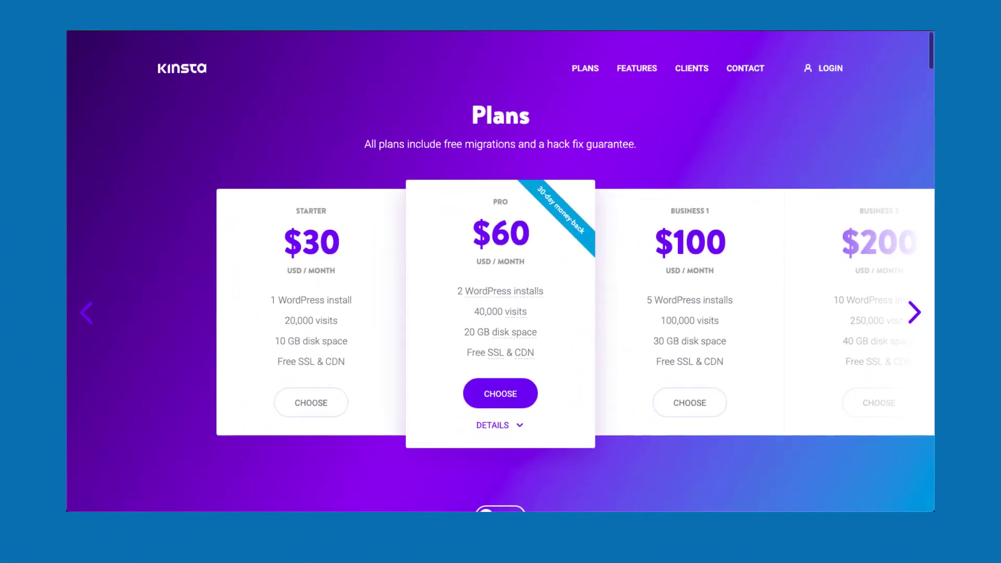
{"action": "scroll", "scroll_direction": "down", "scroll_amount": 3}
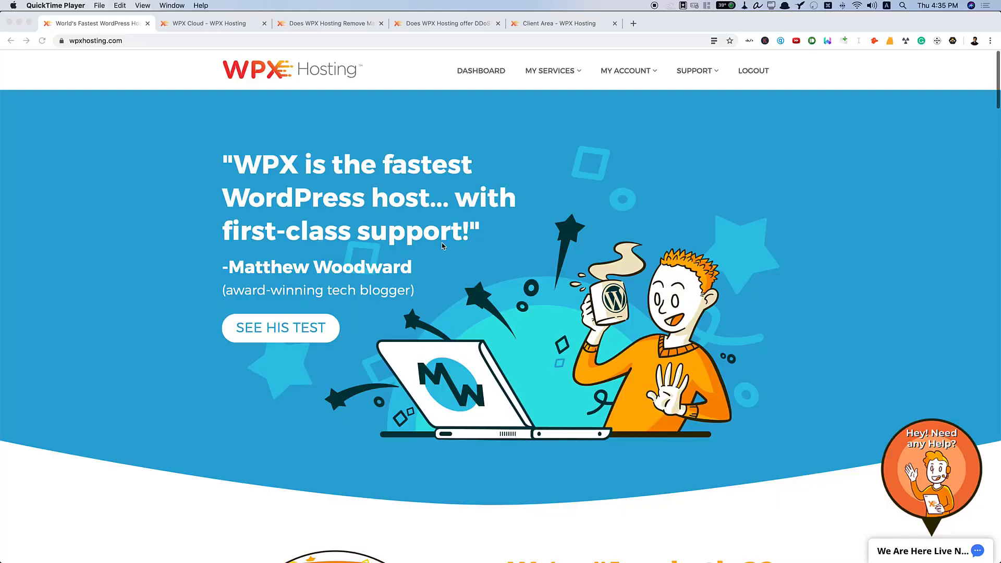
{"action": "mouse_move", "coordinate": [554, 253]}
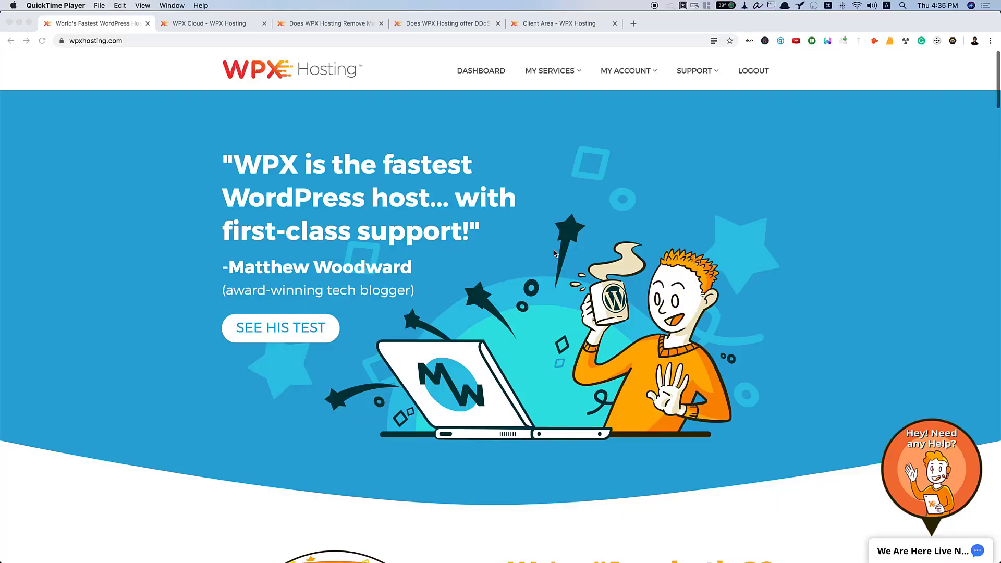
{"action": "mouse_move", "coordinate": [603, 216]}
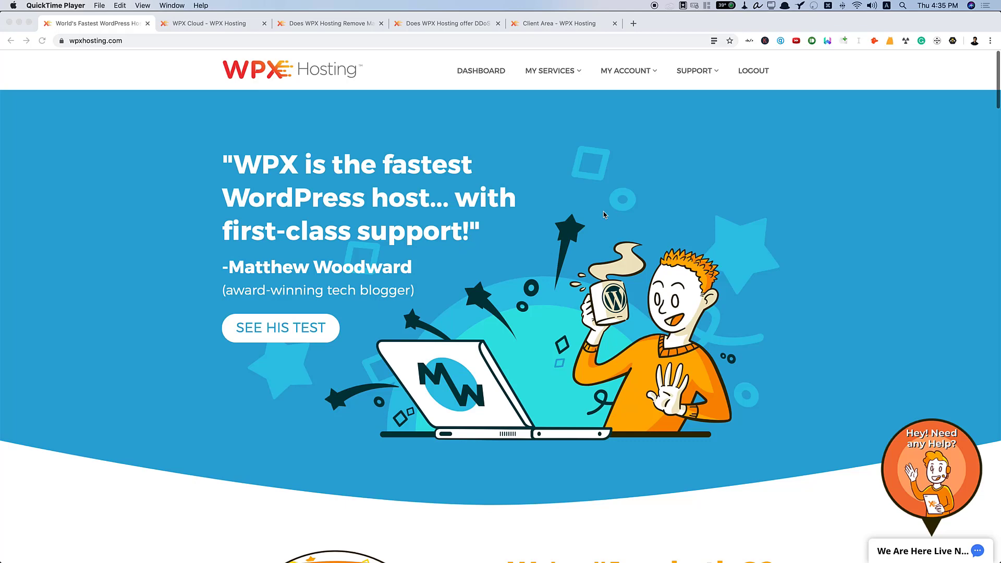
{"action": "mouse_move", "coordinate": [418, 216]}
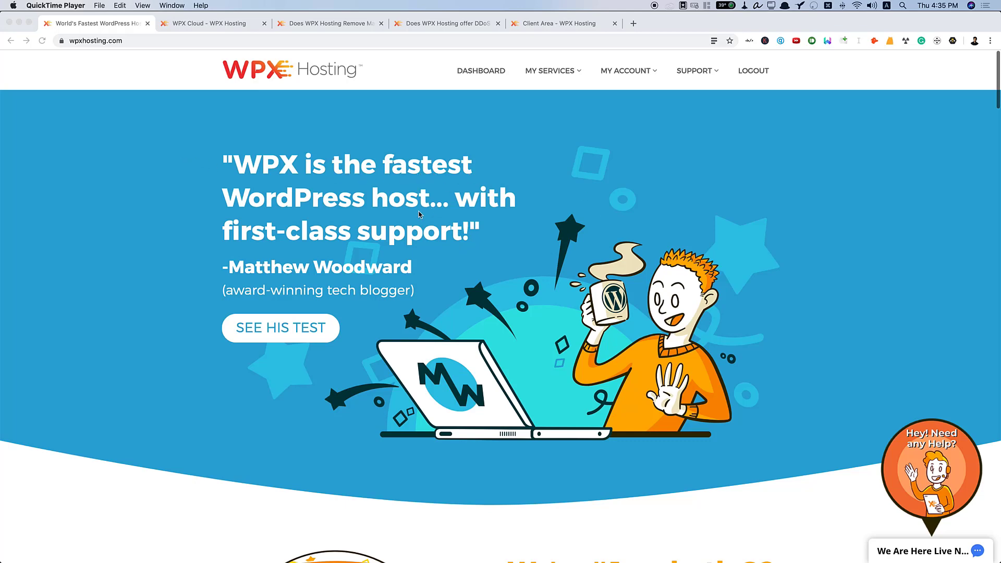
{"action": "mouse_move", "coordinate": [560, 238]}
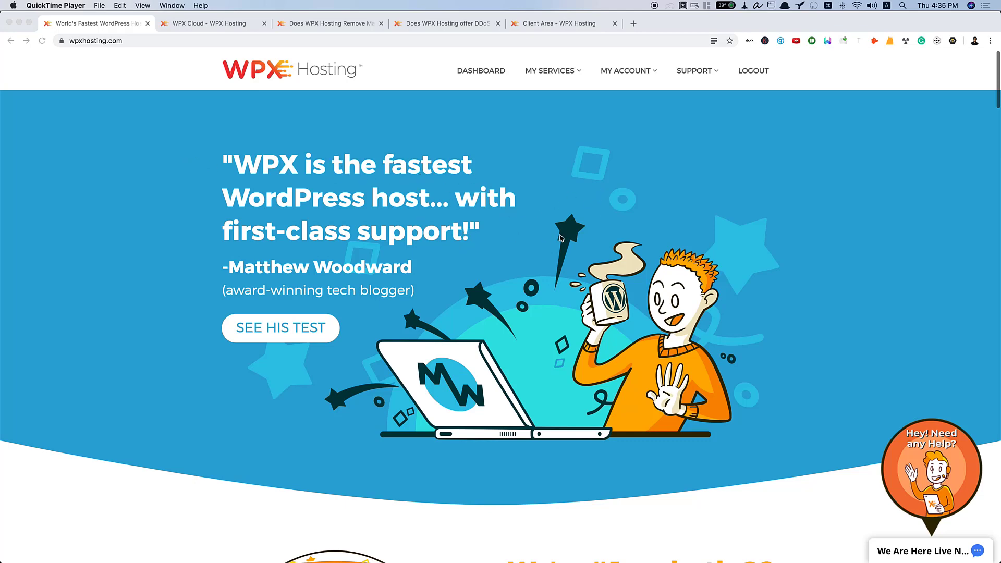
{"action": "mouse_move", "coordinate": [461, 242]}
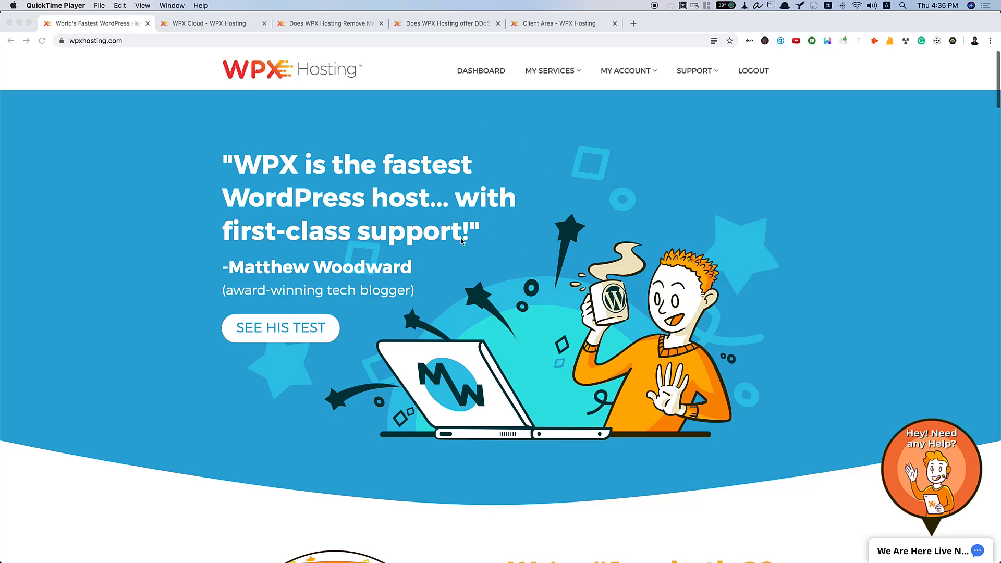
{"action": "mouse_move", "coordinate": [217, 318]}
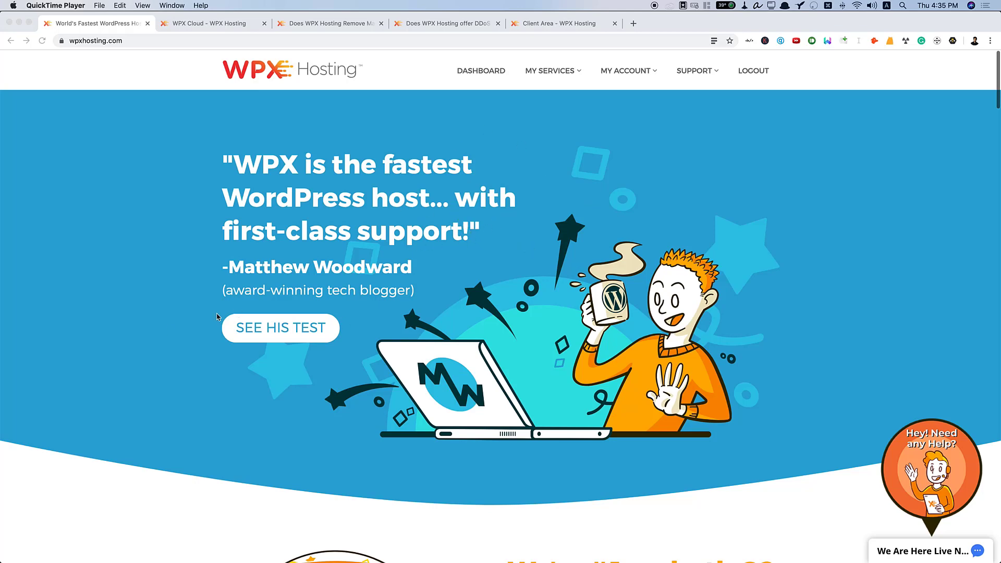
{"action": "mouse_move", "coordinate": [294, 337]}
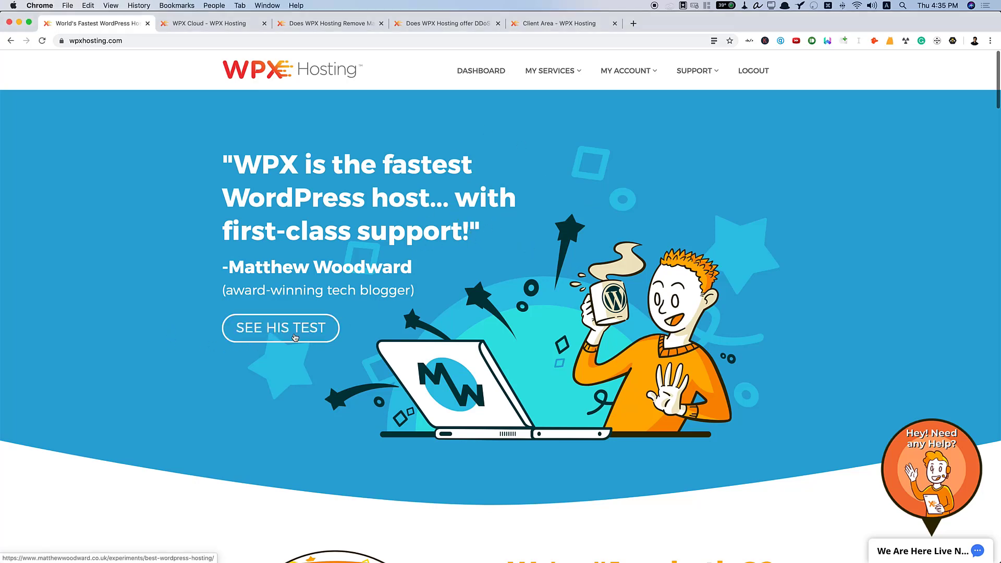
{"action": "scroll", "scroll_direction": "down", "scroll_amount": 3}
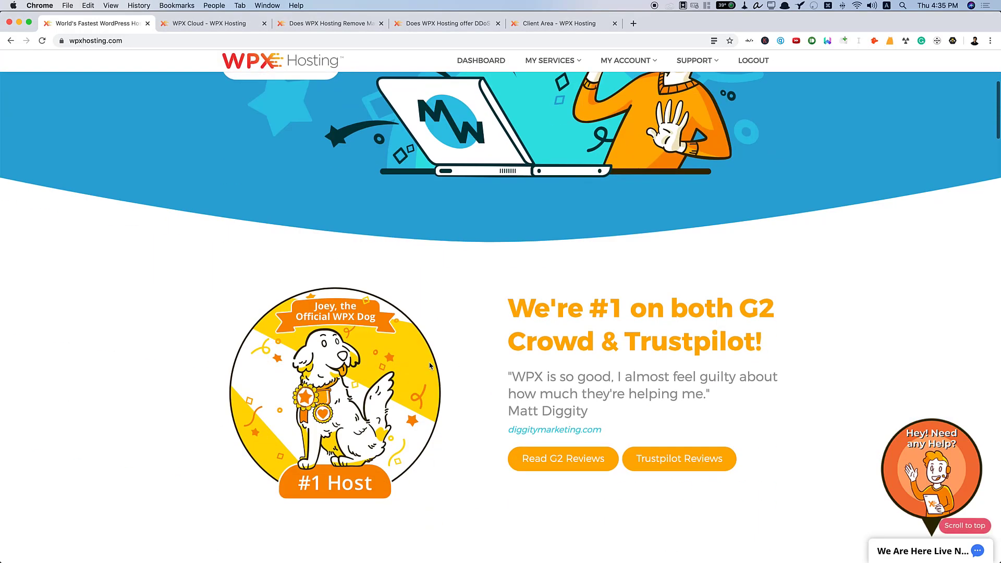
{"action": "mouse_move", "coordinate": [683, 307]}
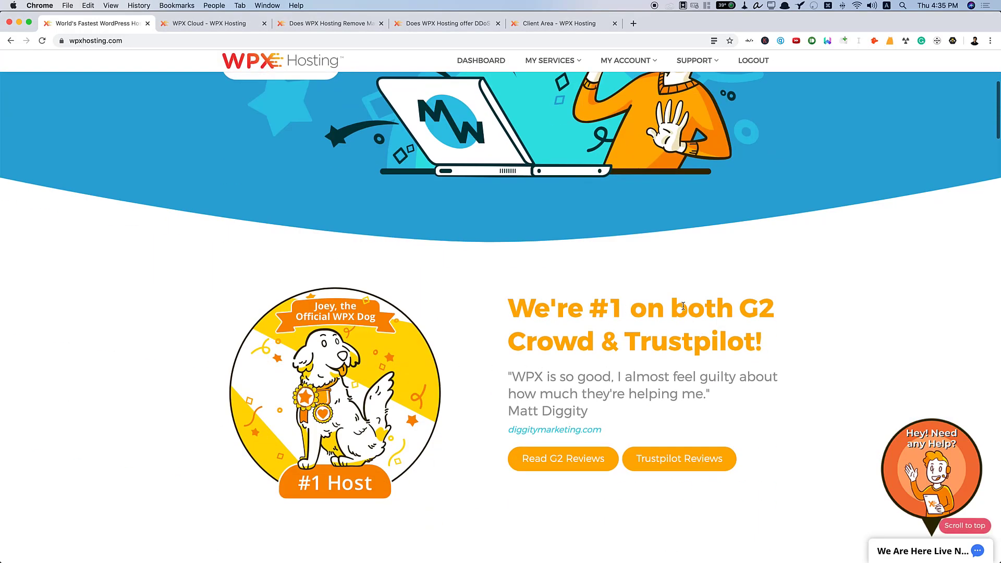
{"action": "mouse_move", "coordinate": [805, 402]}
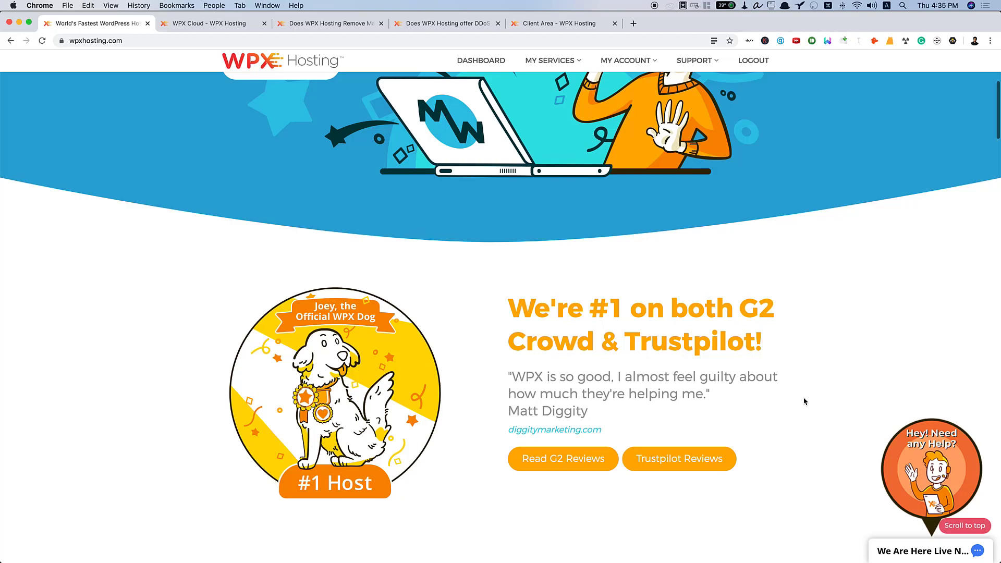
{"action": "scroll", "scroll_direction": "down", "scroll_amount": 3}
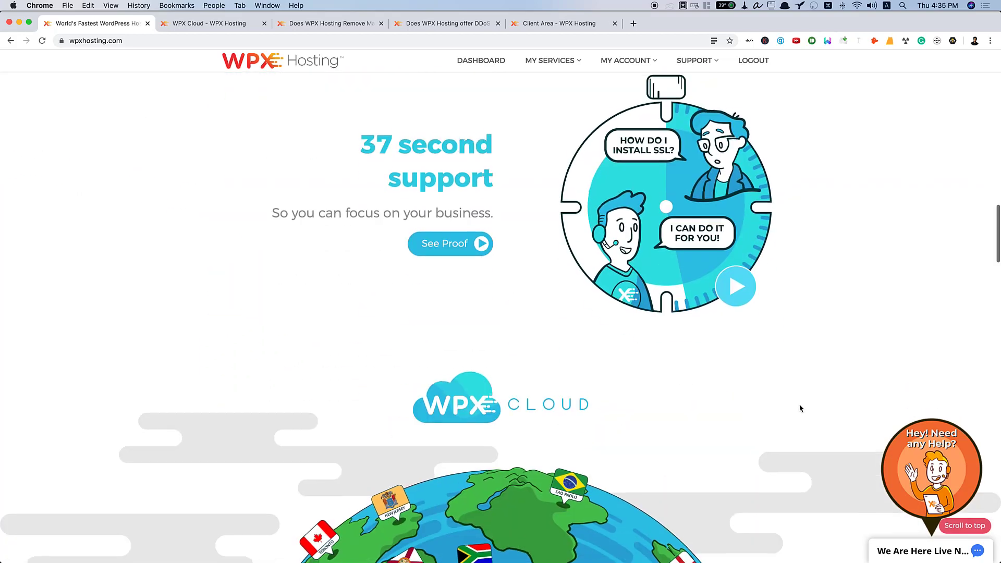
Scroll further down past free site migration and unlimited free SSL to the malware removal section
{"action": "scroll", "scroll_direction": "down", "scroll_amount": 3}
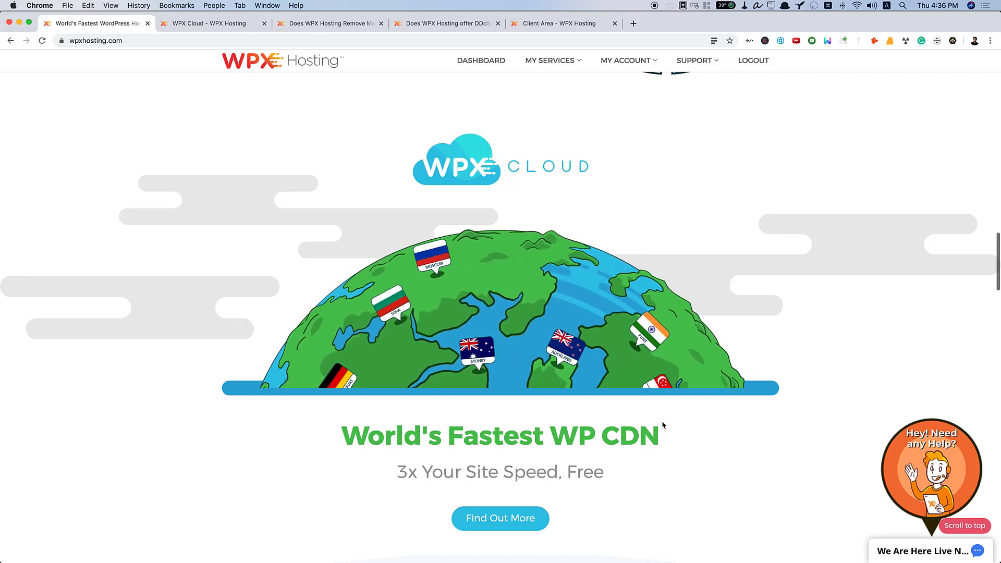
{"action": "scroll", "scroll_direction": "down", "scroll_amount": 3}
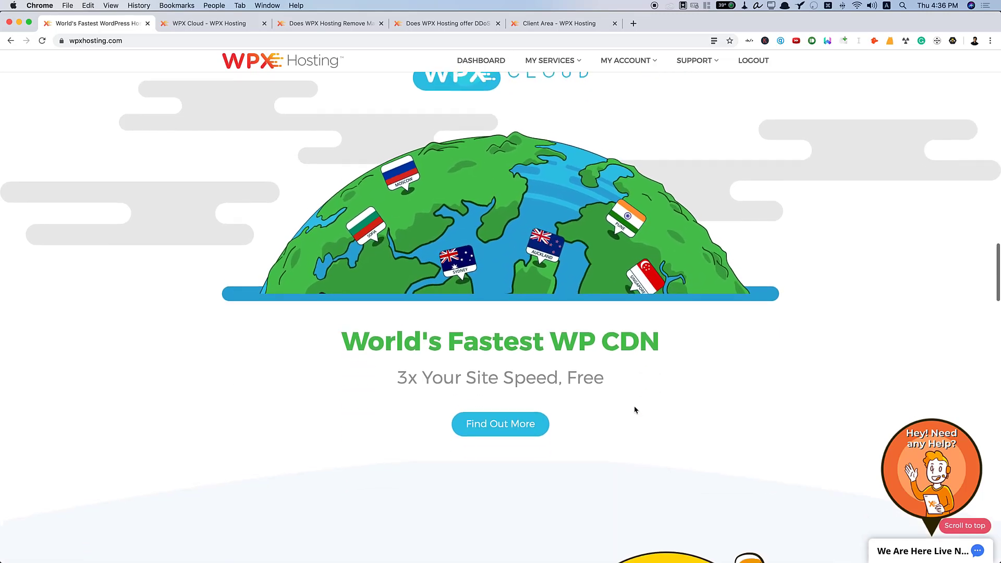
{"action": "scroll", "scroll_direction": "down", "scroll_amount": 3}
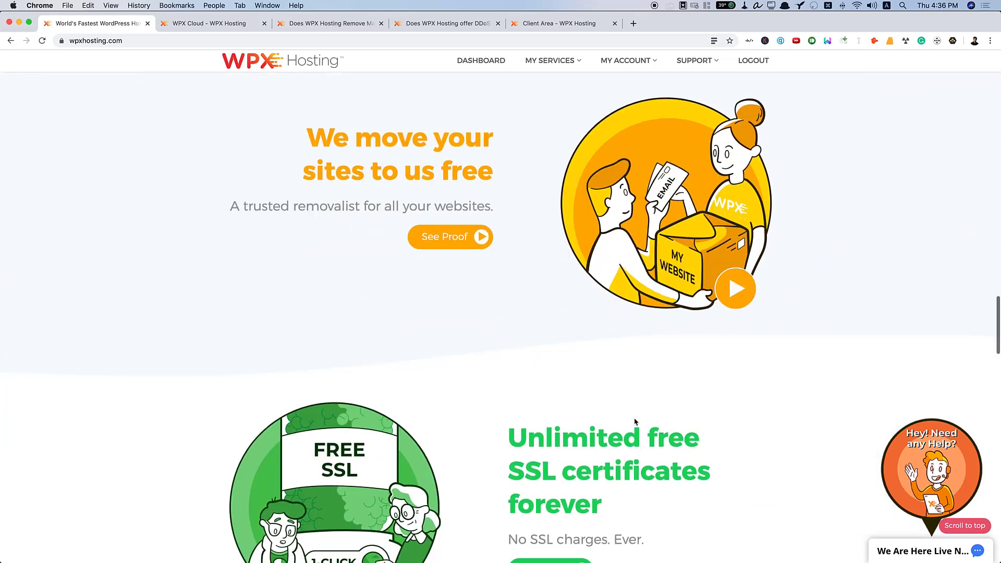
{"action": "mouse_move", "coordinate": [620, 421]}
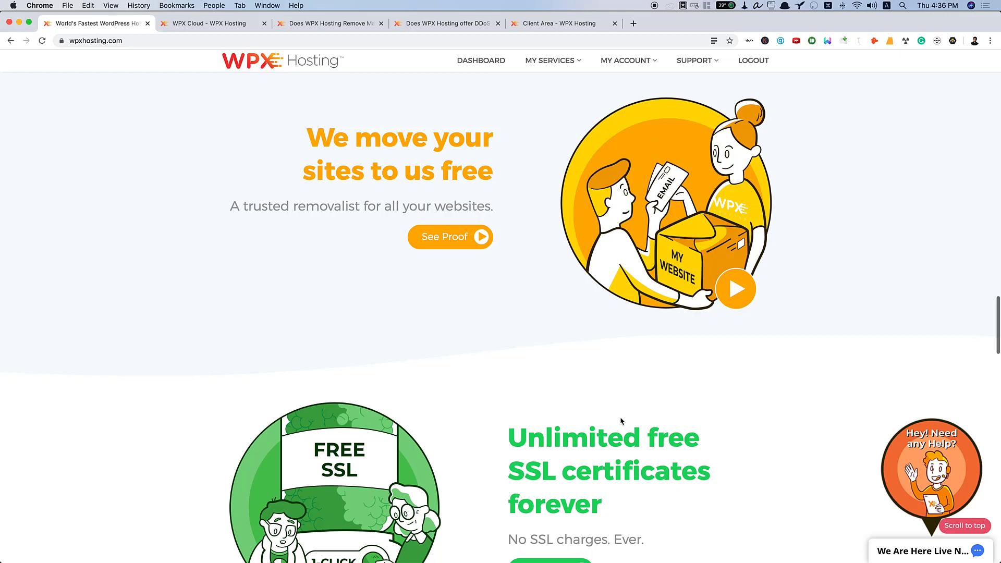
{"action": "mouse_move", "coordinate": [661, 375]}
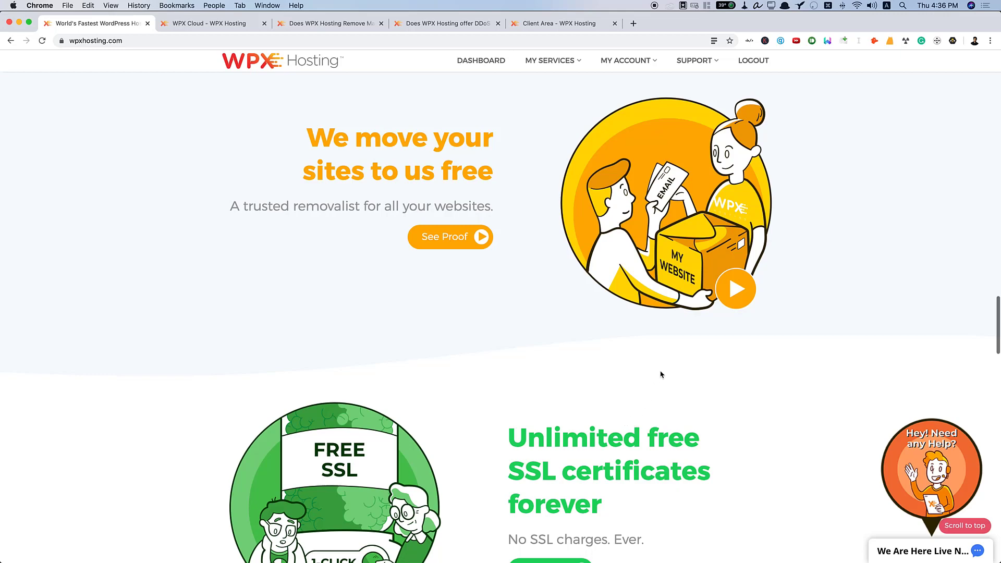
{"action": "mouse_move", "coordinate": [631, 317]}
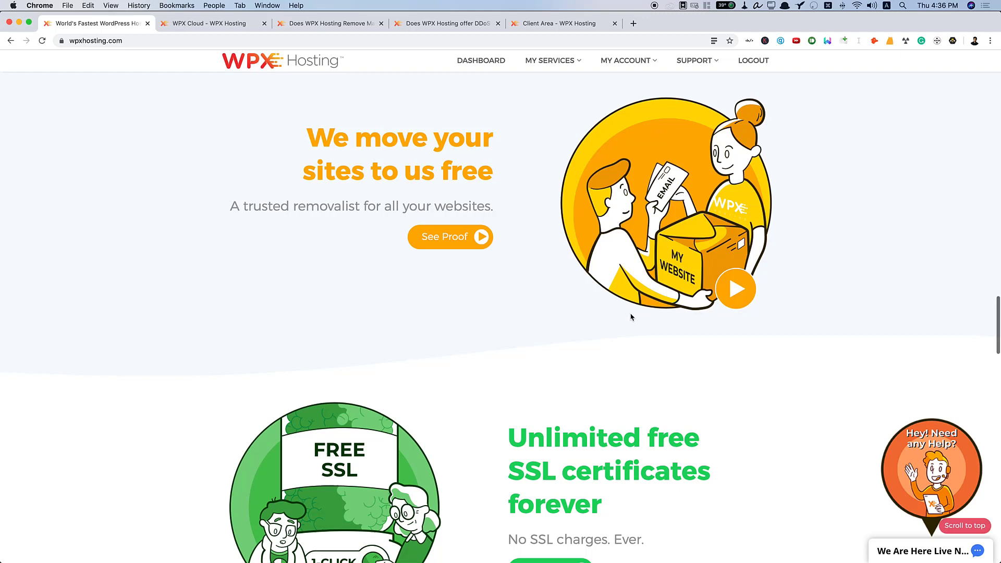
{"action": "scroll", "scroll_direction": "down", "scroll_amount": 3}
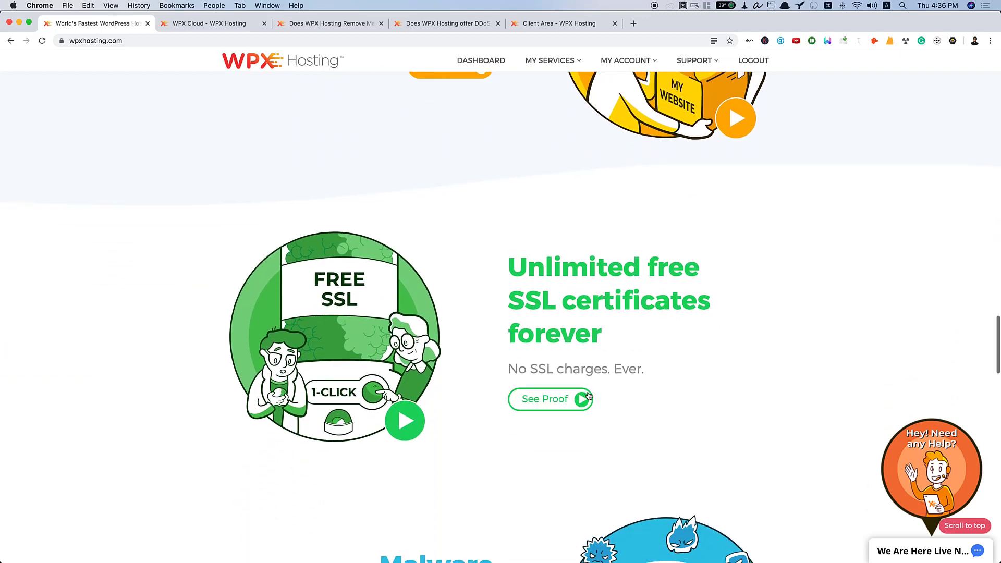
{"action": "scroll", "scroll_direction": "down", "scroll_amount": 3}
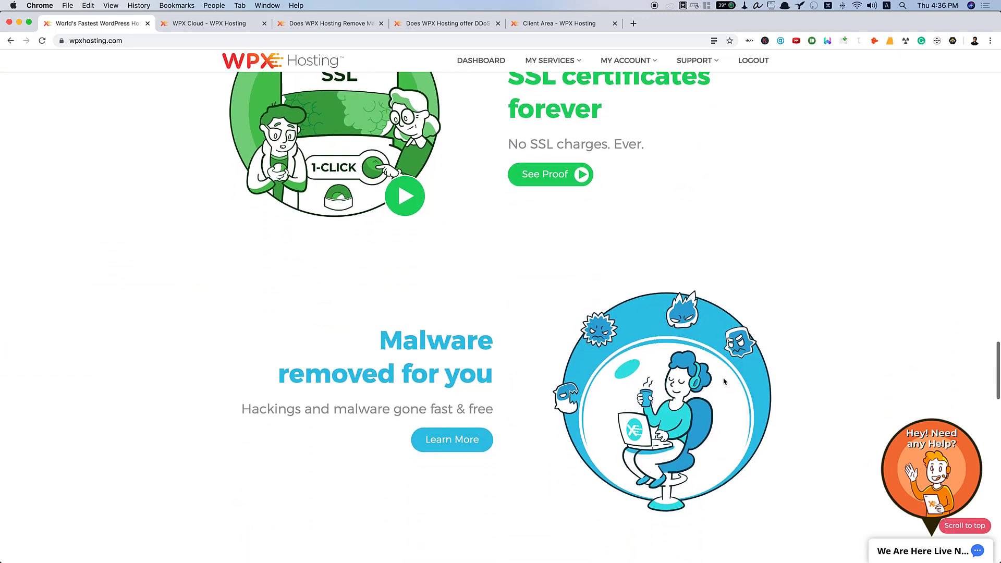
{"action": "mouse_move", "coordinate": [436, 376]}
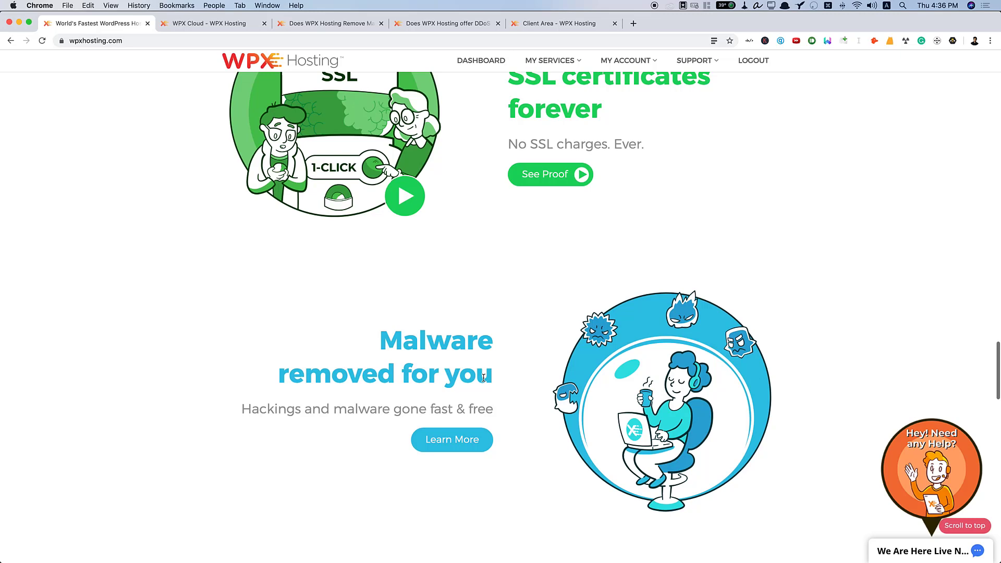
Scroll through the host comparison table against WP Engine, HostGator and Pagely
{"action": "scroll", "scroll_direction": "down", "scroll_amount": 3}
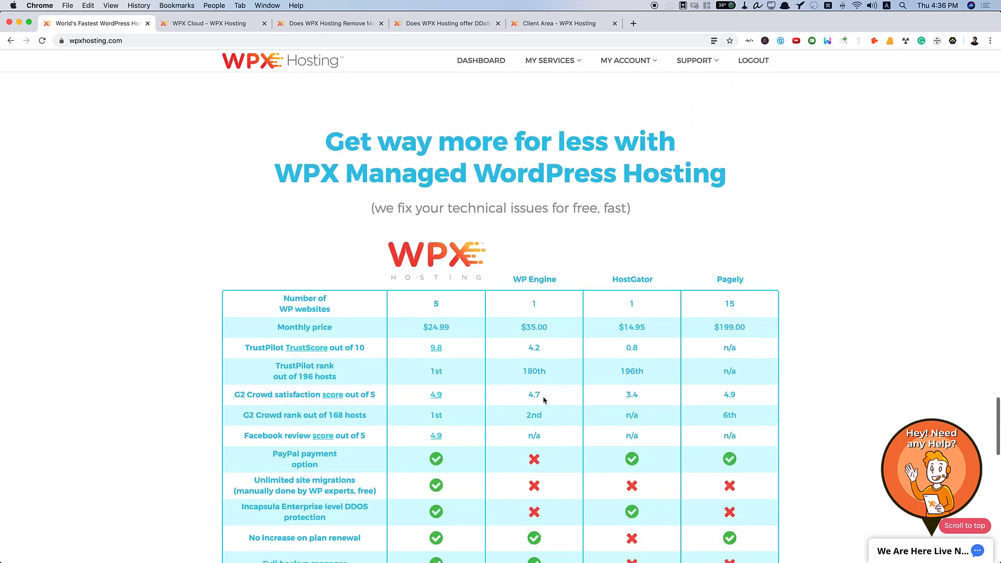
{"action": "scroll", "scroll_direction": "down", "scroll_amount": 3}
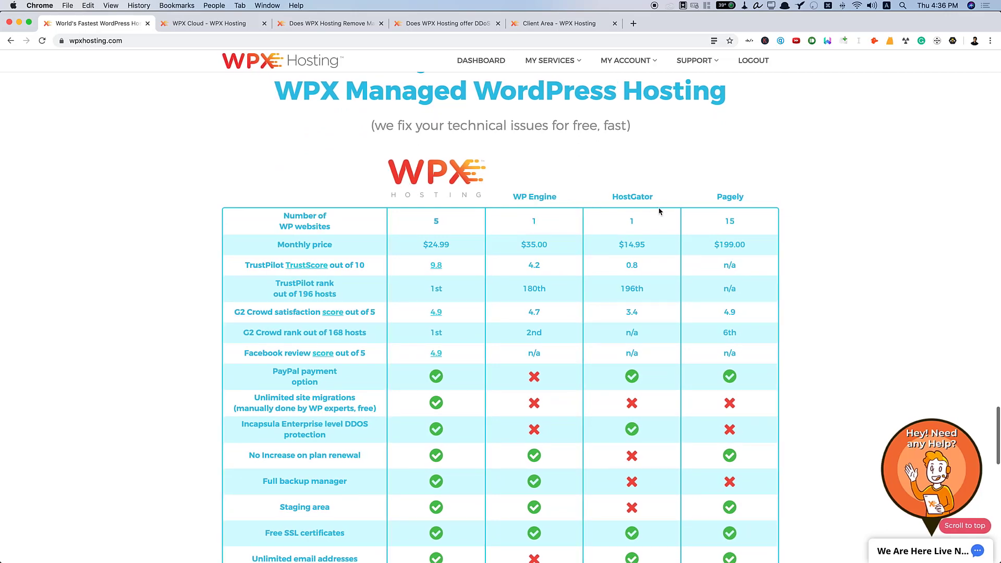
{"action": "scroll", "scroll_direction": "down", "scroll_amount": 3}
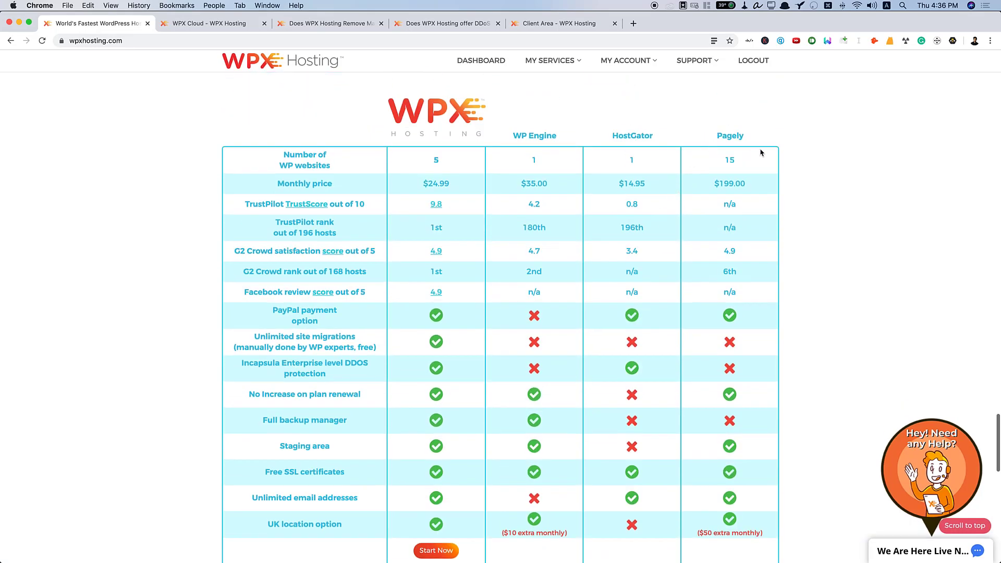
{"action": "scroll", "scroll_direction": "up", "scroll_amount": 3}
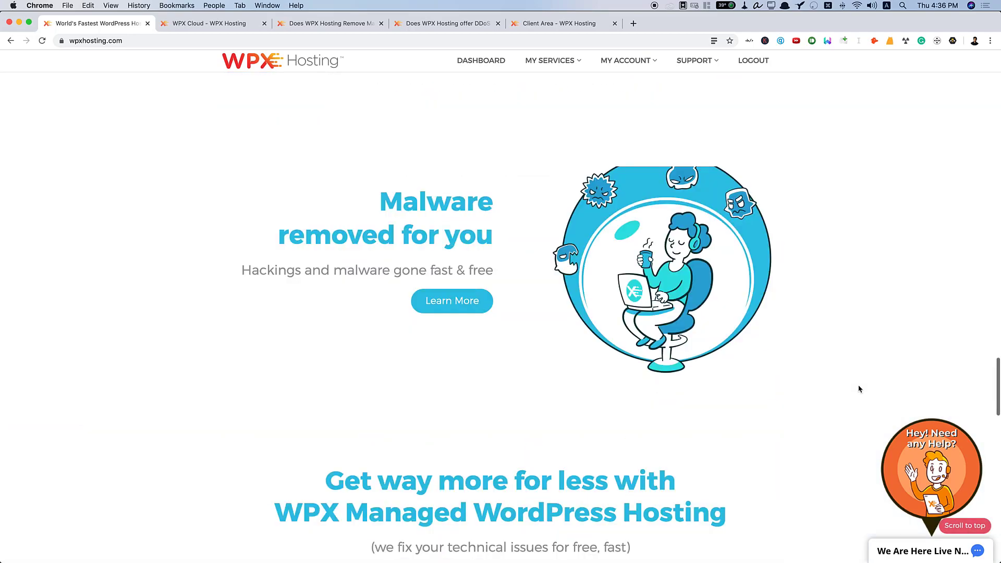
Switch to the WPX Cloud article and scroll to its 'Why is the Cloud free?' section
{"action": "left_click", "coordinate": [206, 22]}
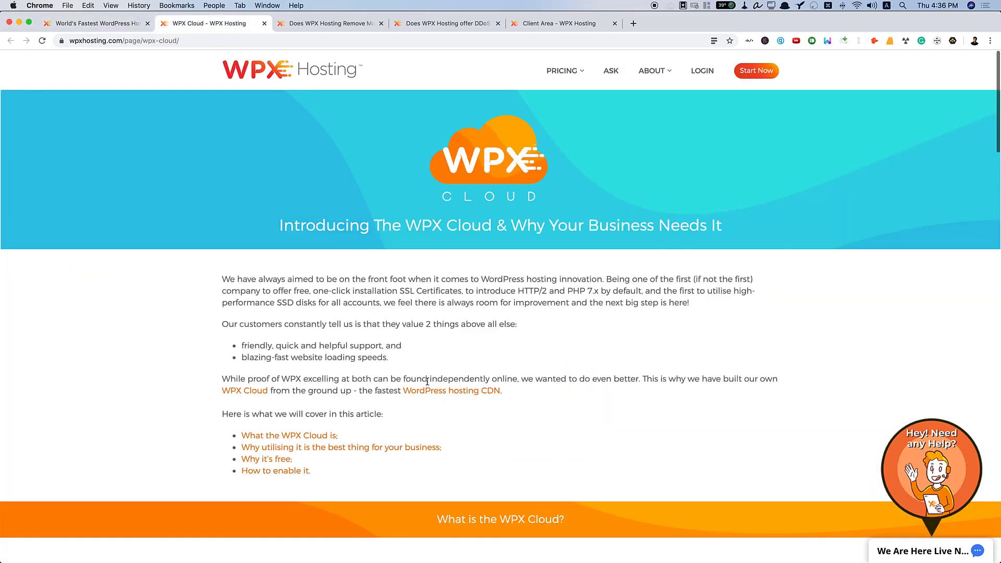
{"action": "mouse_move", "coordinate": [511, 191]}
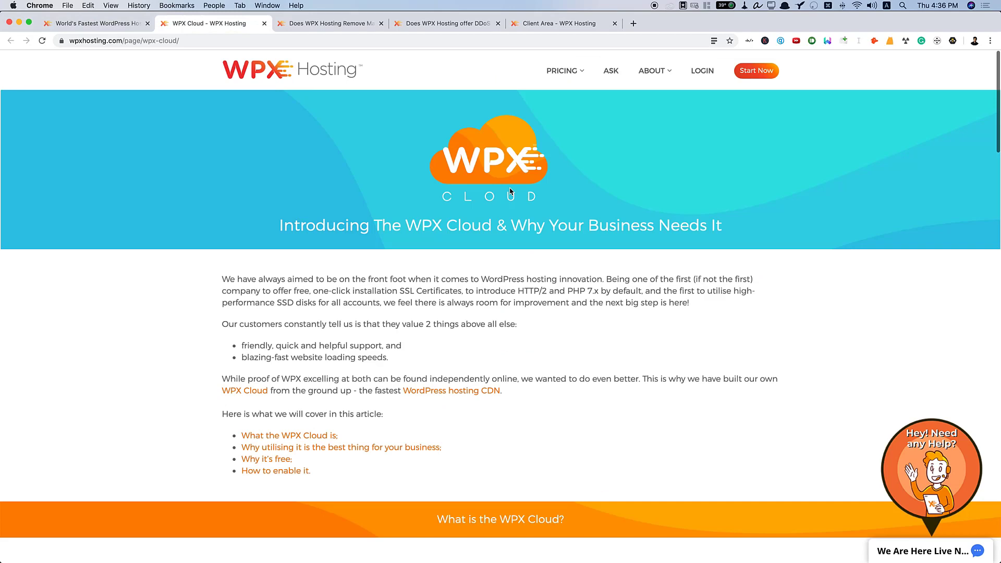
{"action": "mouse_move", "coordinate": [566, 235]}
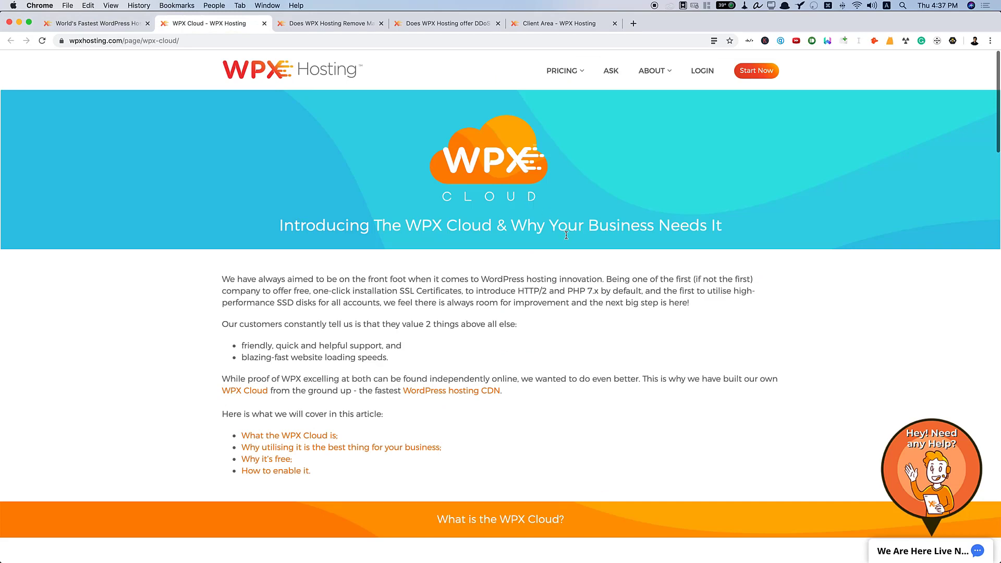
{"action": "scroll", "scroll_direction": "down", "scroll_amount": 3}
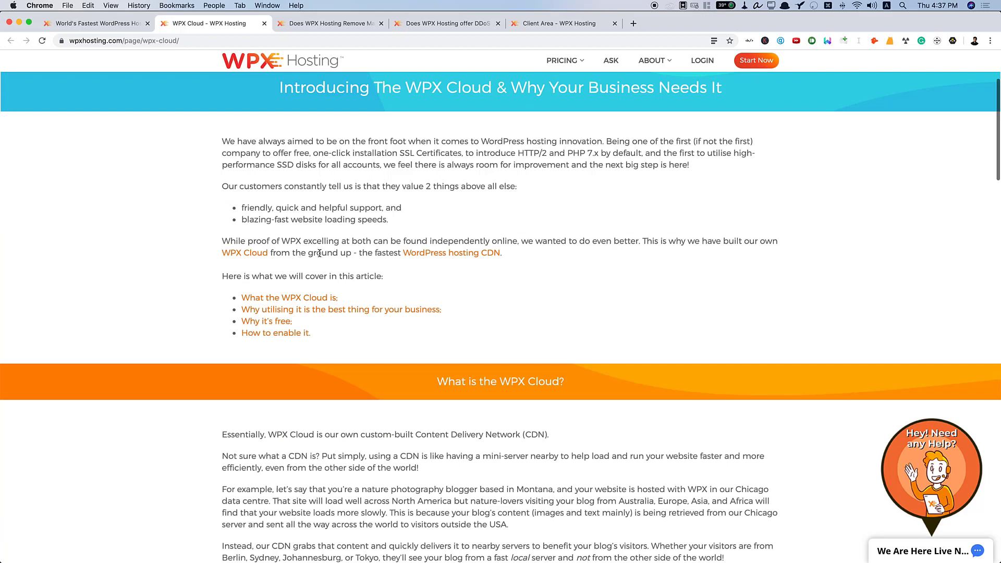
{"action": "mouse_move", "coordinate": [375, 254]}
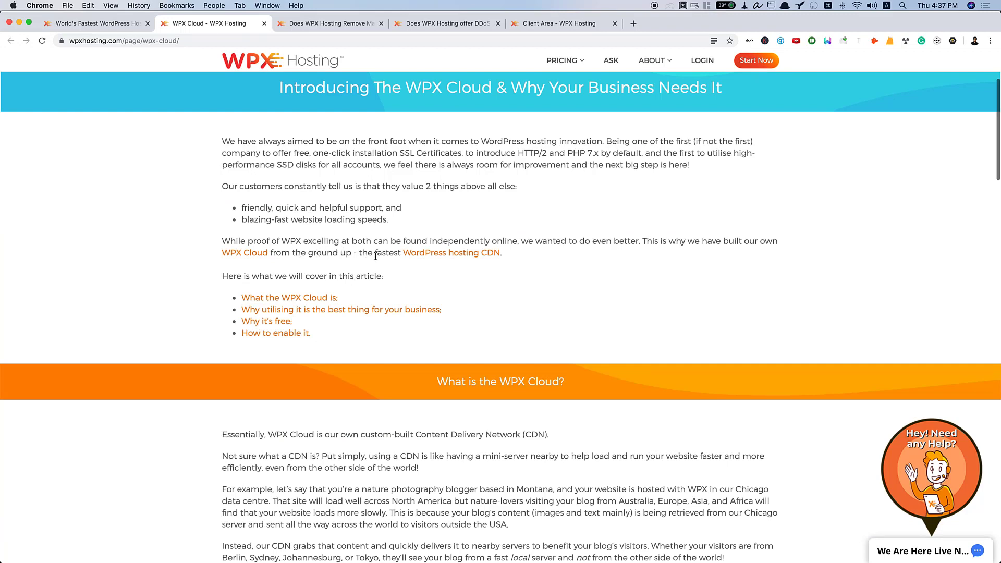
{"action": "mouse_move", "coordinate": [603, 283]}
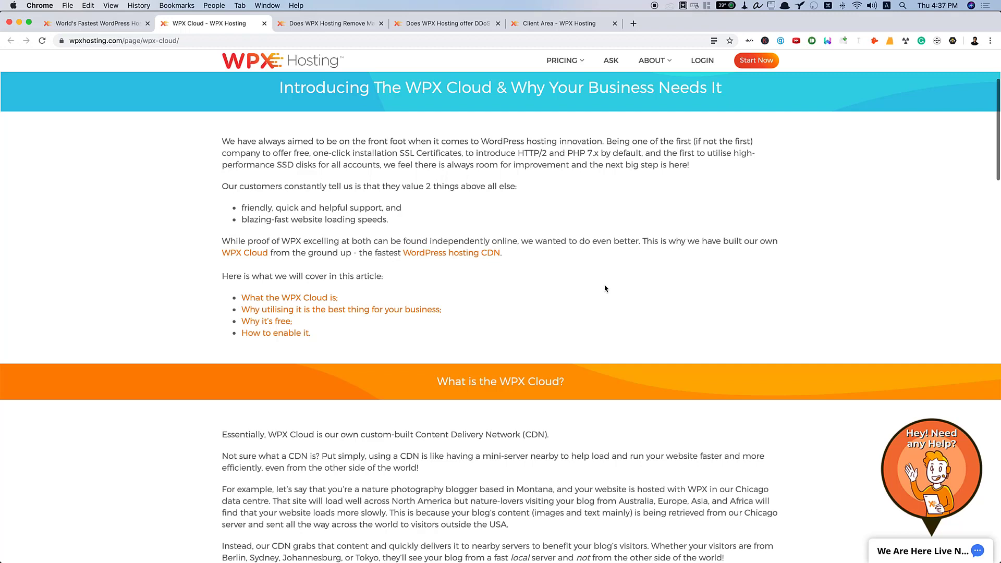
{"action": "mouse_move", "coordinate": [611, 395]}
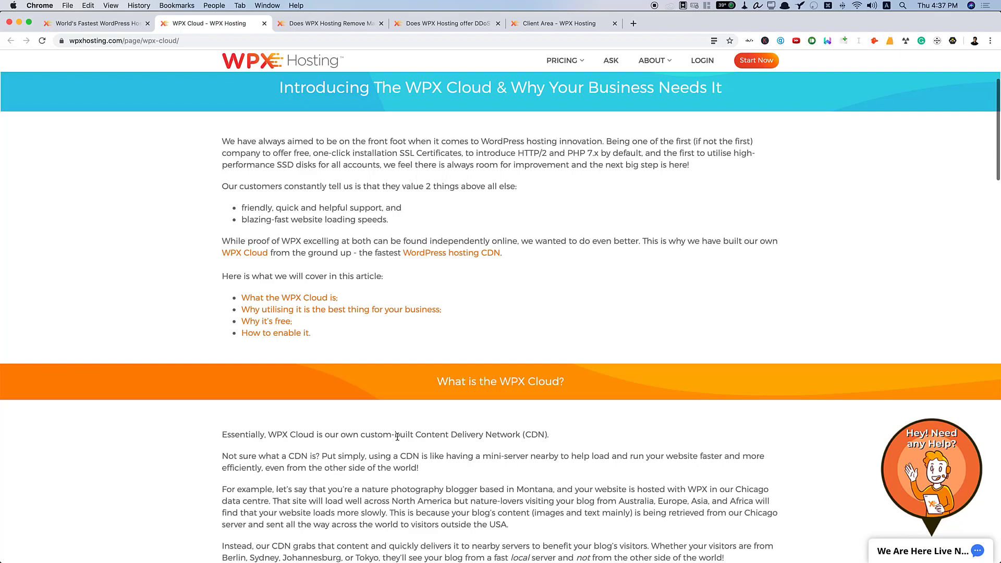
{"action": "scroll", "scroll_direction": "down", "scroll_amount": 3}
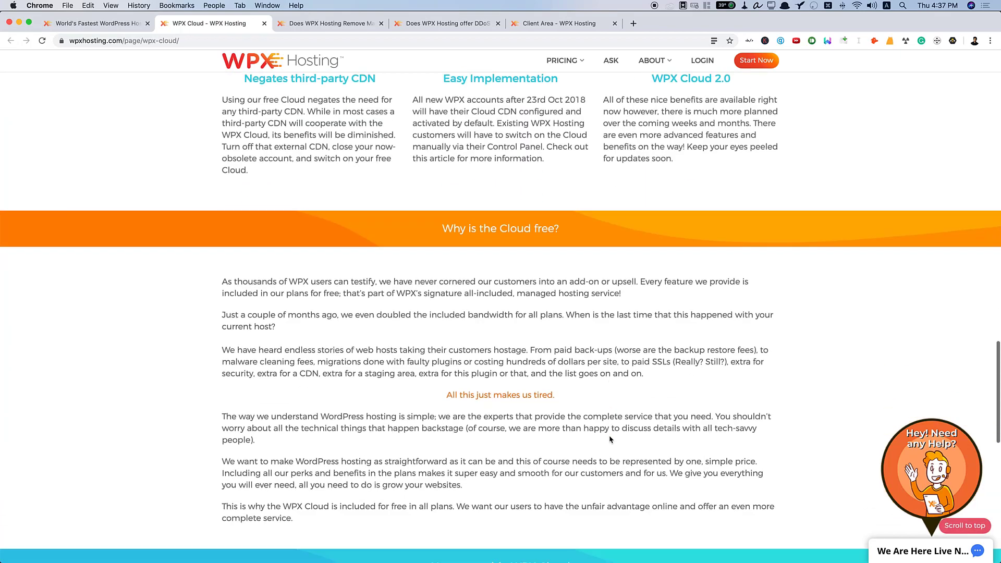
{"action": "scroll", "scroll_direction": "down", "scroll_amount": 3}
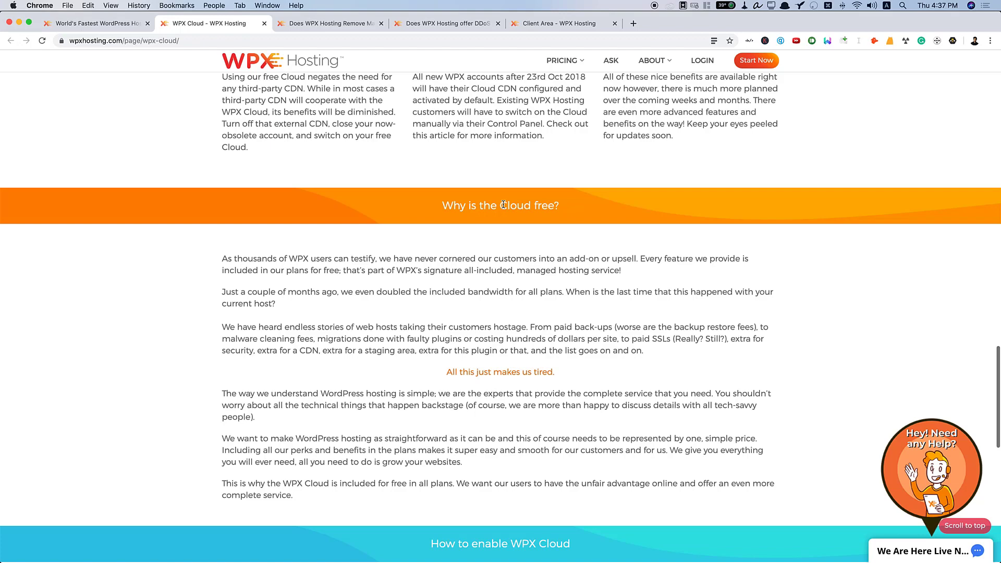
{"action": "left_click", "coordinate": [563, 60]}
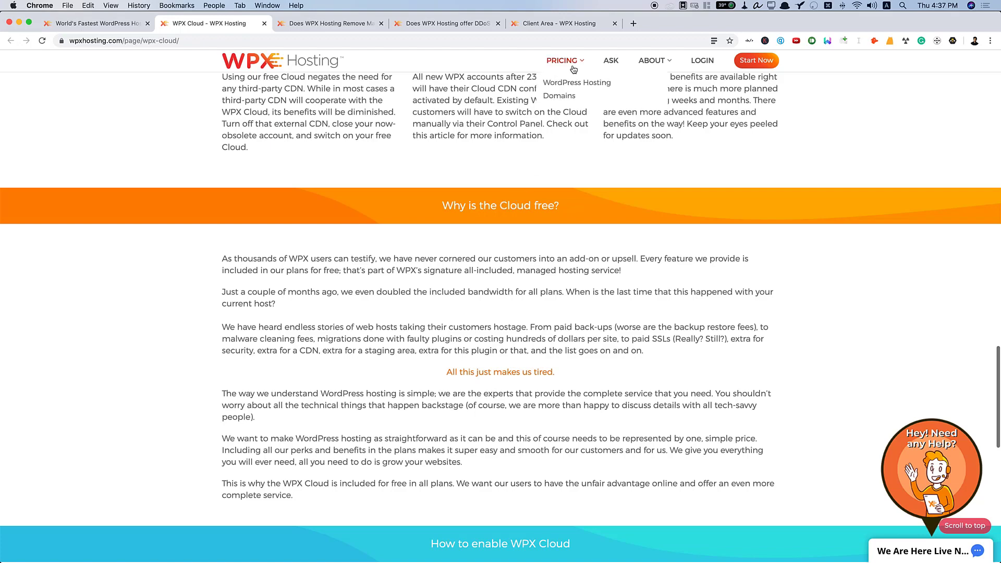
{"action": "scroll", "scroll_direction": "up", "scroll_amount": 3}
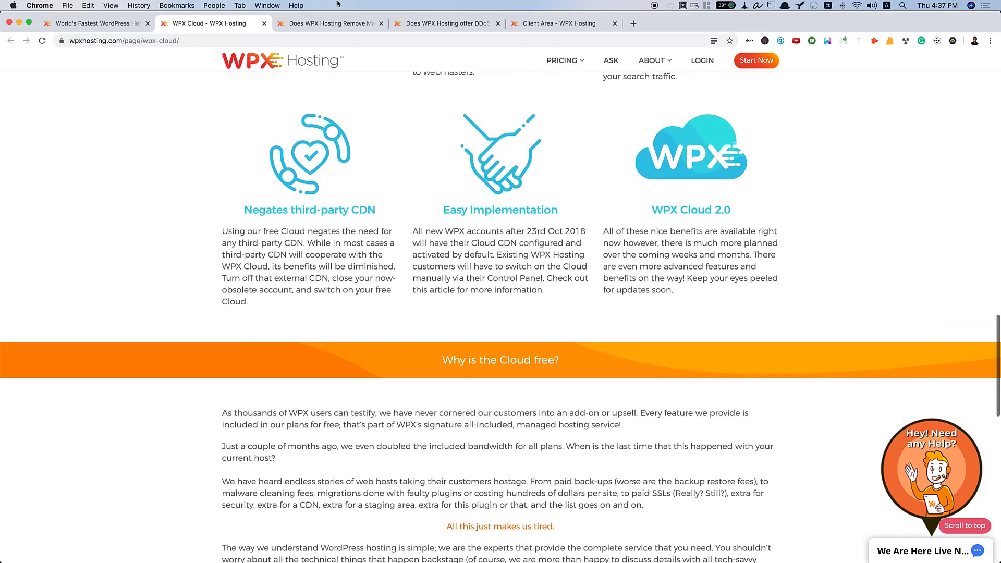
Switch to the malware removal knowledgebase article and scroll to its list of security measures
{"action": "left_click", "coordinate": [325, 23]}
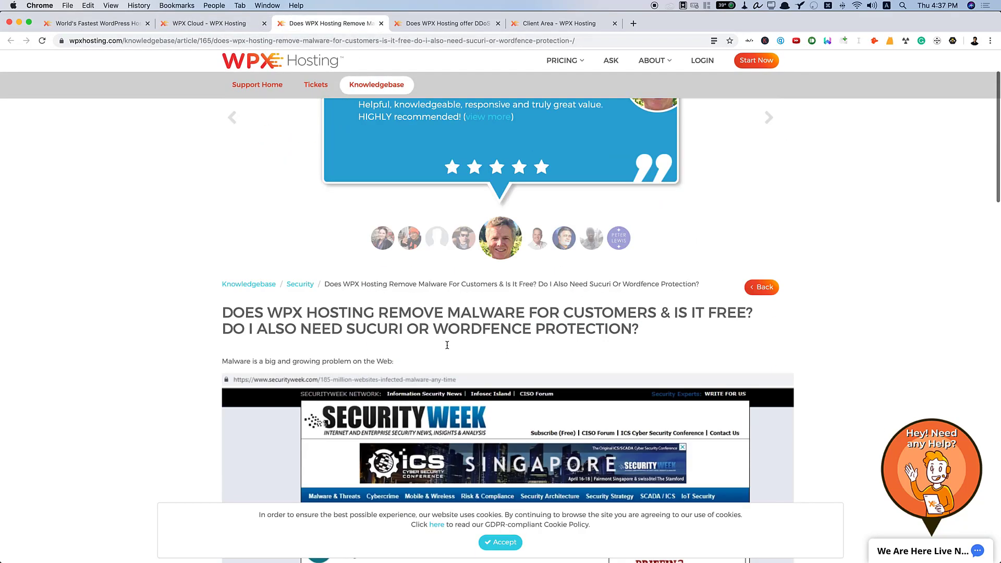
{"action": "scroll", "scroll_direction": "down", "scroll_amount": 3}
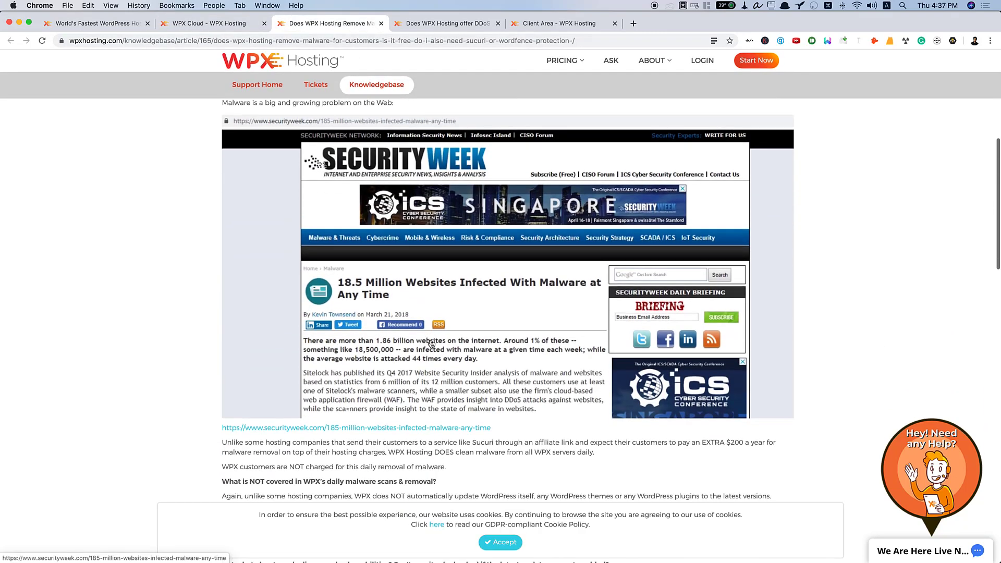
{"action": "scroll", "scroll_direction": "down", "scroll_amount": 3}
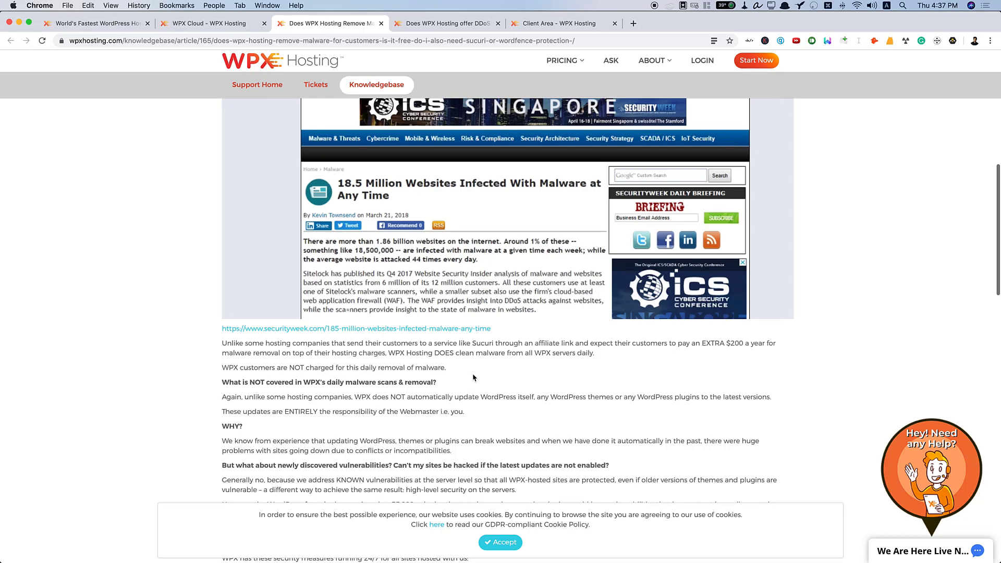
{"action": "scroll", "scroll_direction": "up", "scroll_amount": 3}
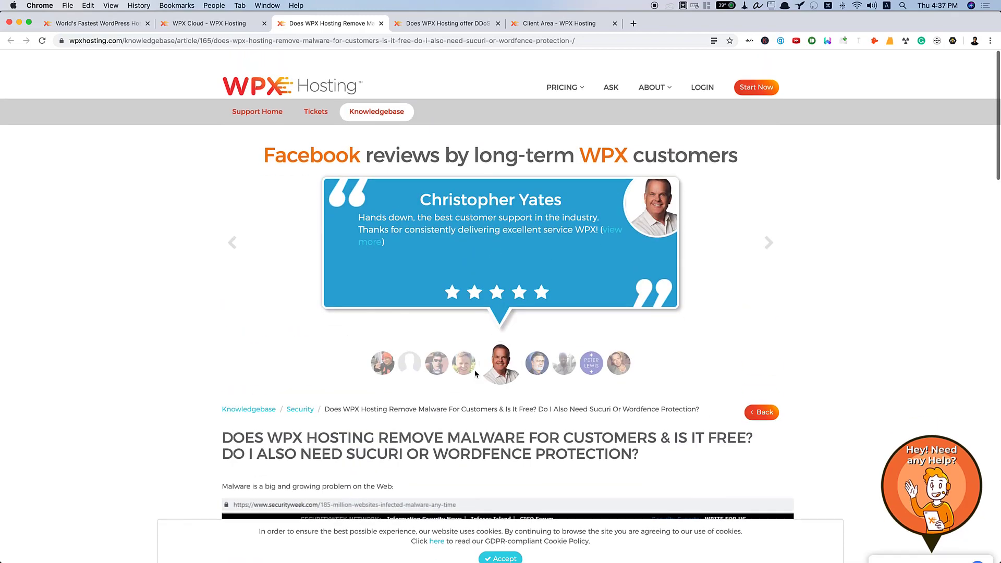
{"action": "scroll", "scroll_direction": "down", "scroll_amount": 3}
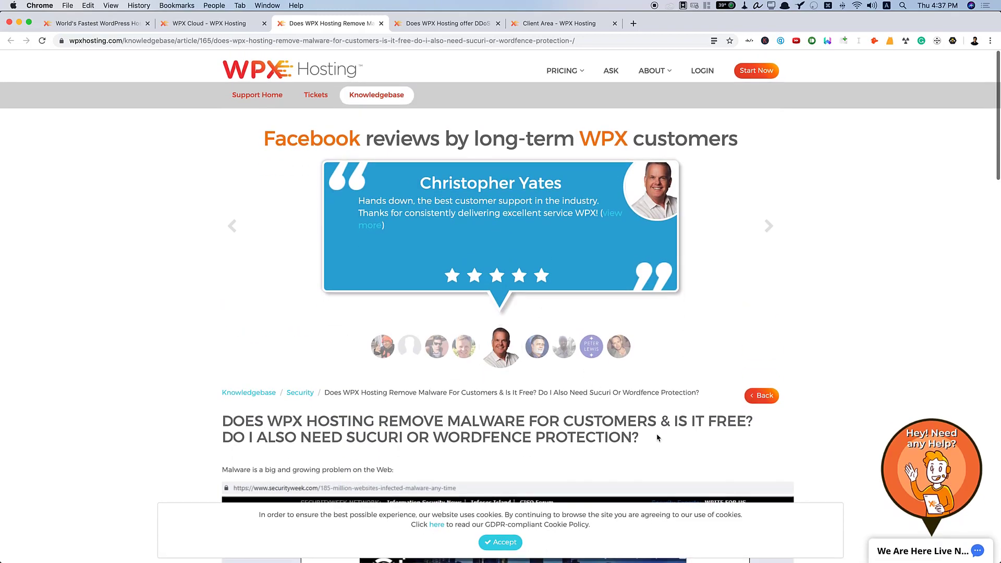
{"action": "scroll", "scroll_direction": "down", "scroll_amount": 3}
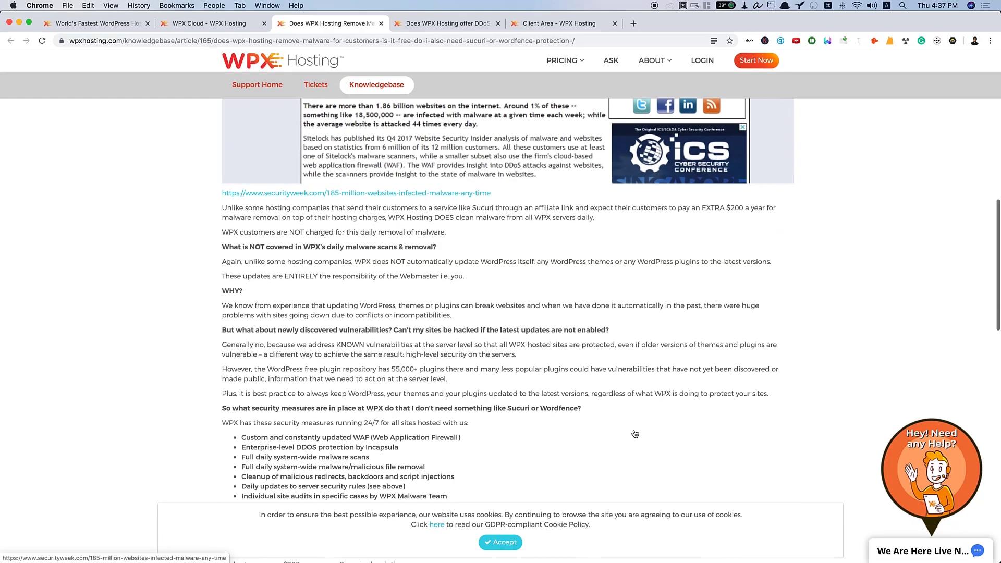
{"action": "mouse_move", "coordinate": [236, 241]}
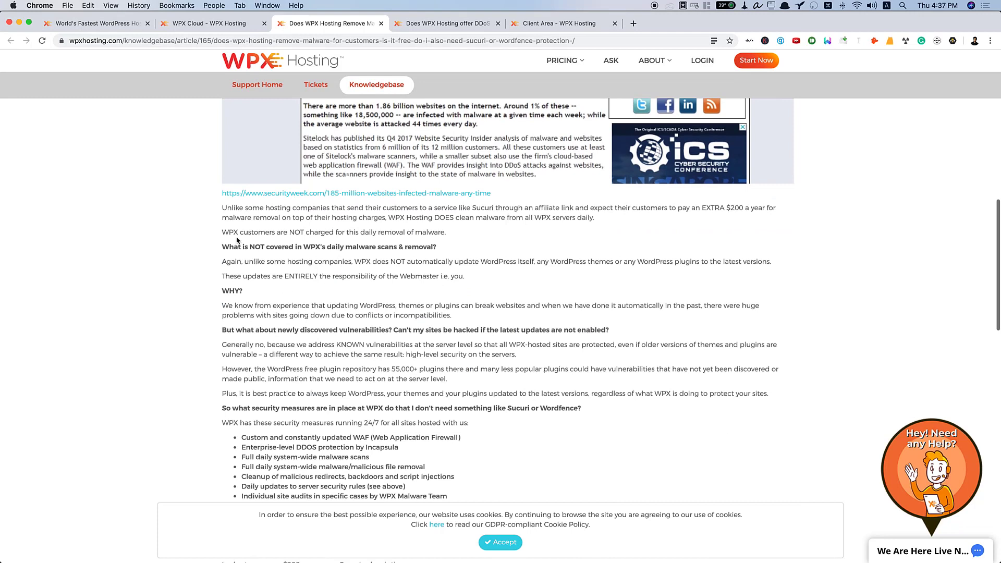
{"action": "mouse_move", "coordinate": [307, 210]}
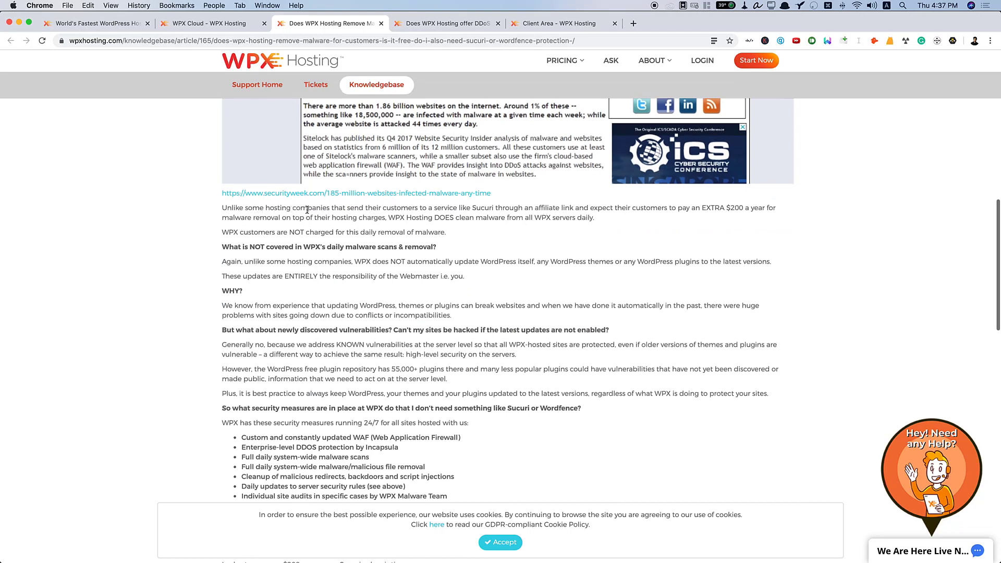
{"action": "mouse_move", "coordinate": [475, 209]}
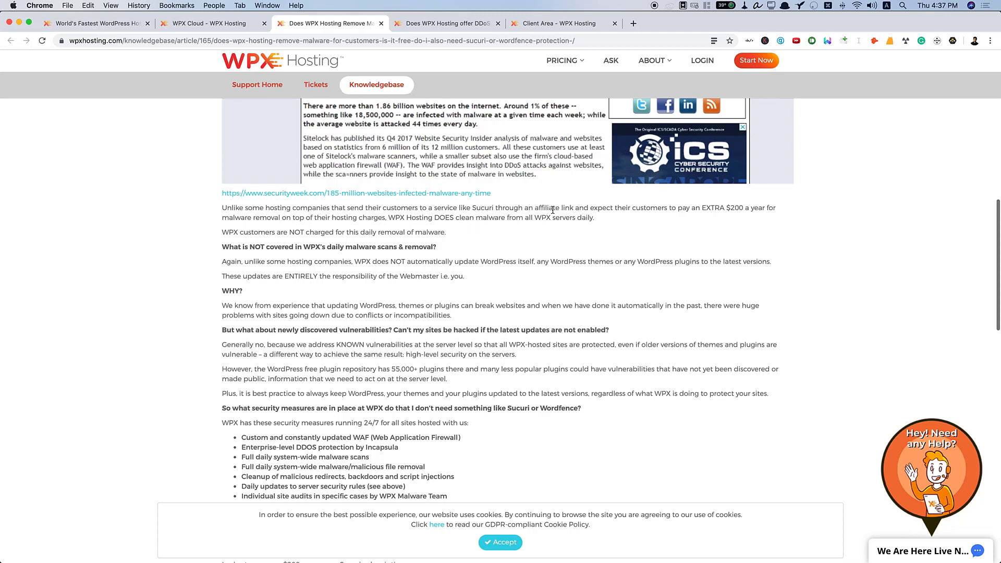
{"action": "mouse_move", "coordinate": [703, 210]}
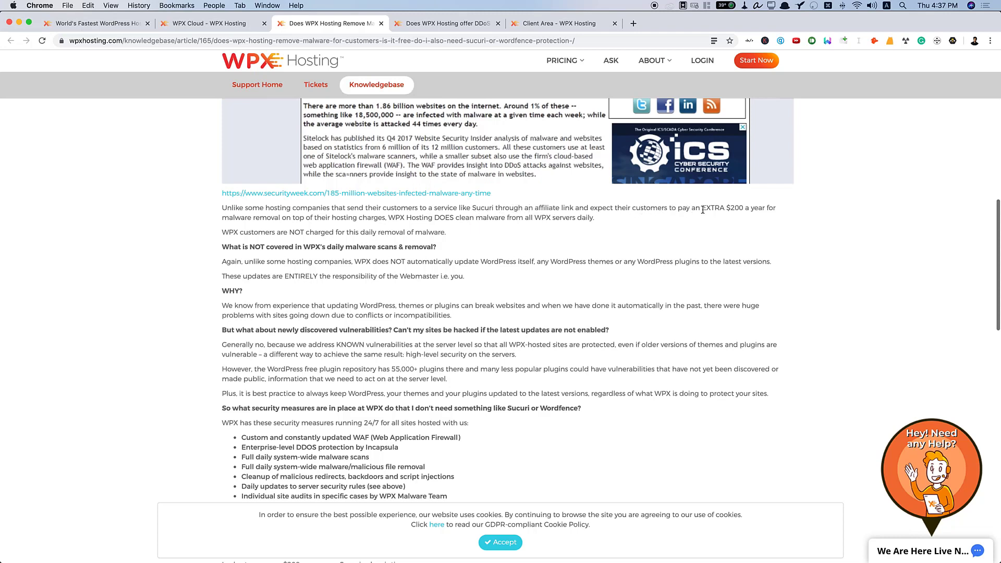
{"action": "mouse_move", "coordinate": [771, 209]}
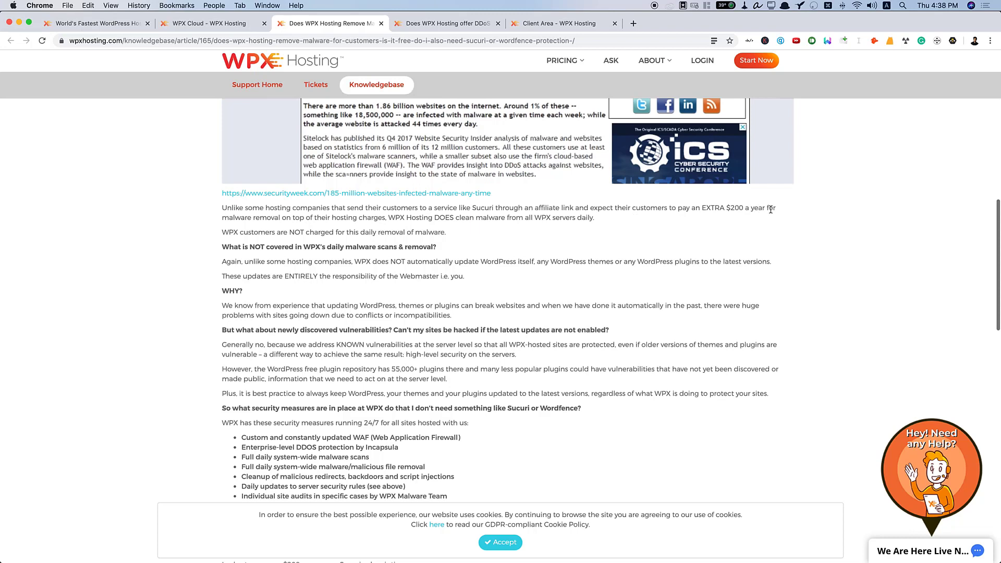
{"action": "mouse_move", "coordinate": [469, 212]}
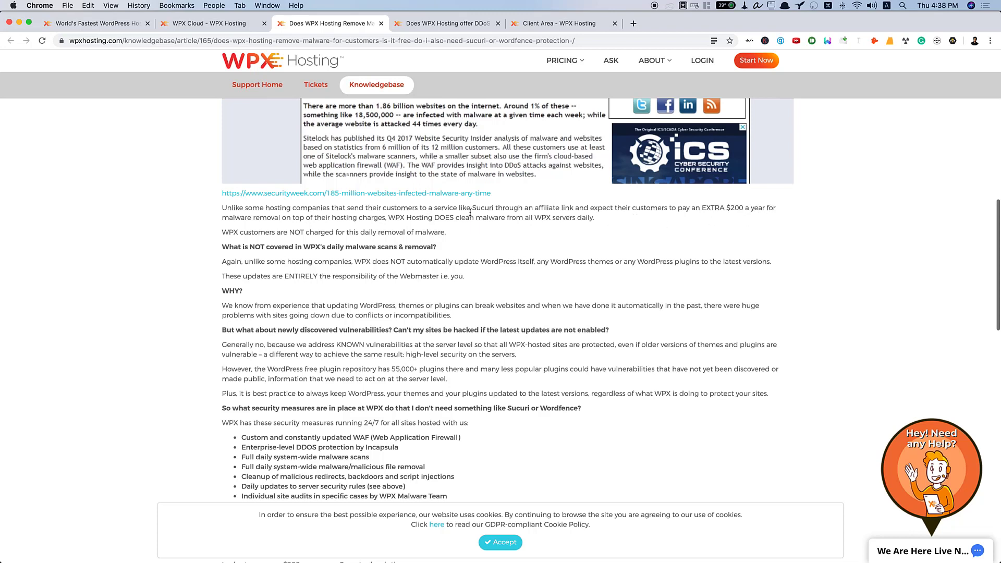
{"action": "mouse_move", "coordinate": [347, 216]}
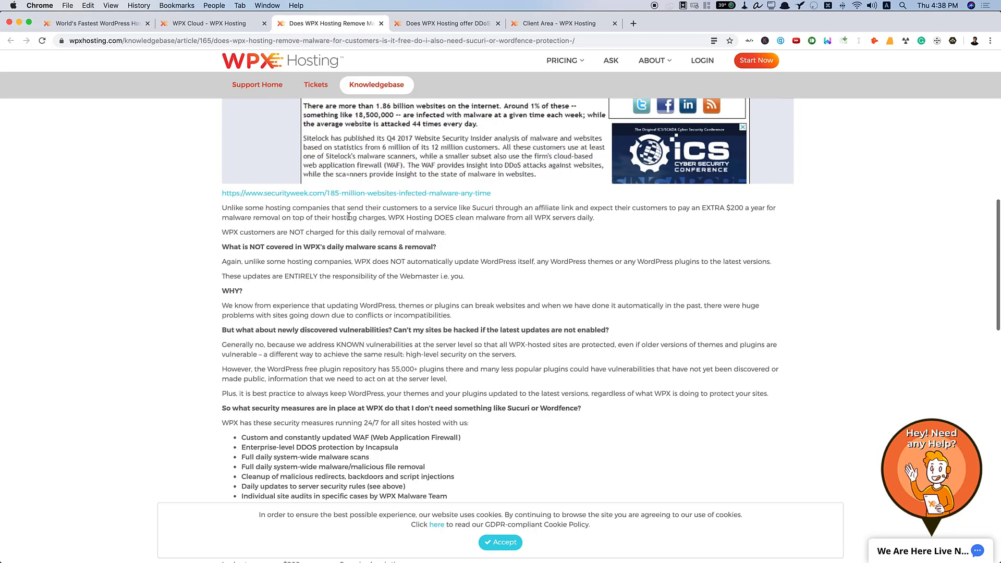
{"action": "mouse_move", "coordinate": [453, 221]}
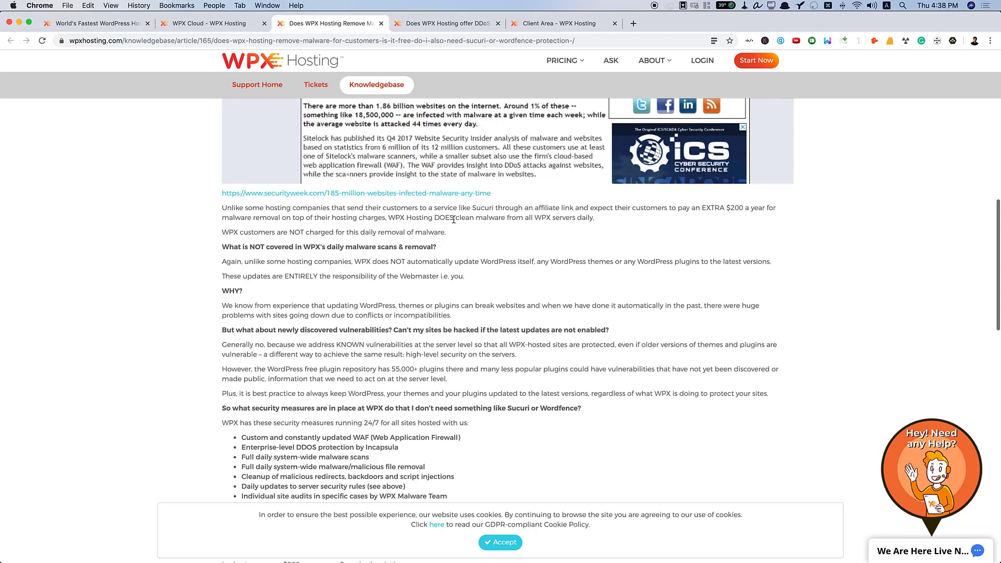
{"action": "mouse_move", "coordinate": [538, 221]}
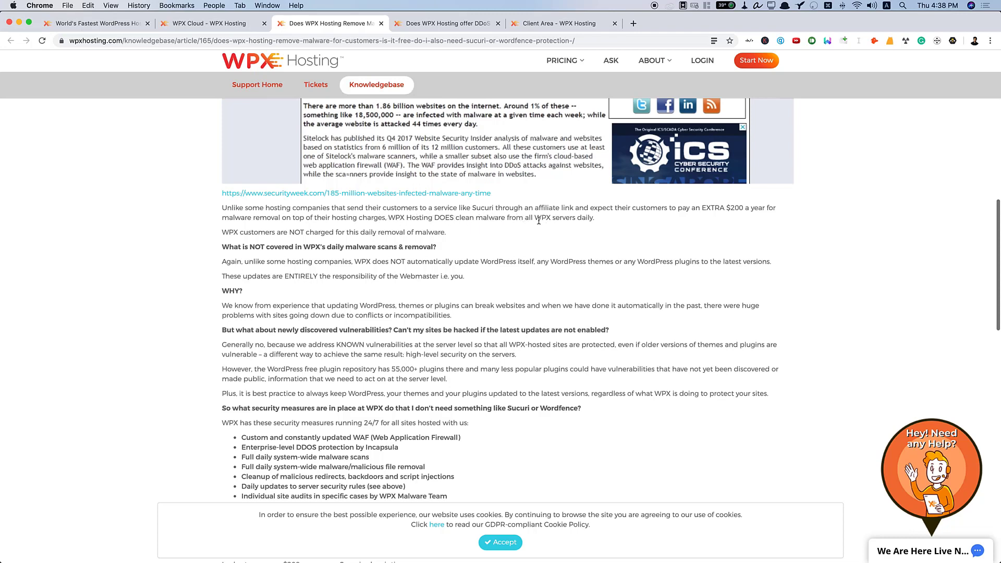
{"action": "mouse_move", "coordinate": [618, 231]}
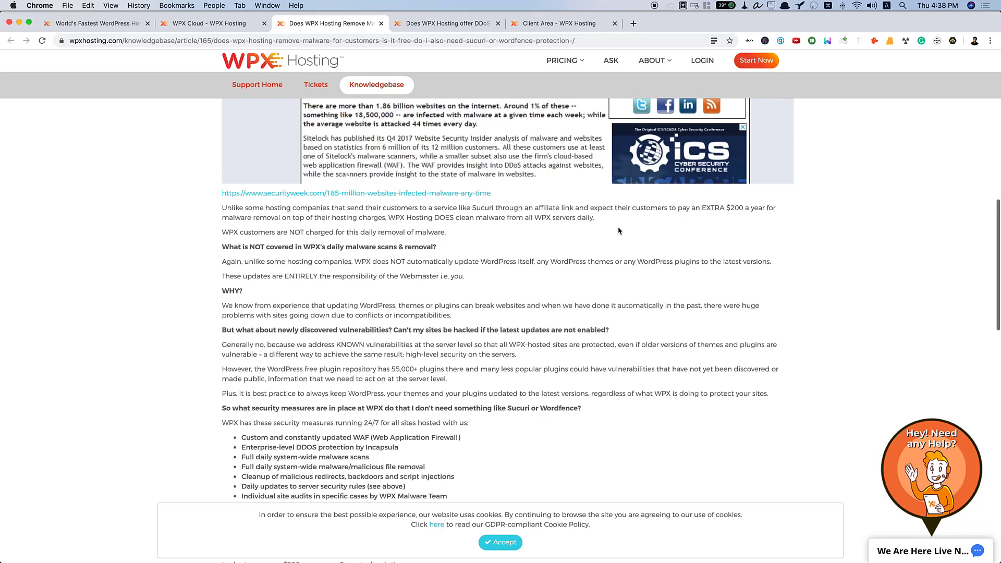
{"action": "scroll", "scroll_direction": "down", "scroll_amount": 3}
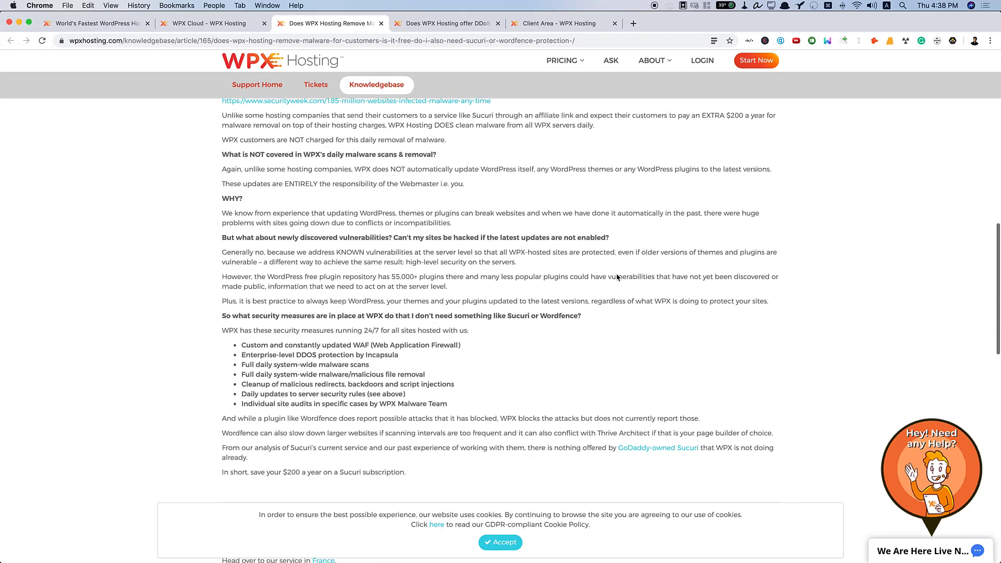
{"action": "mouse_move", "coordinate": [620, 367]}
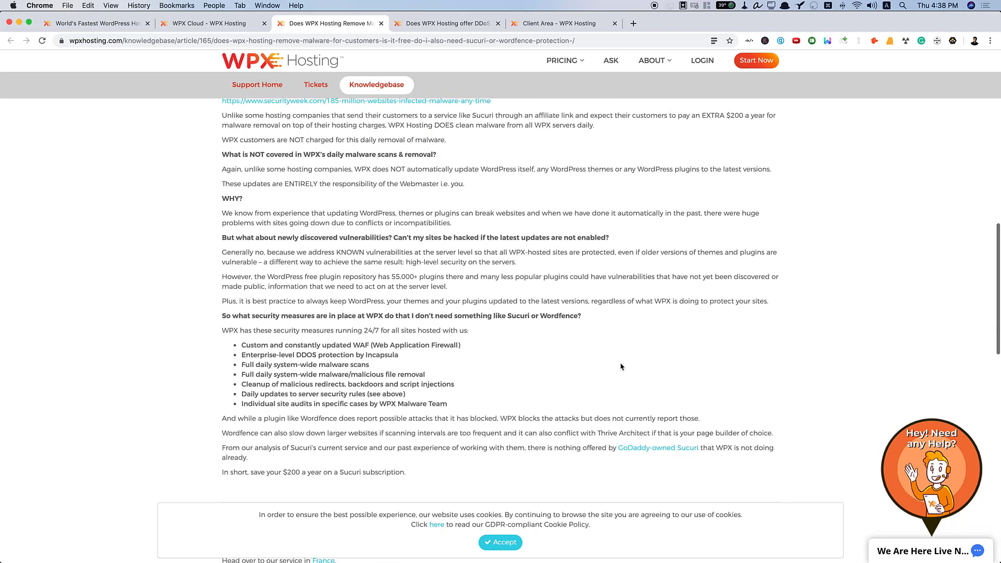
Switch to the DDoS protection article and scroll past the Incapsula pricing image to the attack stories
{"action": "left_click", "coordinate": [447, 24]}
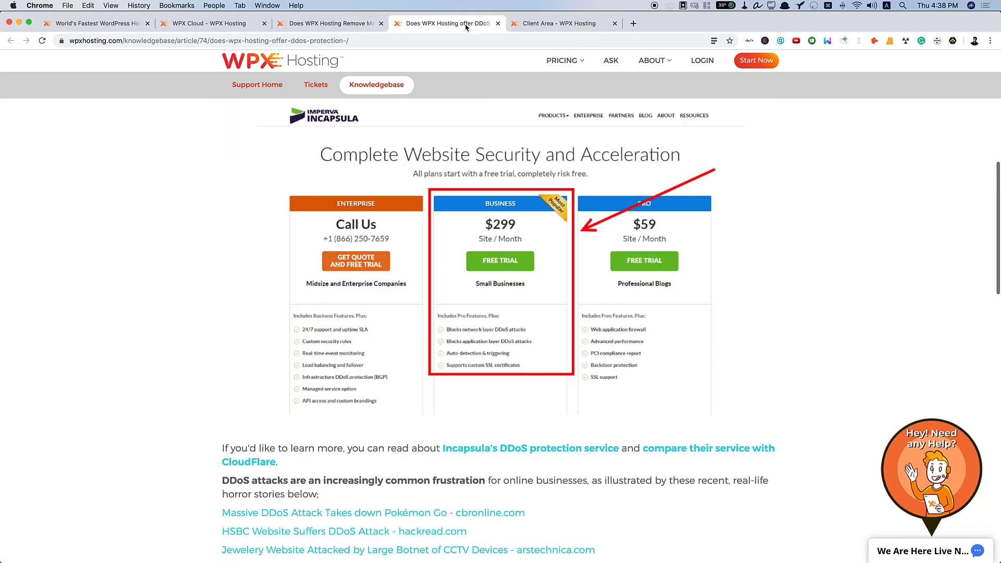
{"action": "scroll", "scroll_direction": "up", "scroll_amount": 3}
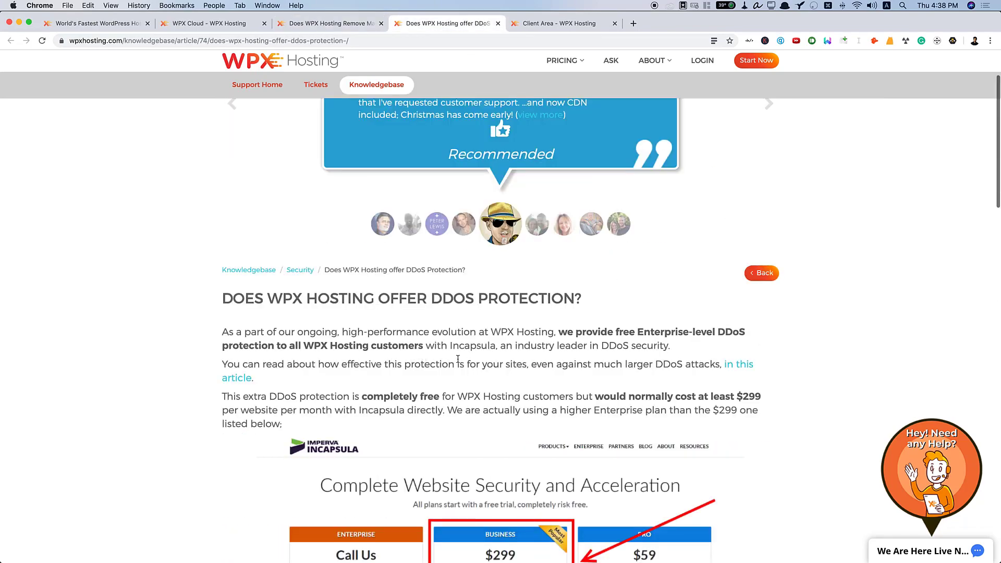
{"action": "scroll", "scroll_direction": "down", "scroll_amount": 3}
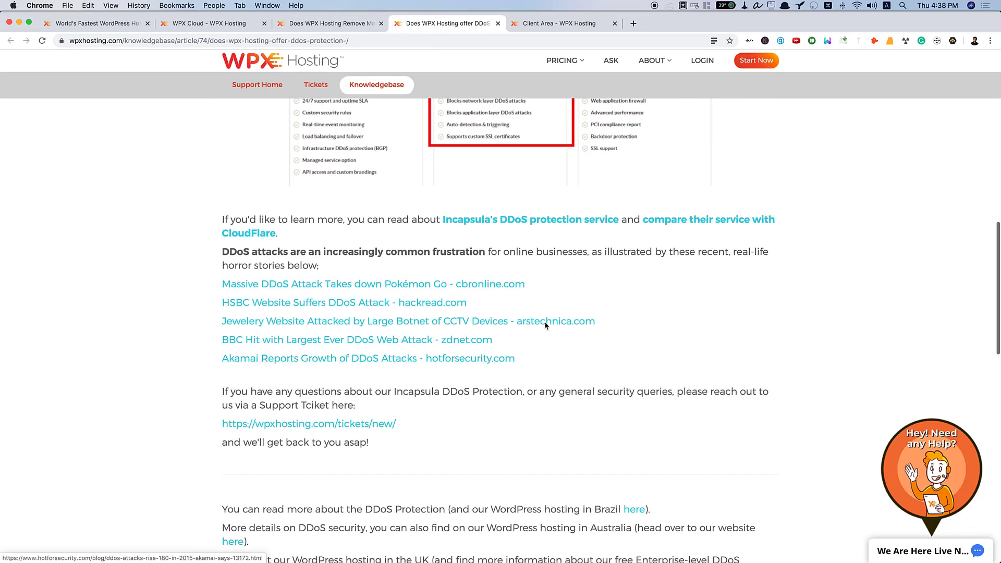
{"action": "mouse_move", "coordinate": [475, 230]}
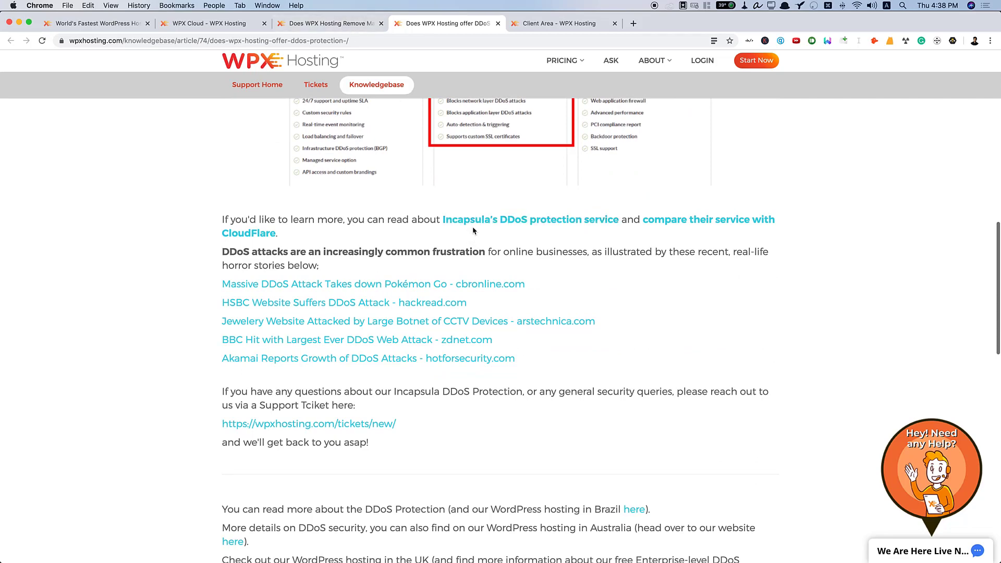
Return to the malware removal article tab
{"action": "left_click", "coordinate": [327, 23]}
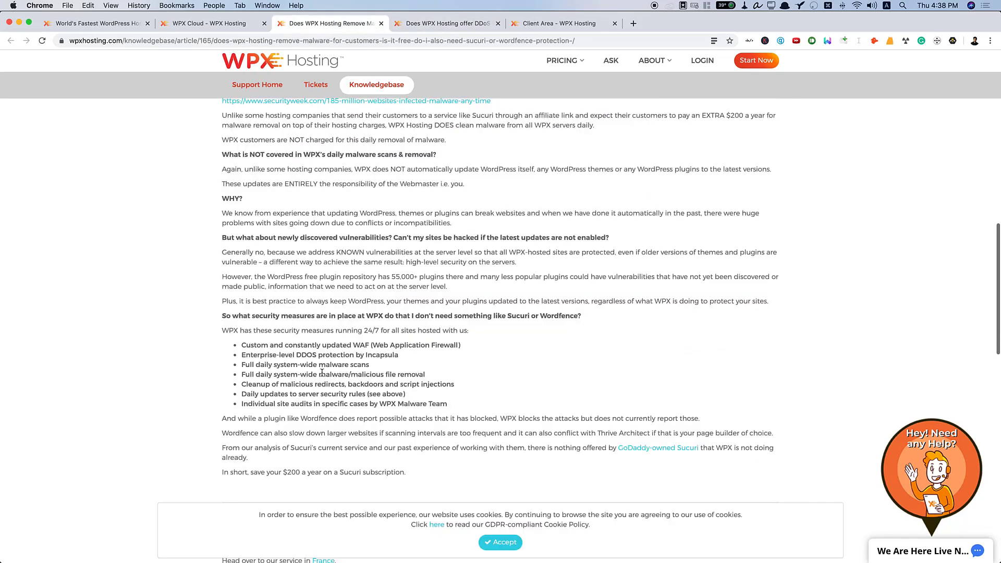
{"action": "mouse_move", "coordinate": [421, 346]}
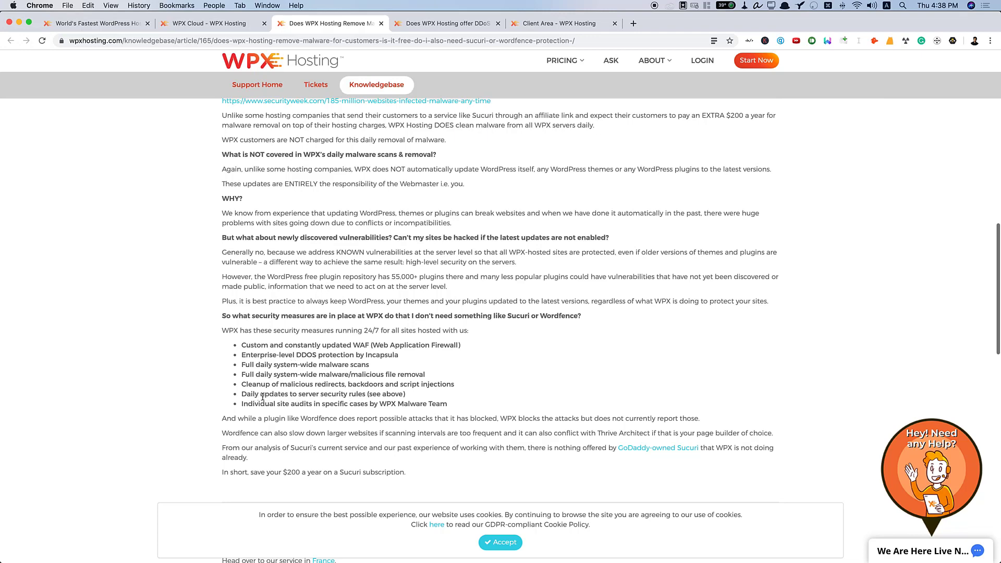
{"action": "mouse_move", "coordinate": [453, 402]}
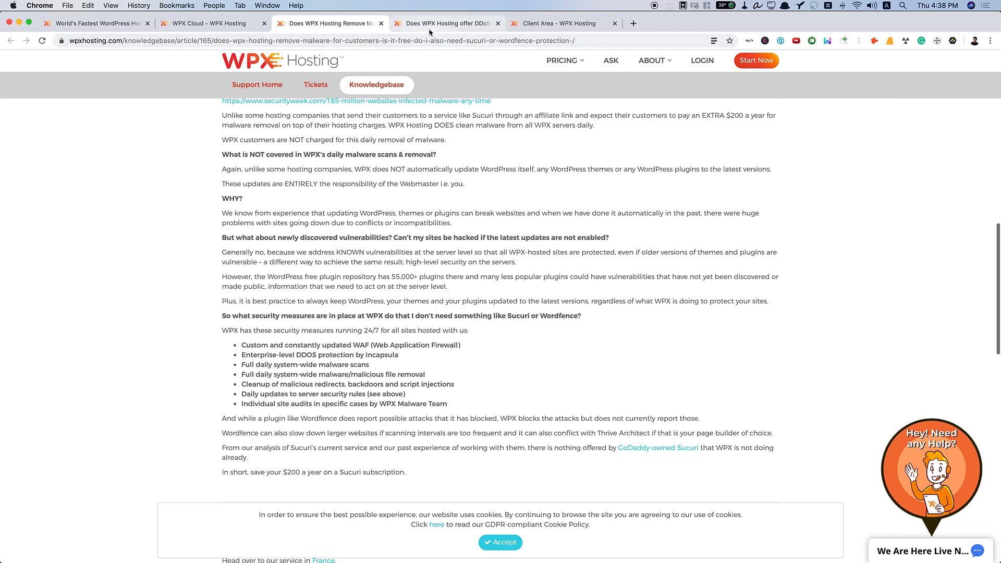
Return to the DDoS article's top and reveal the Pricing menu with WordPress Hosting and Domains
{"action": "left_click", "coordinate": [447, 23]}
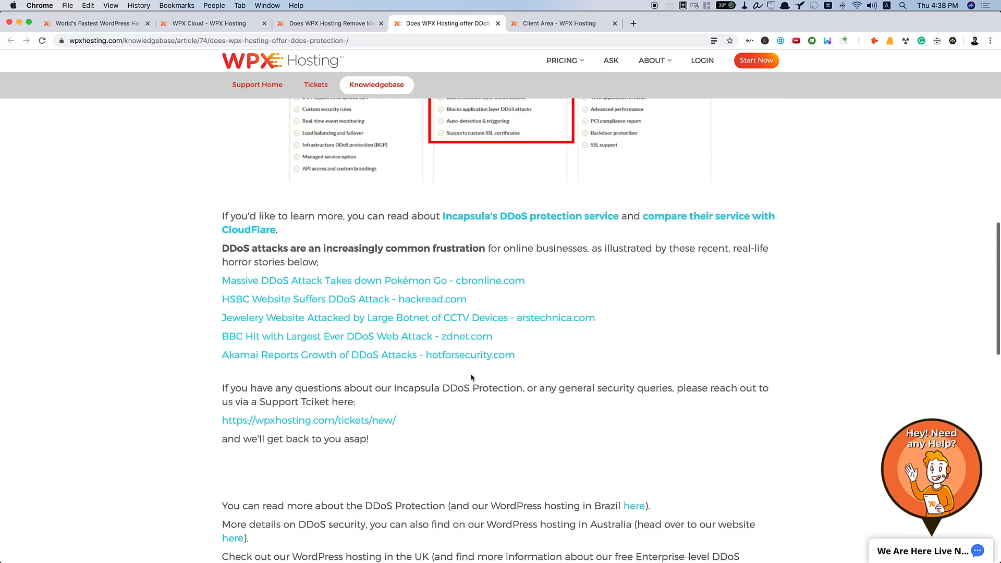
{"action": "scroll", "scroll_direction": "down", "scroll_amount": 3}
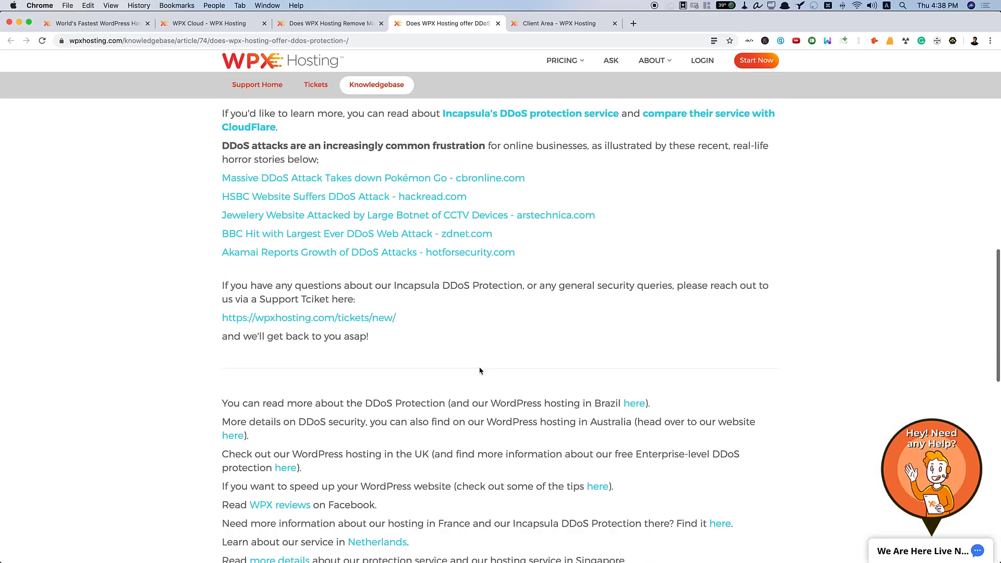
{"action": "scroll", "scroll_direction": "up", "scroll_amount": 3}
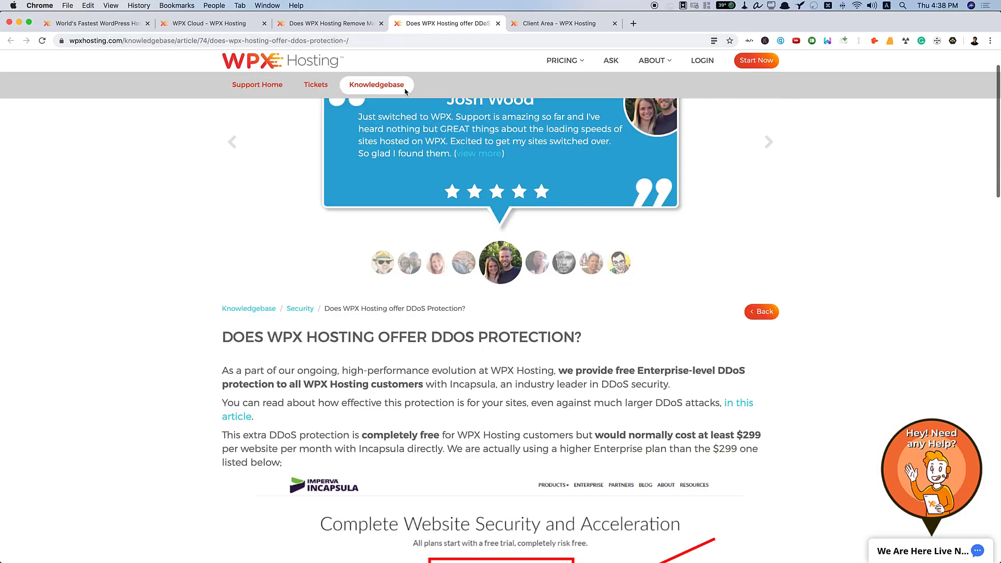
{"action": "left_click", "coordinate": [563, 60]}
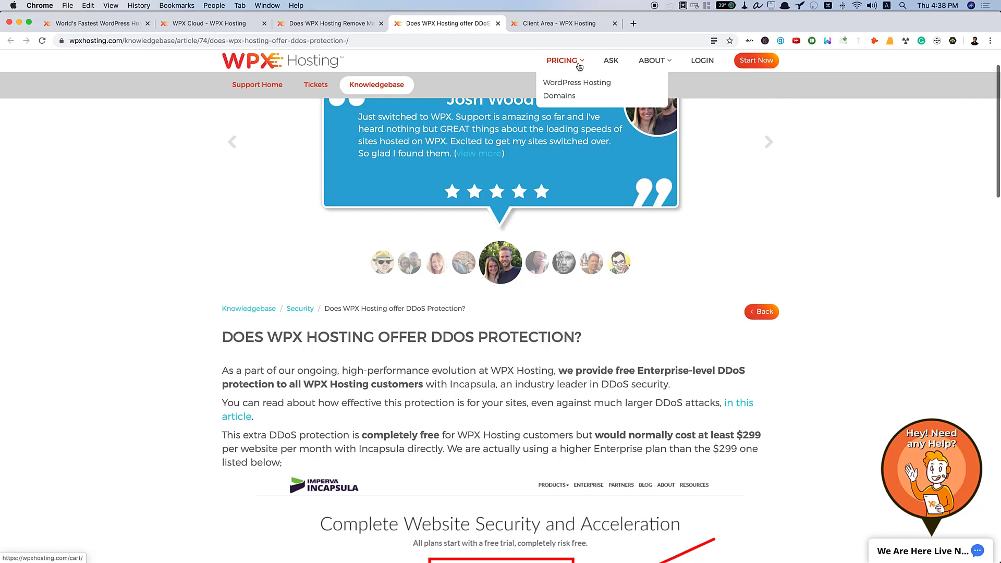
{"action": "mouse_move", "coordinate": [577, 82]}
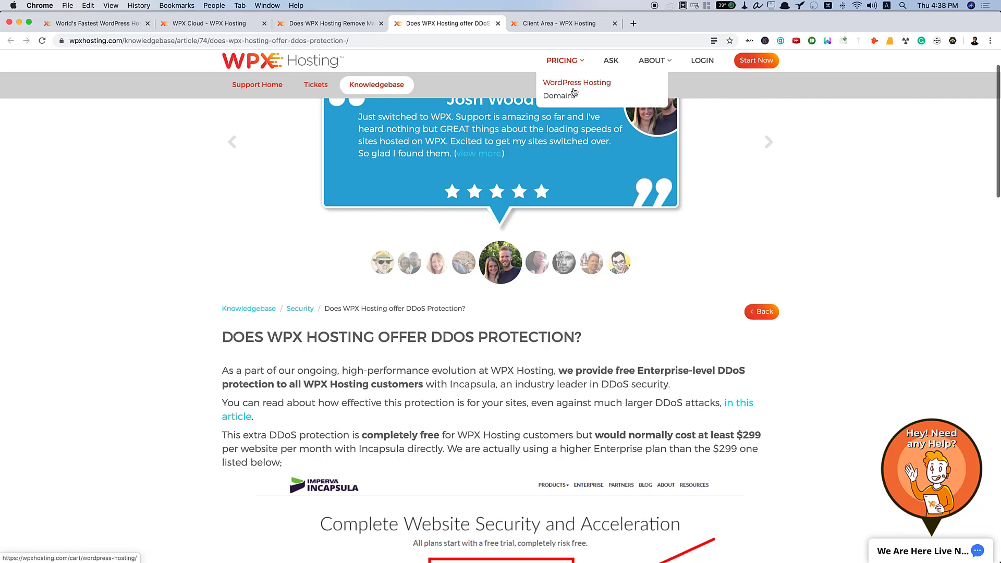
Open the WordPress Hosting pricing page and scroll to the yearly Business, Professional and Elite plan cards
{"action": "left_click", "coordinate": [576, 83]}
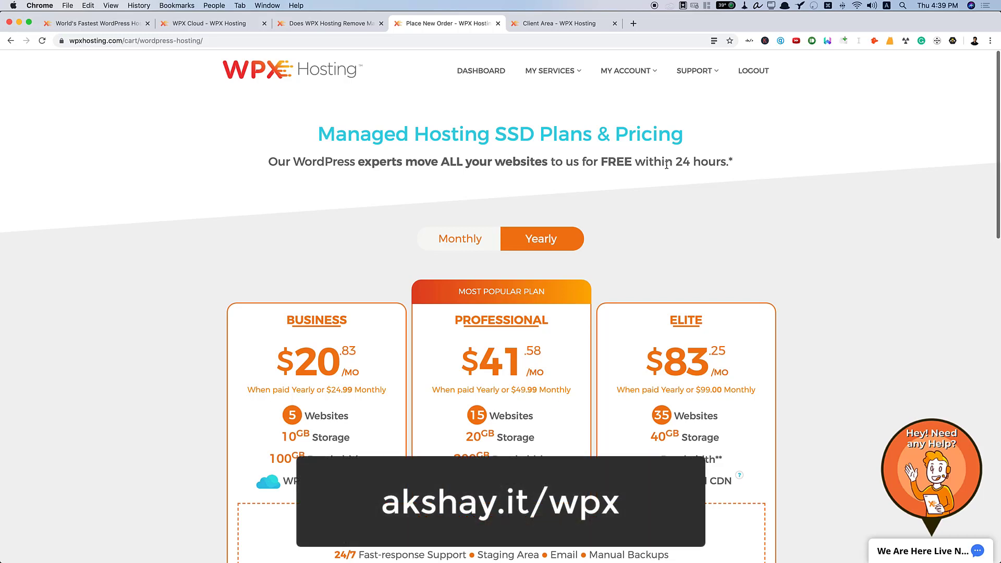
{"action": "scroll", "scroll_direction": "down", "scroll_amount": 3}
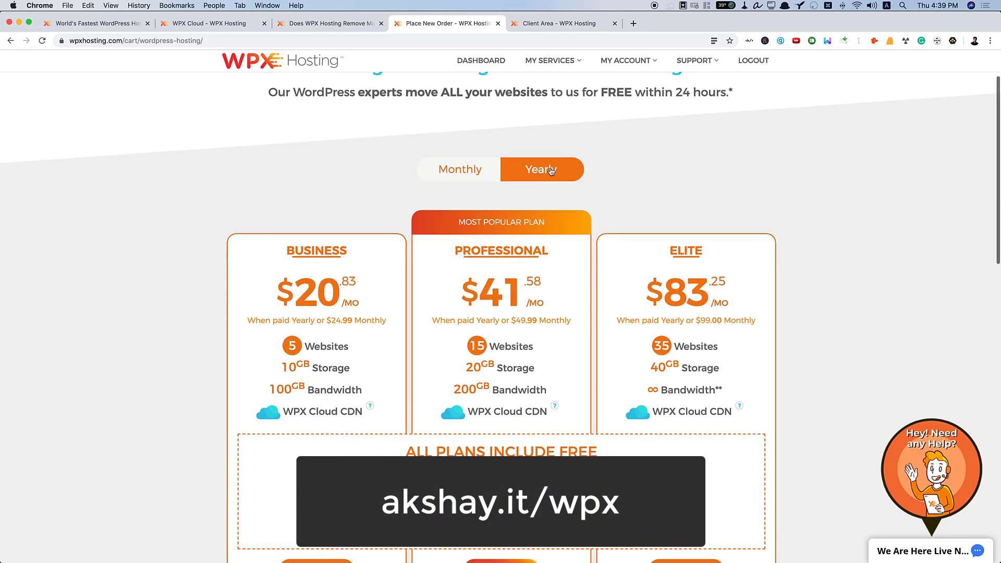
{"action": "mouse_move", "coordinate": [610, 206]}
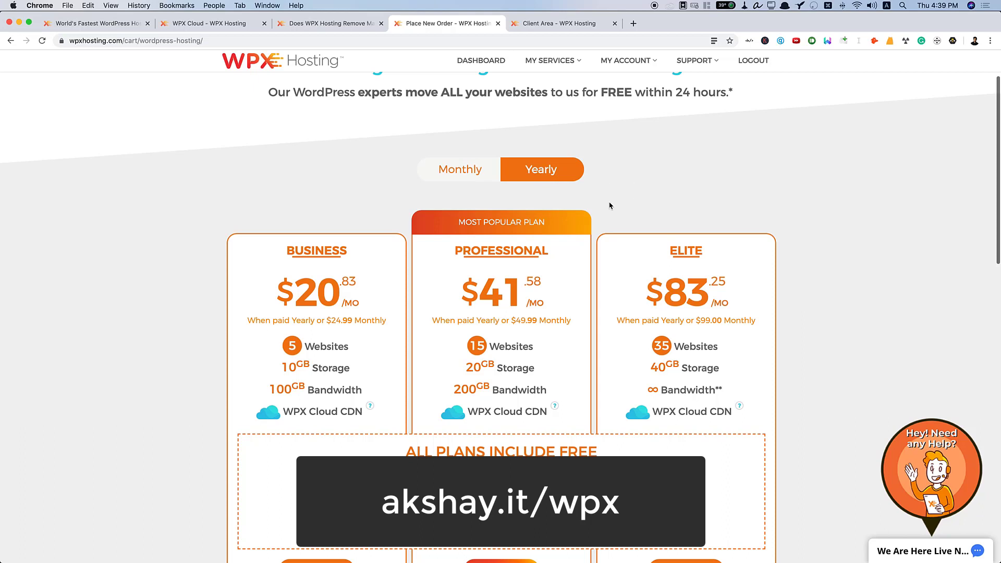
{"action": "mouse_move", "coordinate": [554, 223]}
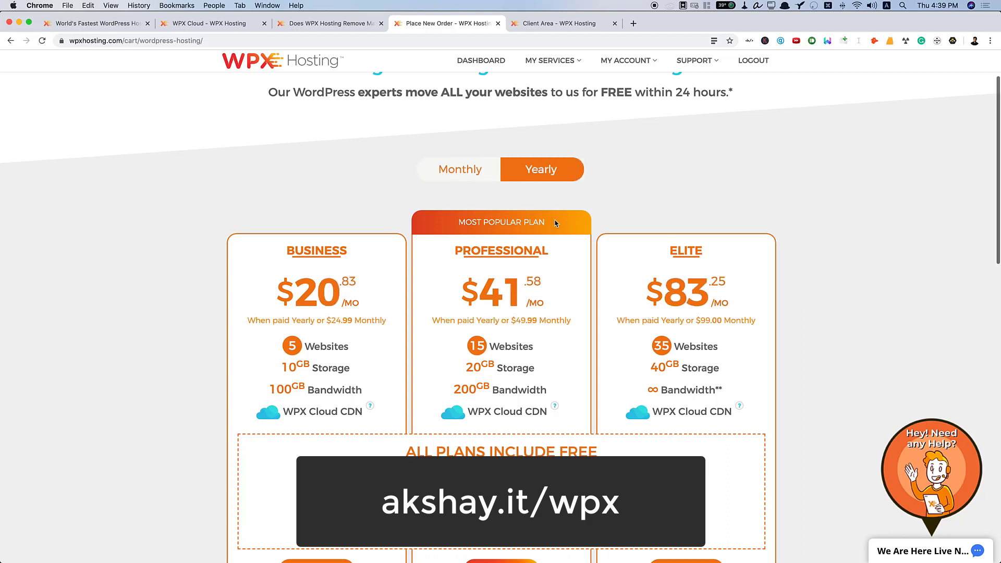
{"action": "scroll", "scroll_direction": "down", "scroll_amount": 3}
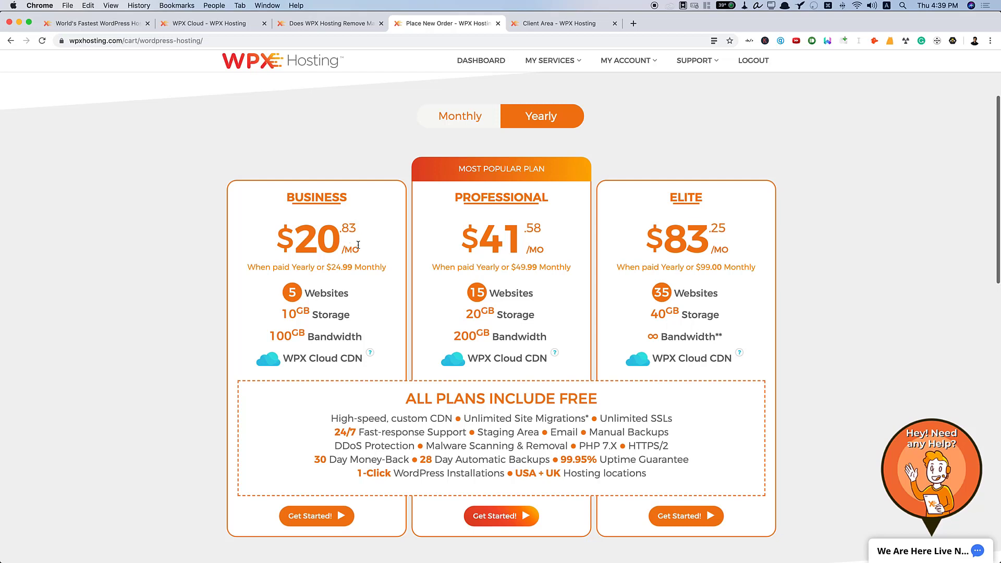
{"action": "mouse_move", "coordinate": [350, 244]}
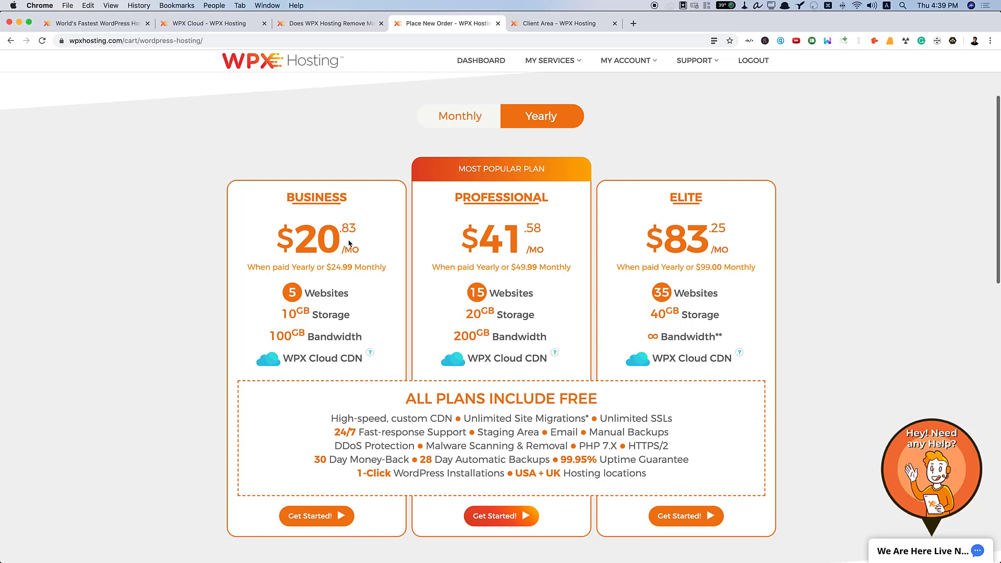
{"action": "left_click", "coordinate": [930, 469]}
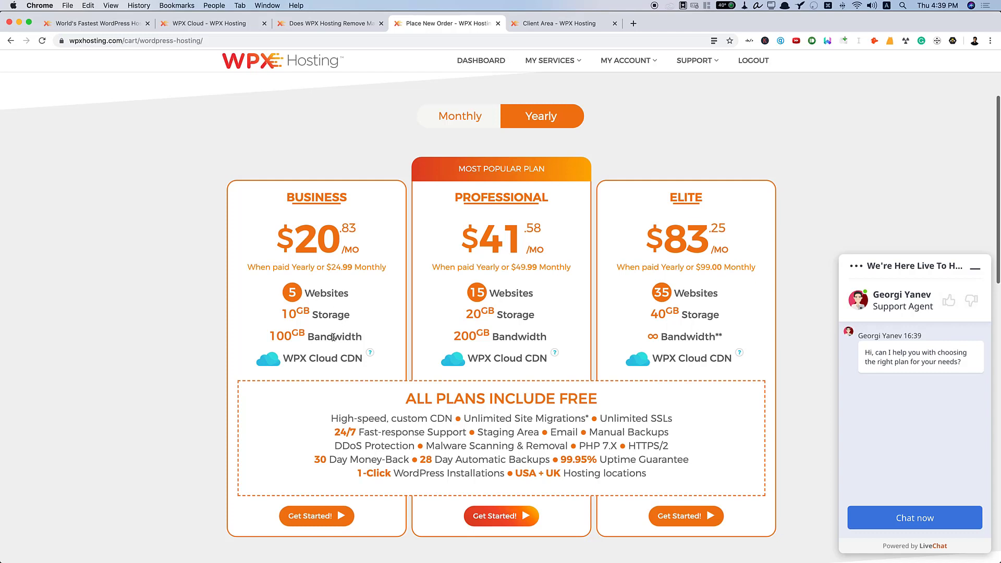
{"action": "scroll", "scroll_direction": "down", "scroll_amount": 3}
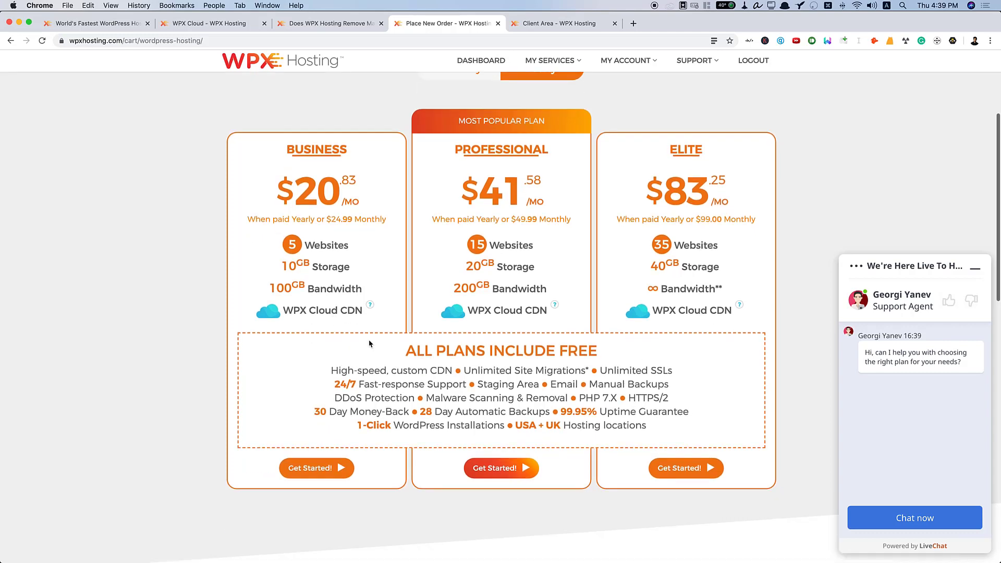
{"action": "mouse_move", "coordinate": [421, 319]}
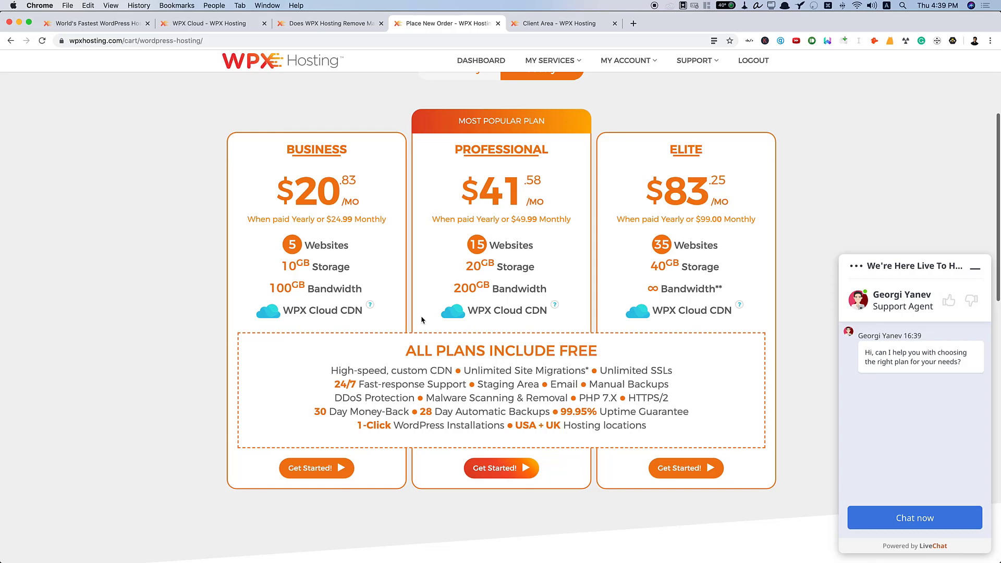
{"action": "mouse_move", "coordinate": [520, 333]}
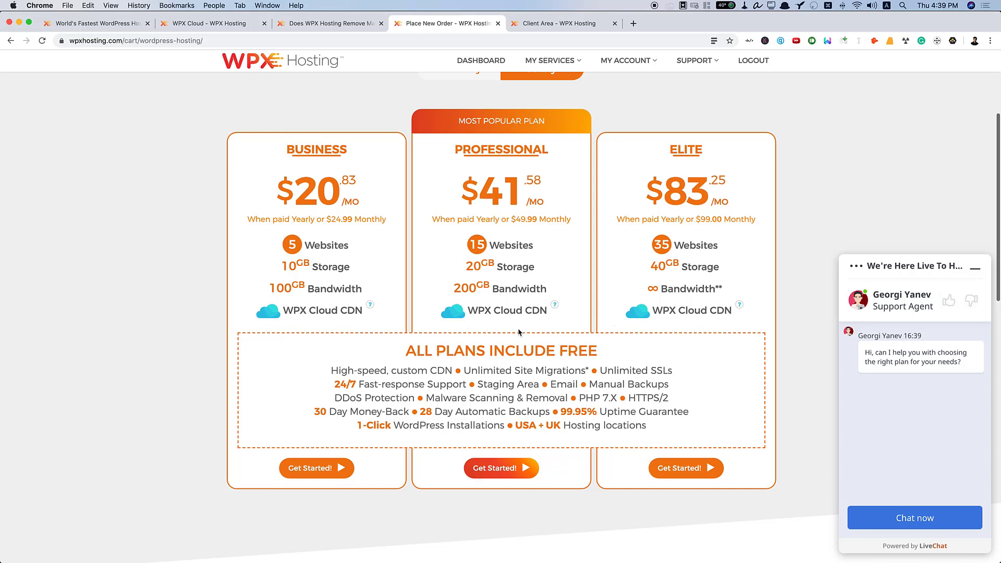
{"action": "mouse_move", "coordinate": [429, 372]}
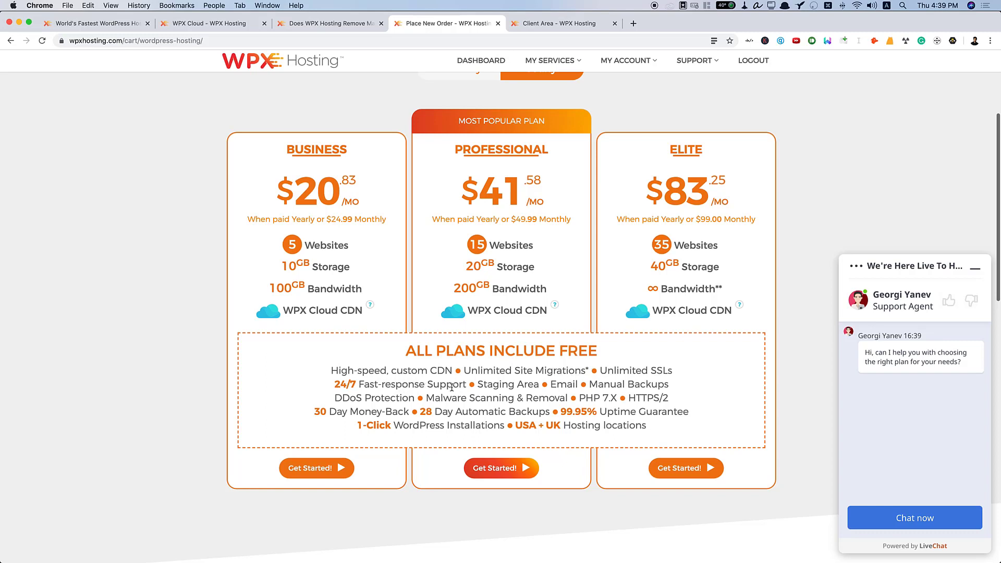
{"action": "mouse_move", "coordinate": [517, 388]}
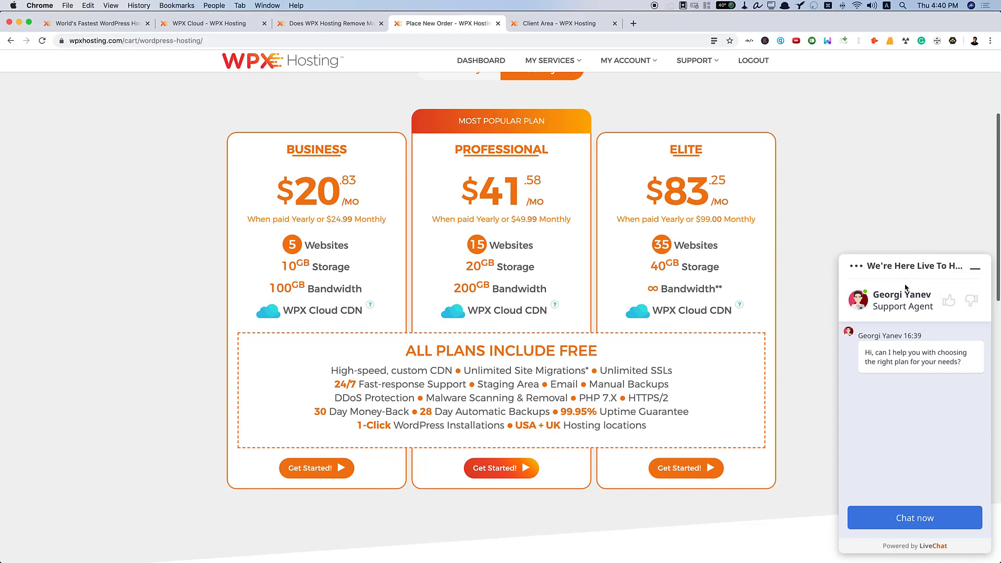
{"action": "mouse_move", "coordinate": [863, 320]}
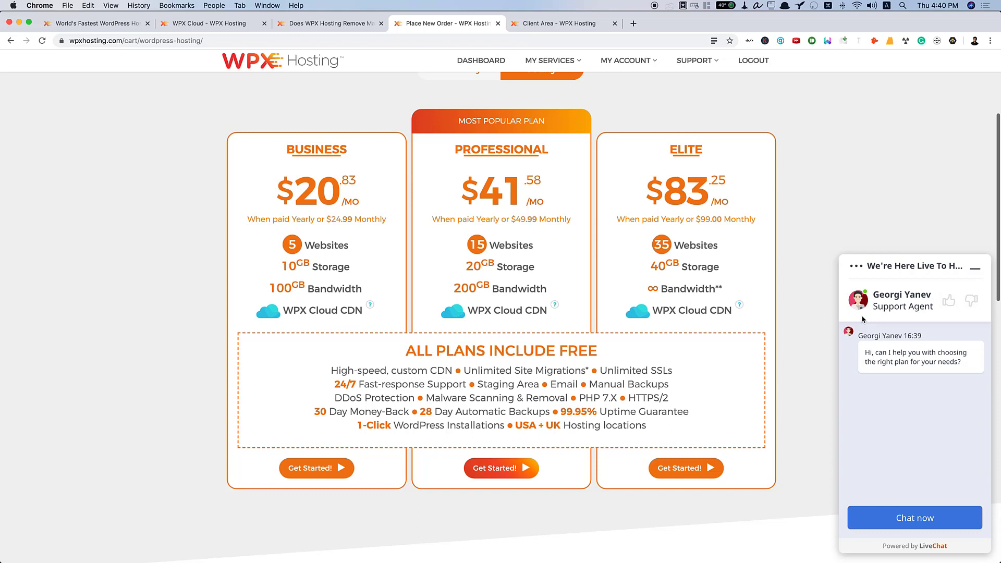
{"action": "mouse_move", "coordinate": [901, 303]}
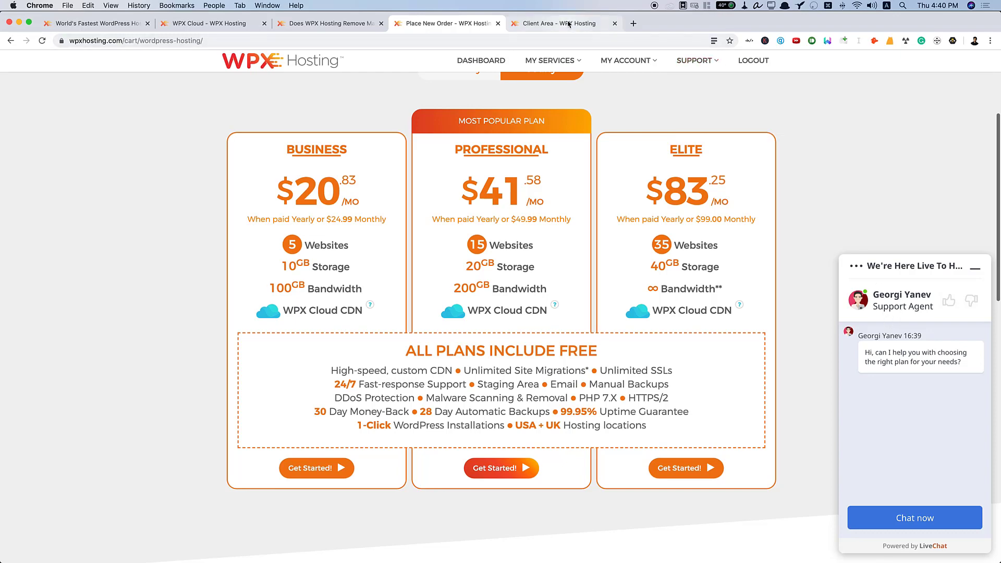
{"action": "left_click", "coordinate": [558, 23]}
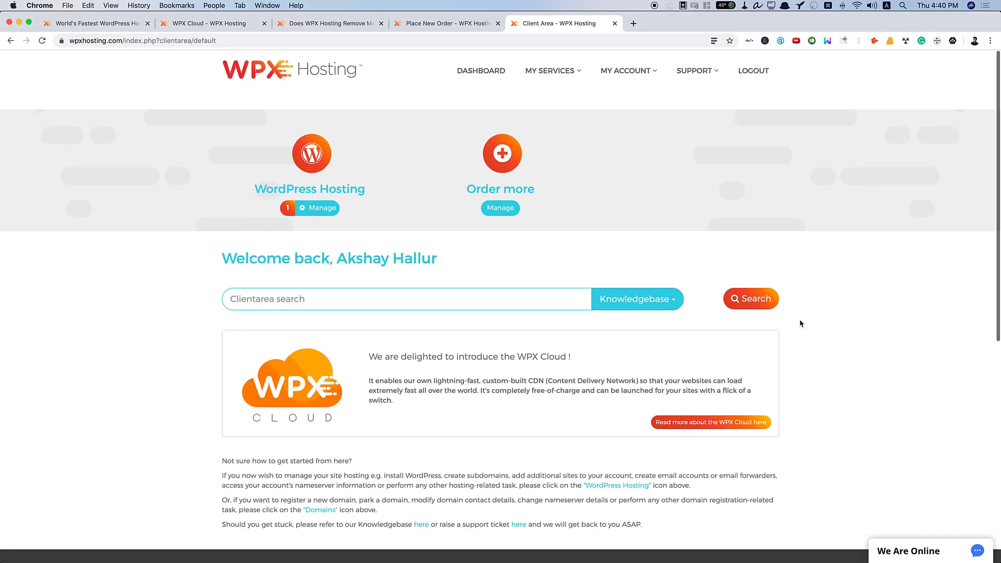
{"action": "mouse_move", "coordinate": [499, 116]}
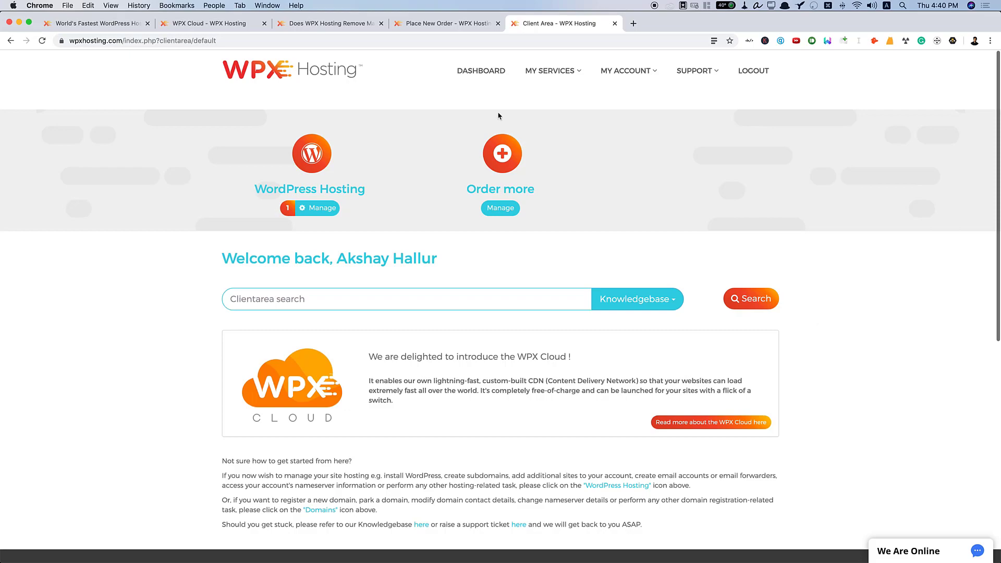
{"action": "scroll", "scroll_direction": "down", "scroll_amount": 3}
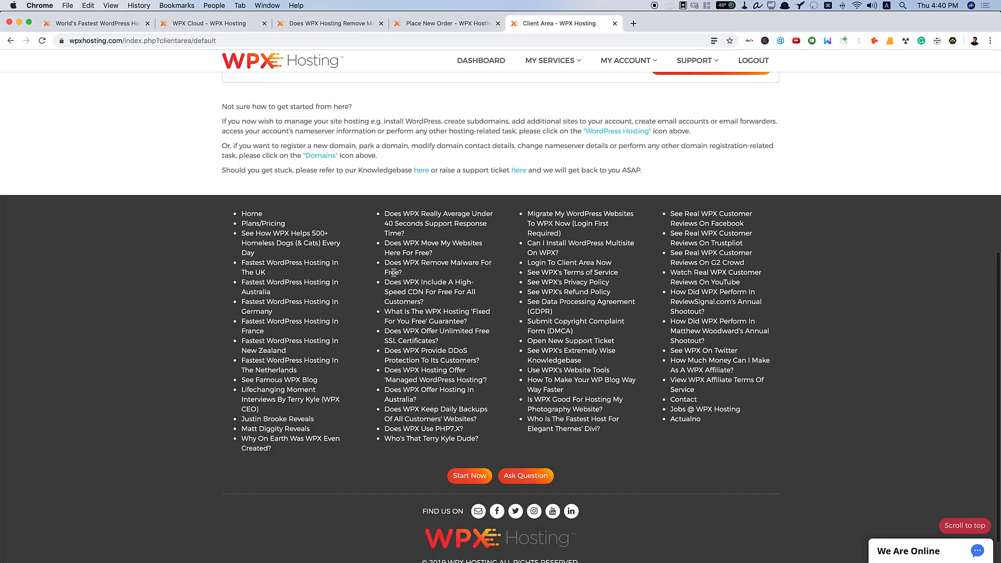
{"action": "scroll", "scroll_direction": "up", "scroll_amount": 3}
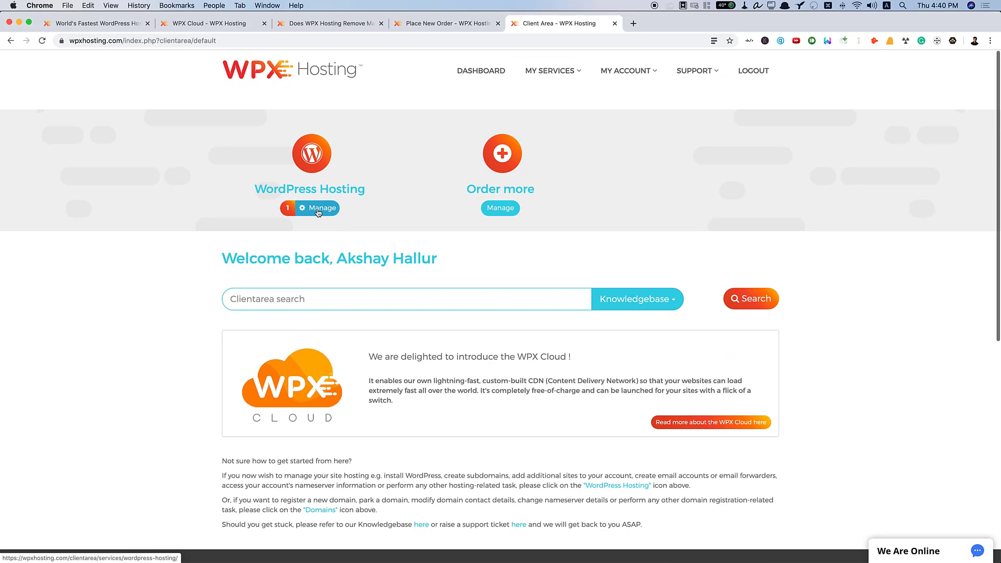
{"action": "left_click", "coordinate": [322, 208]}
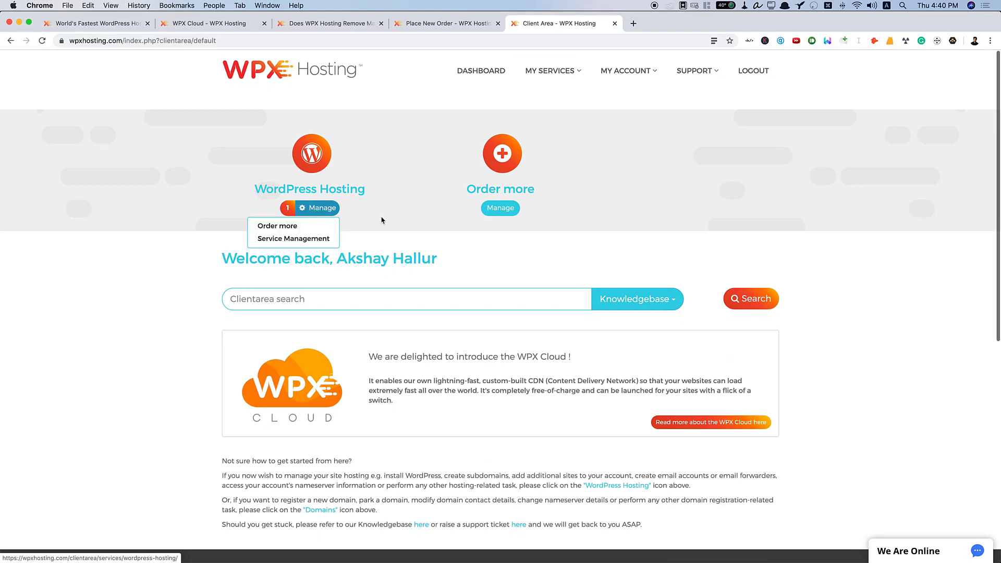
{"action": "mouse_move", "coordinate": [304, 244]}
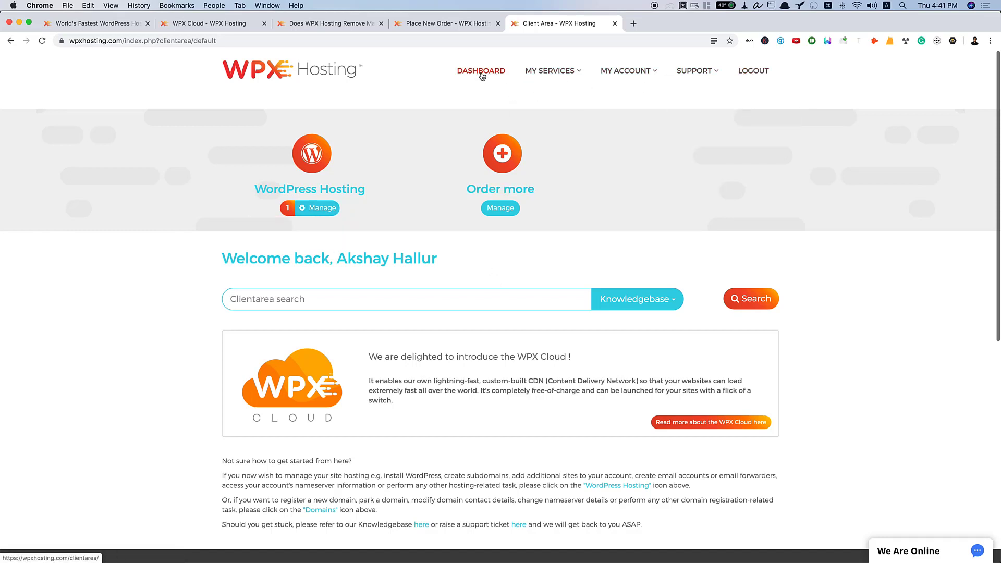
{"action": "left_click", "coordinate": [480, 71]}
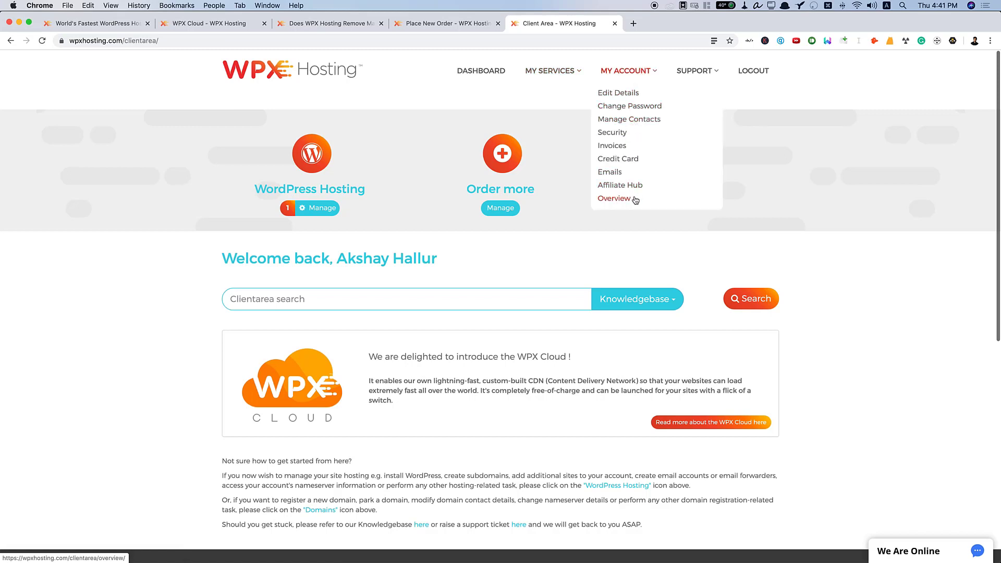
{"action": "mouse_move", "coordinate": [619, 185]}
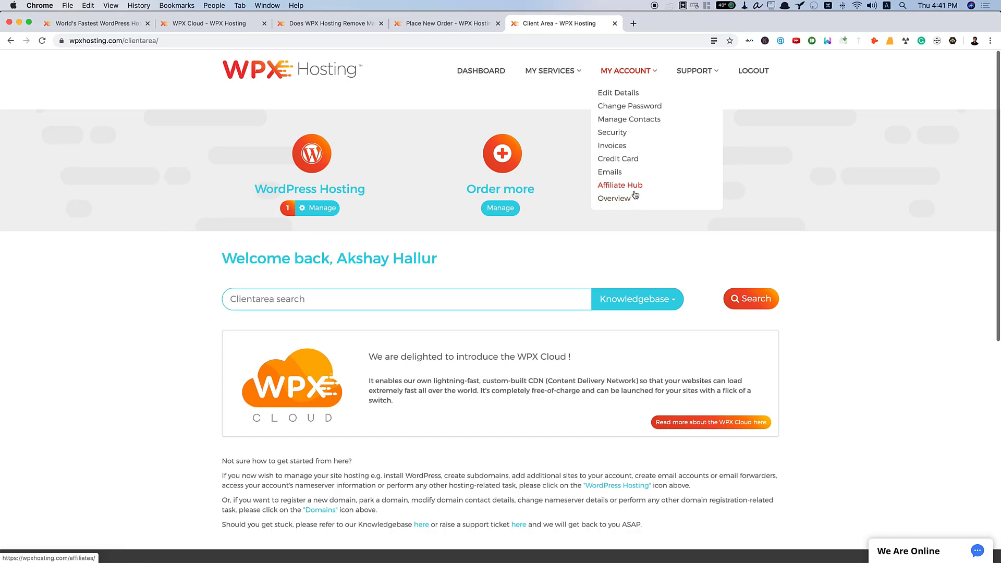
{"action": "mouse_move", "coordinate": [636, 191]}
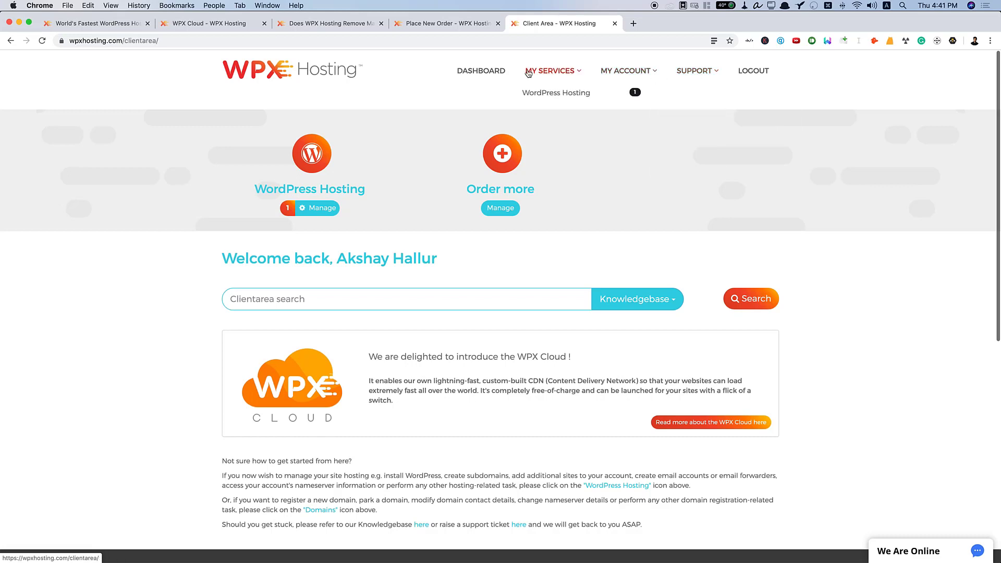
{"action": "left_click", "coordinate": [323, 208]}
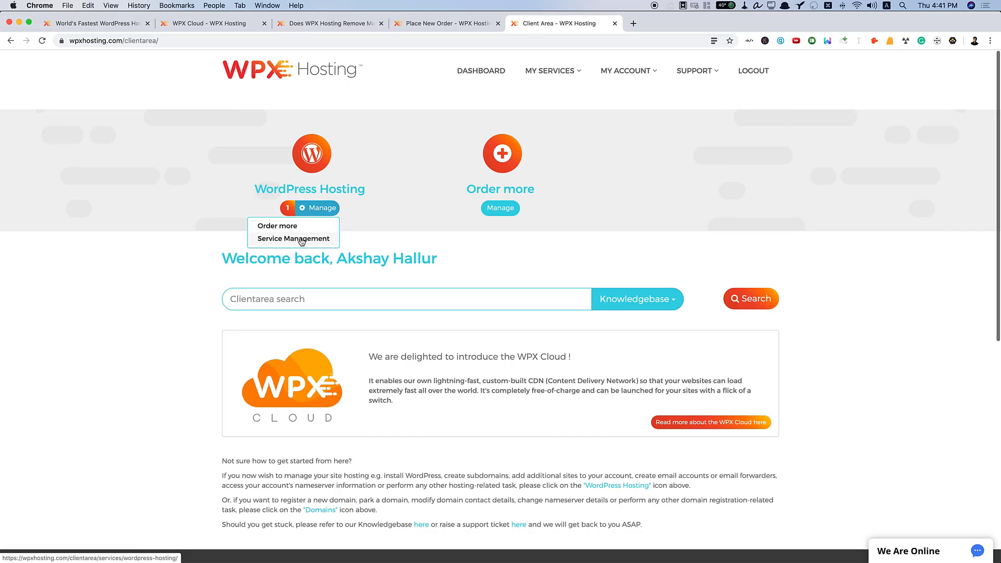
Open Service Management for WordPress Hosting and go into the active Business plan's details
{"action": "left_click", "coordinate": [293, 239]}
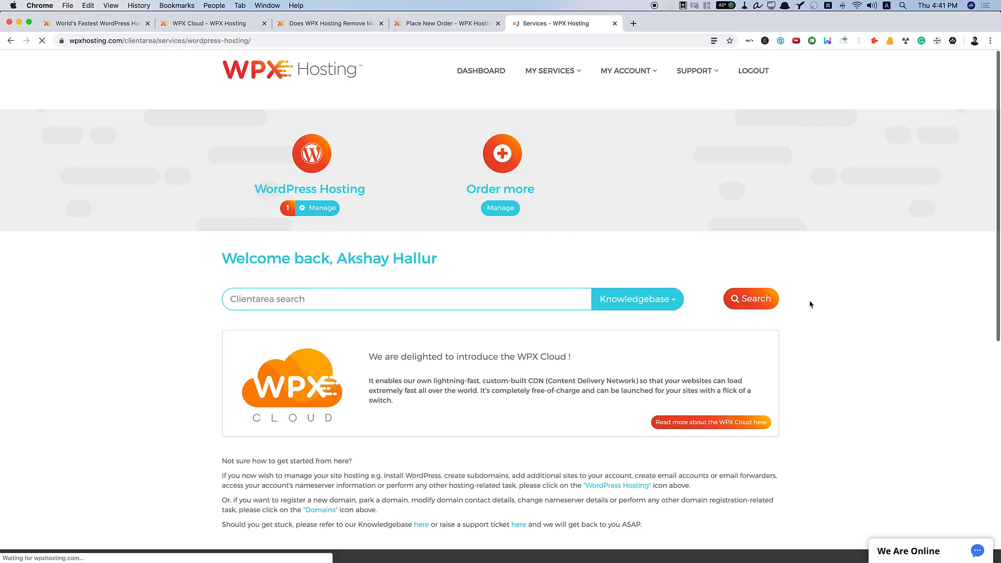
{"action": "left_click", "coordinate": [324, 208]}
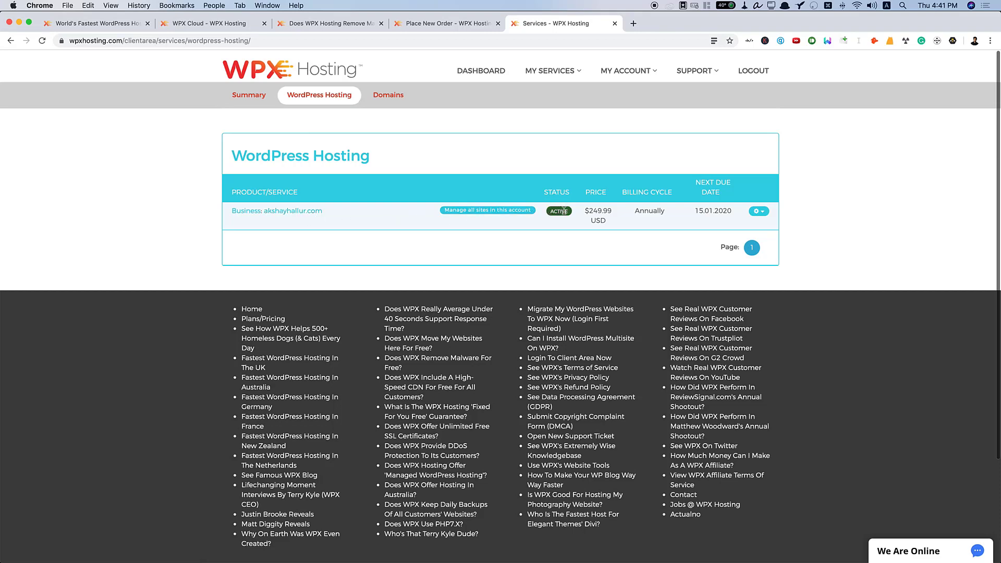
{"action": "mouse_move", "coordinate": [599, 211]}
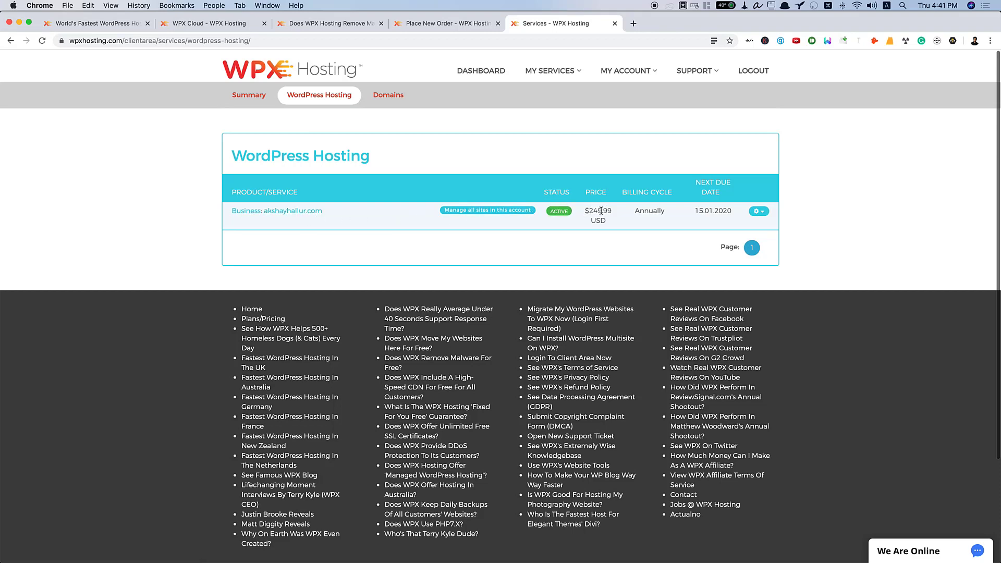
{"action": "mouse_move", "coordinate": [639, 213]}
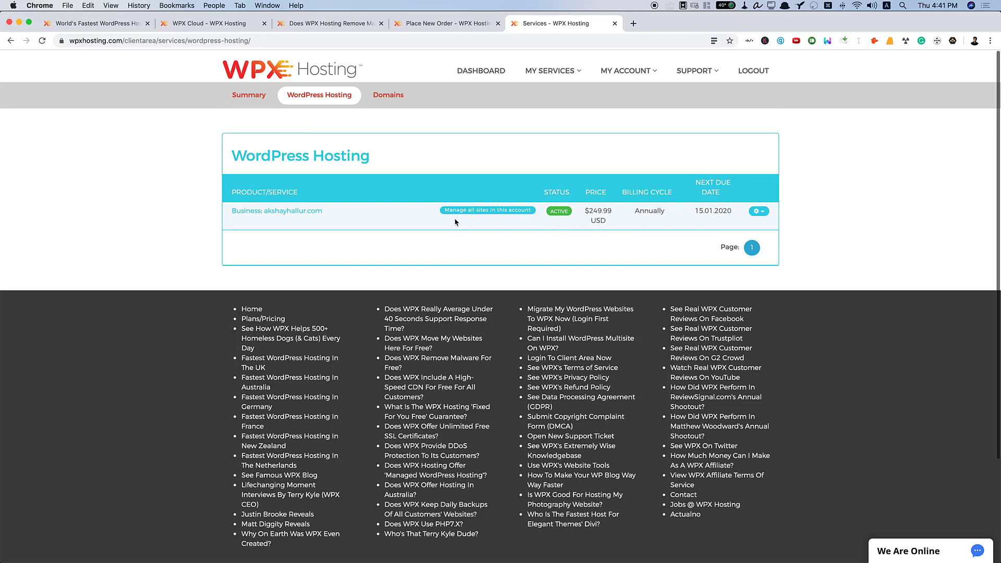
{"action": "mouse_move", "coordinate": [489, 215]}
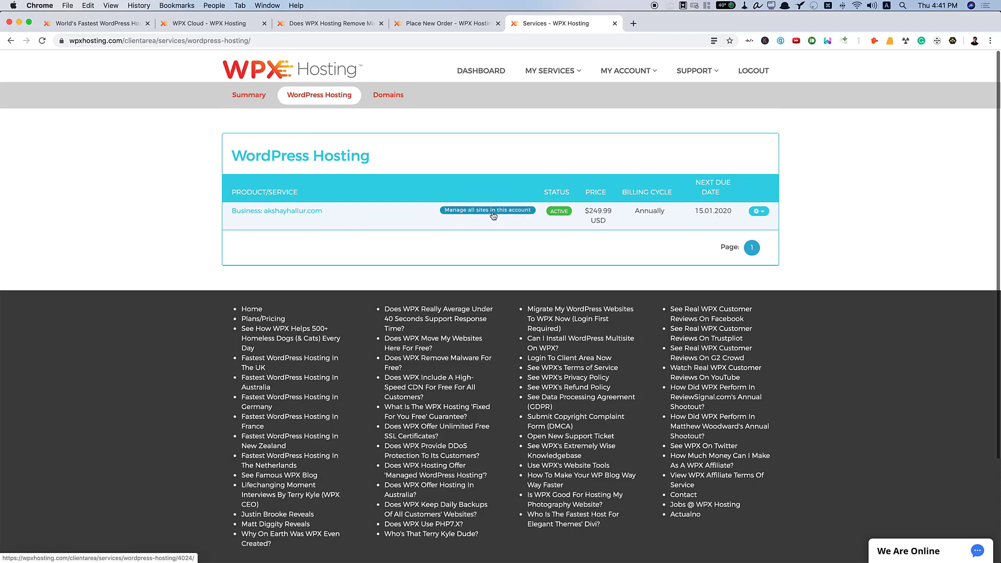
{"action": "left_click", "coordinate": [487, 210]}
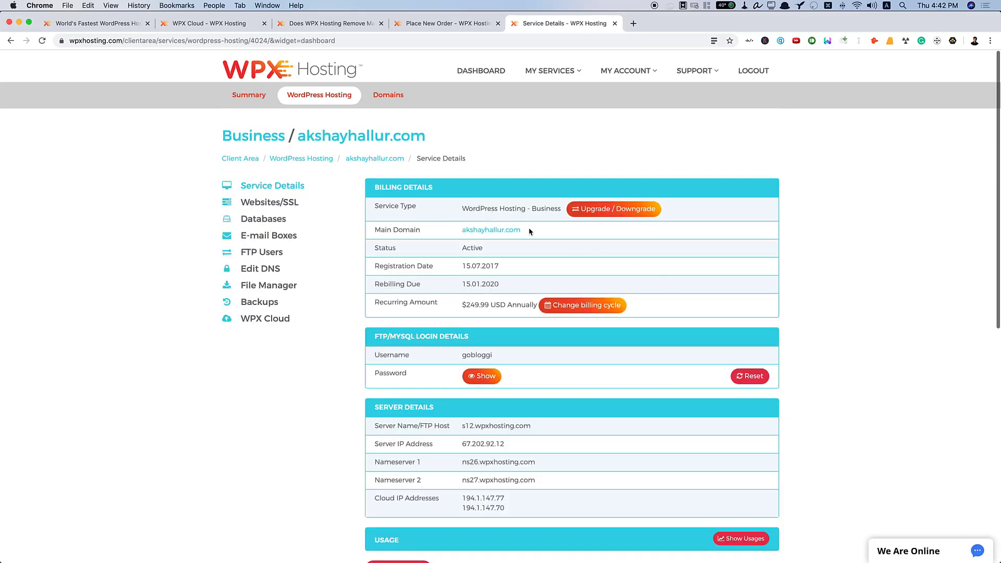
{"action": "mouse_move", "coordinate": [612, 221]}
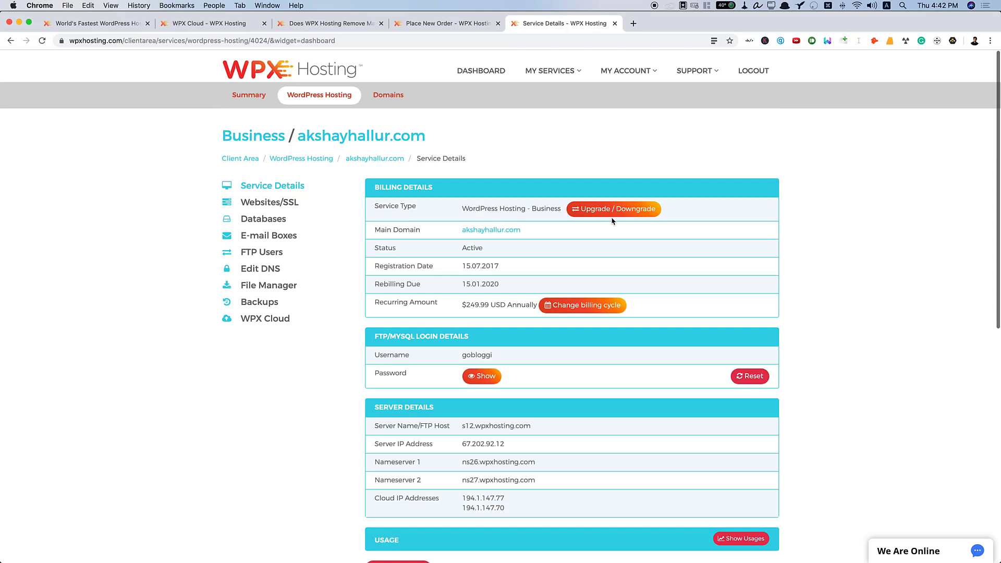
{"action": "mouse_move", "coordinate": [449, 223]}
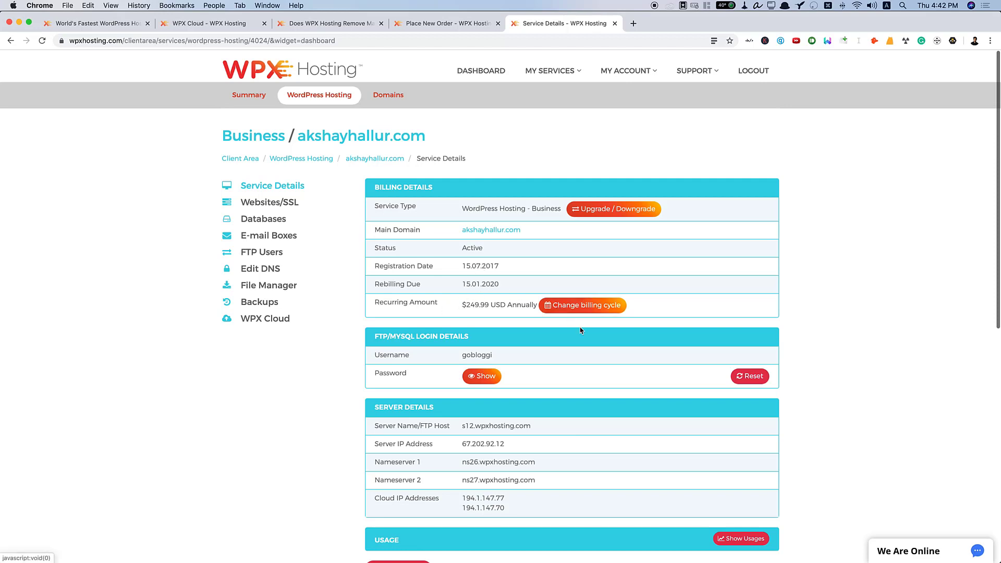
Review the Business plan's service details and head to the Websites/SSL section
{"action": "scroll", "scroll_direction": "down", "scroll_amount": 3}
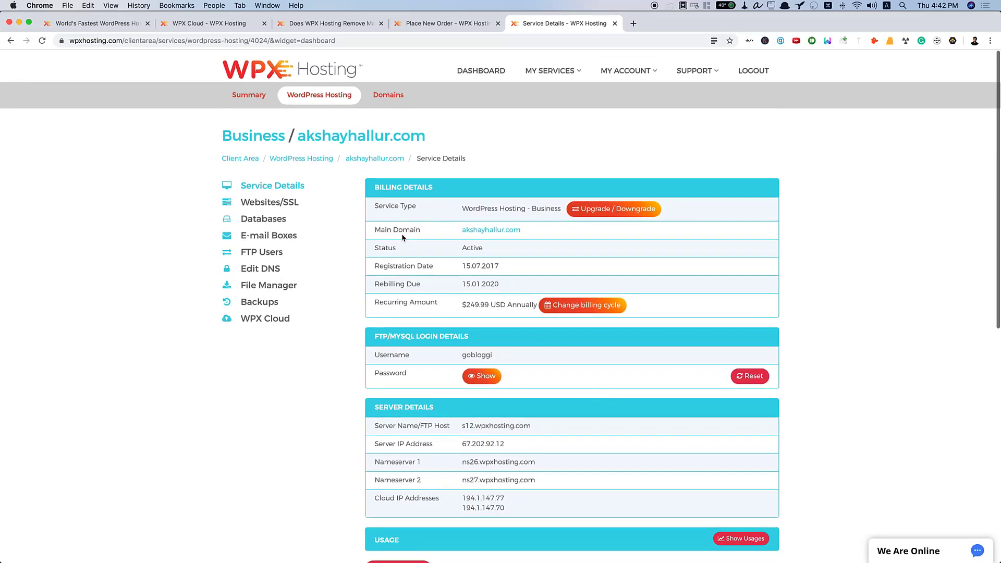
{"action": "left_click", "coordinate": [269, 202]}
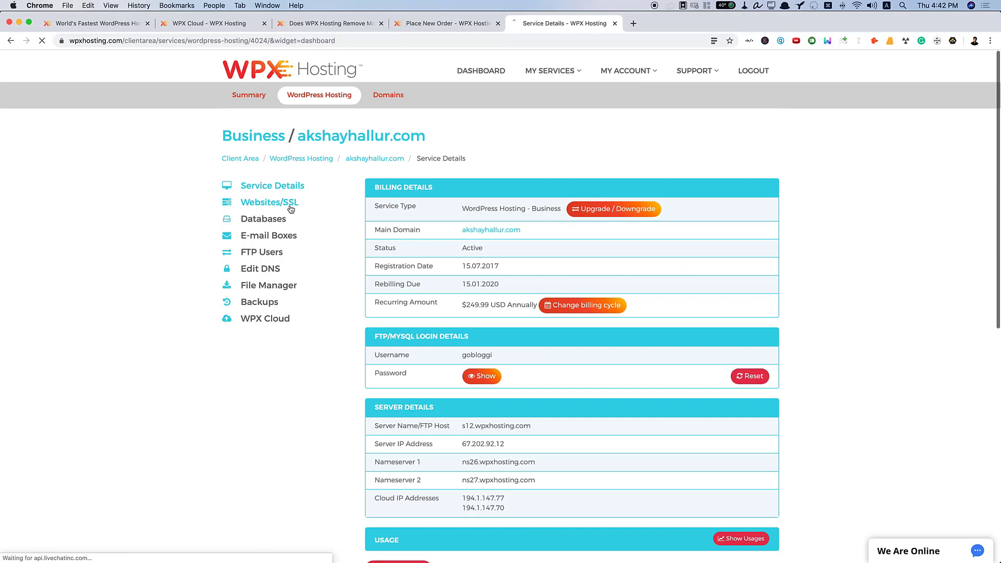
{"action": "left_click", "coordinate": [268, 202]}
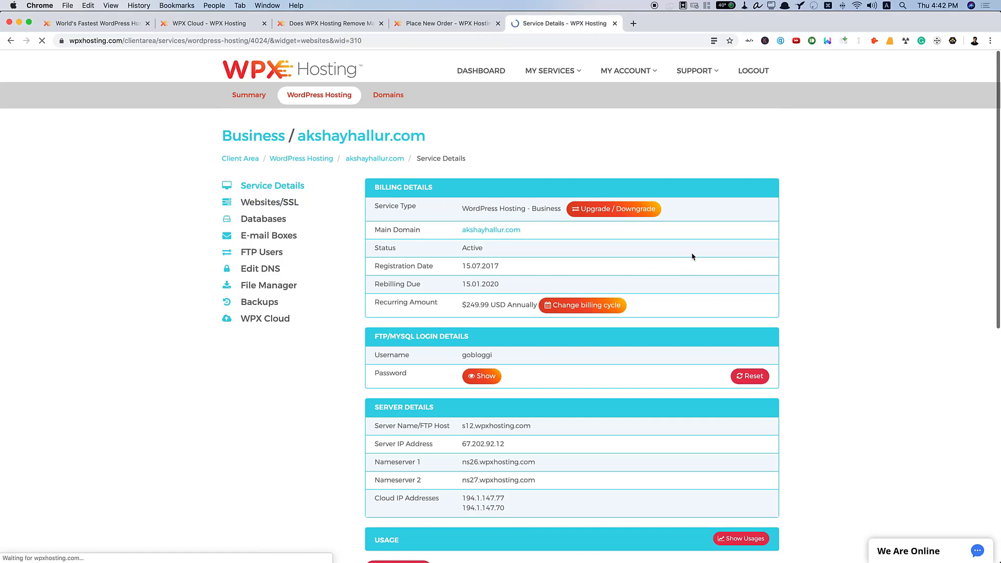
View the Websites/SSL list (5 of 5 sites) and the main site's SSL certificate options, then move to Databases
{"action": "left_click", "coordinate": [270, 202]}
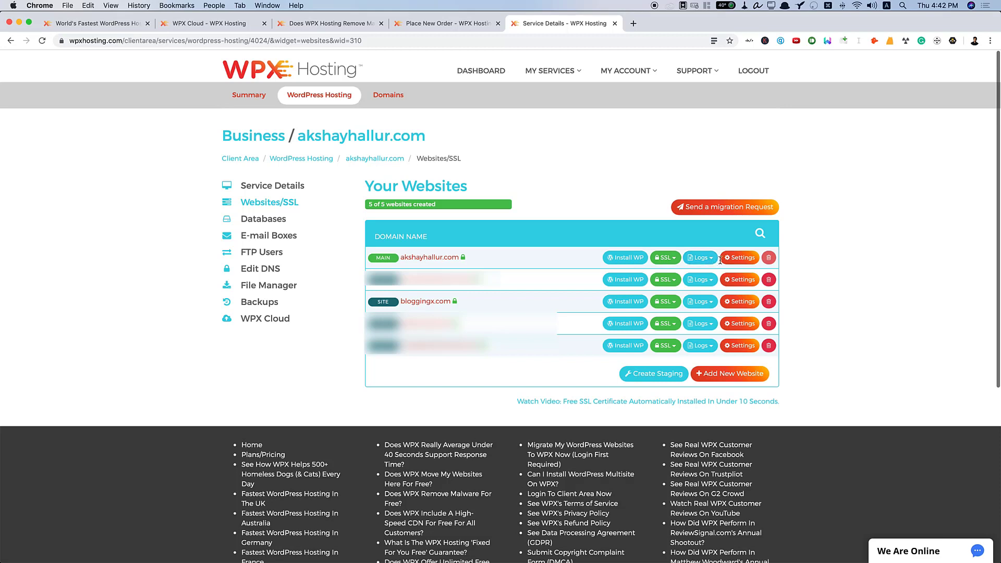
{"action": "mouse_move", "coordinate": [894, 248]}
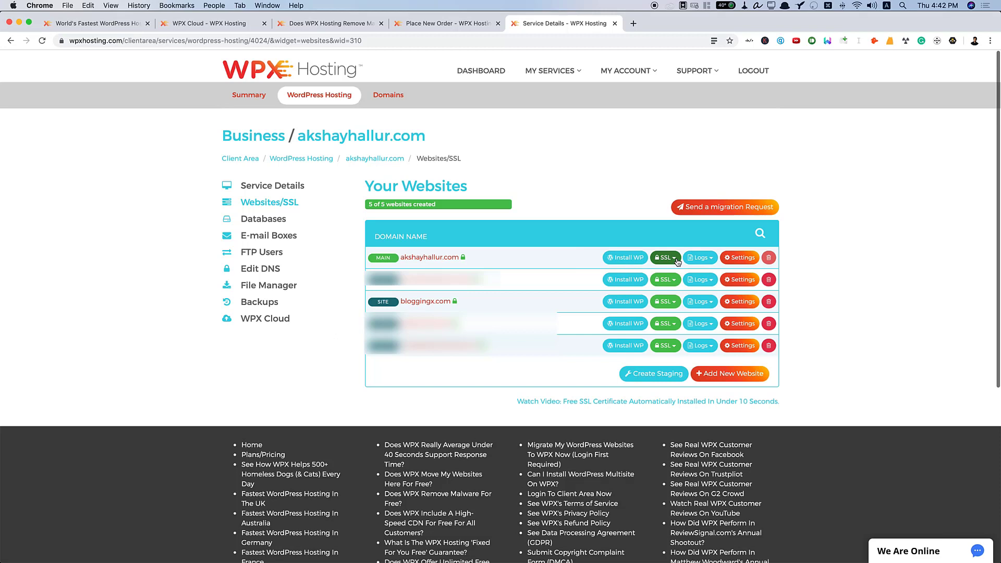
{"action": "left_click", "coordinate": [664, 258]}
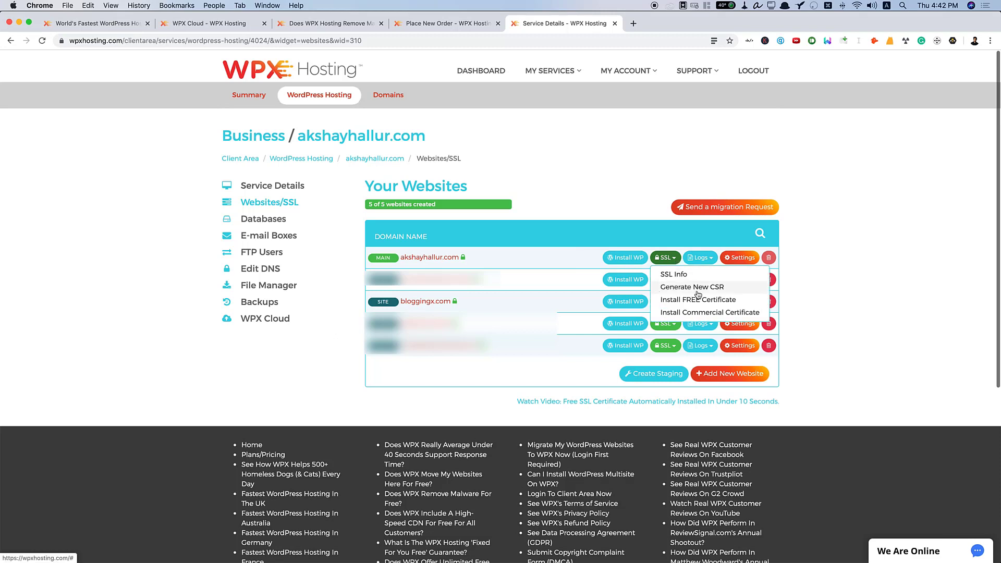
{"action": "mouse_move", "coordinate": [722, 306]}
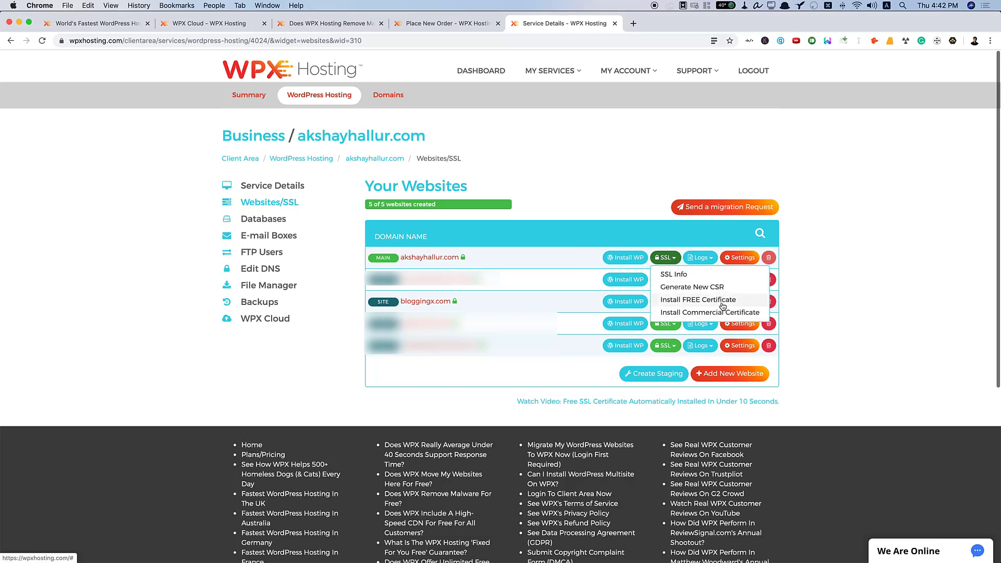
{"action": "mouse_move", "coordinate": [728, 319]}
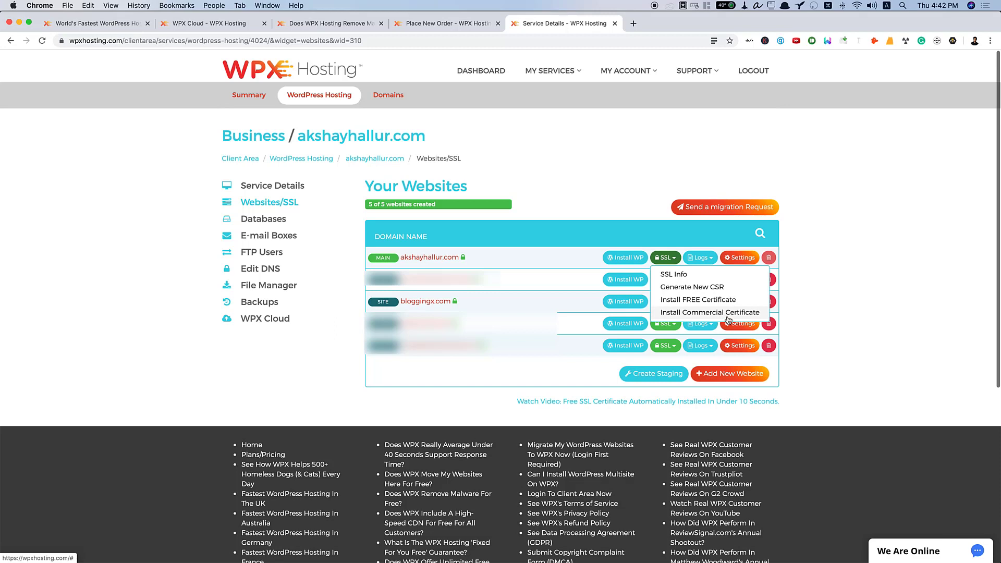
{"action": "mouse_move", "coordinate": [728, 319]}
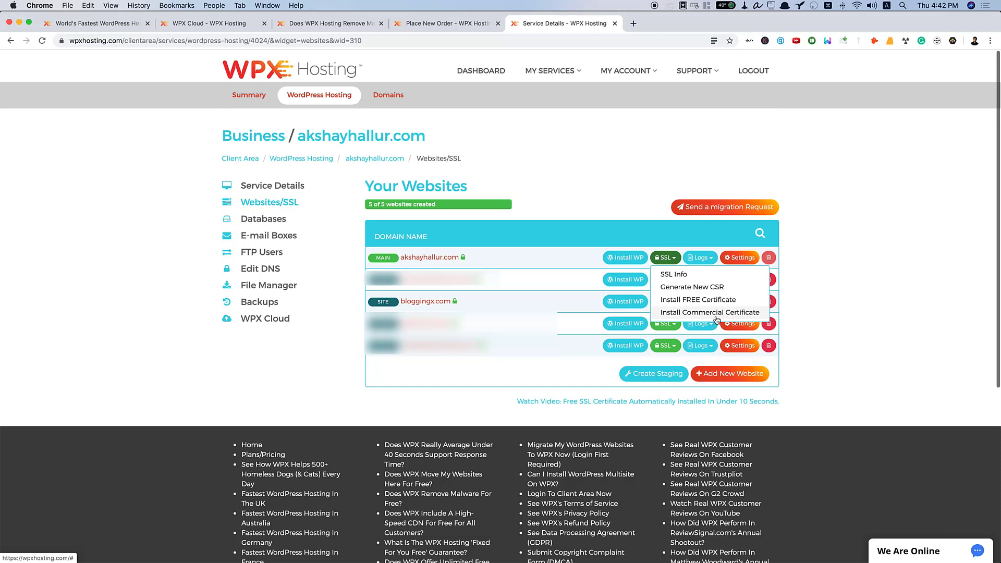
{"action": "mouse_move", "coordinate": [745, 313]}
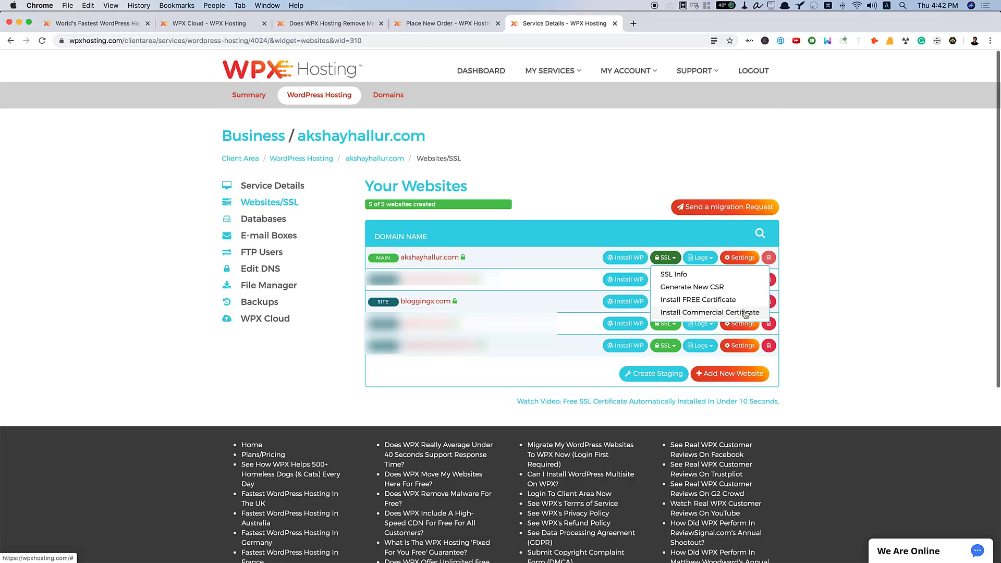
{"action": "mouse_move", "coordinate": [857, 288]}
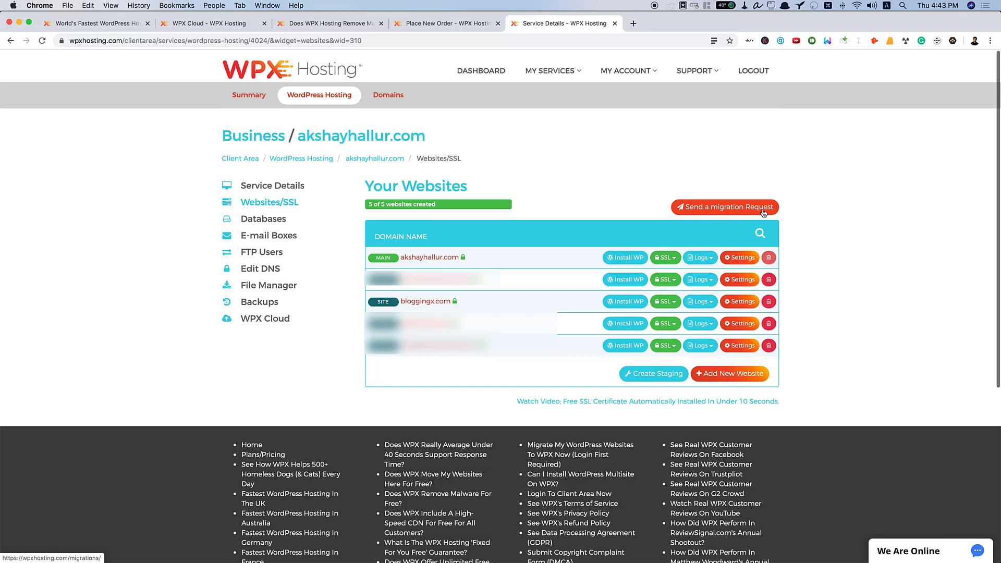
{"action": "mouse_move", "coordinate": [649, 385]}
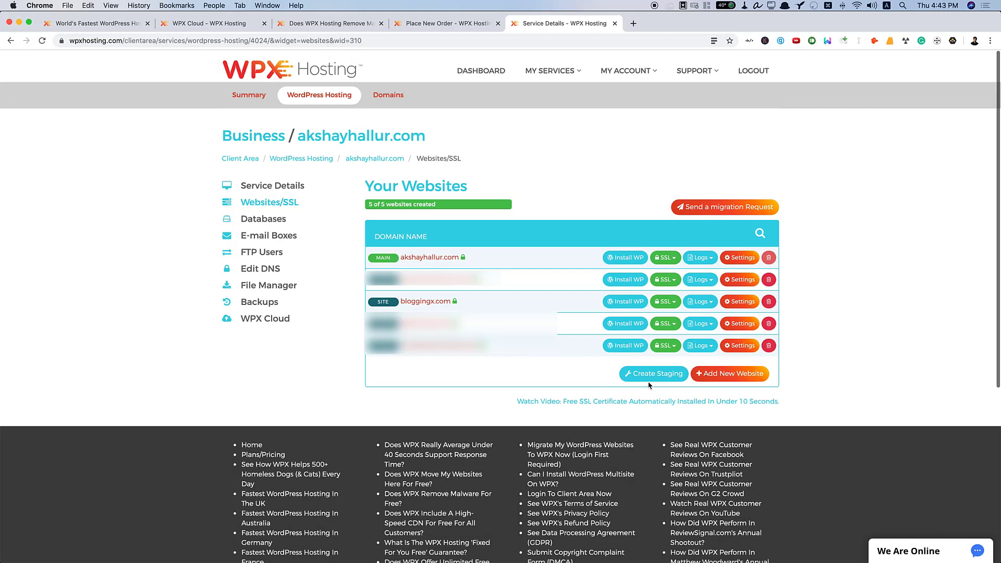
{"action": "mouse_move", "coordinate": [654, 373]}
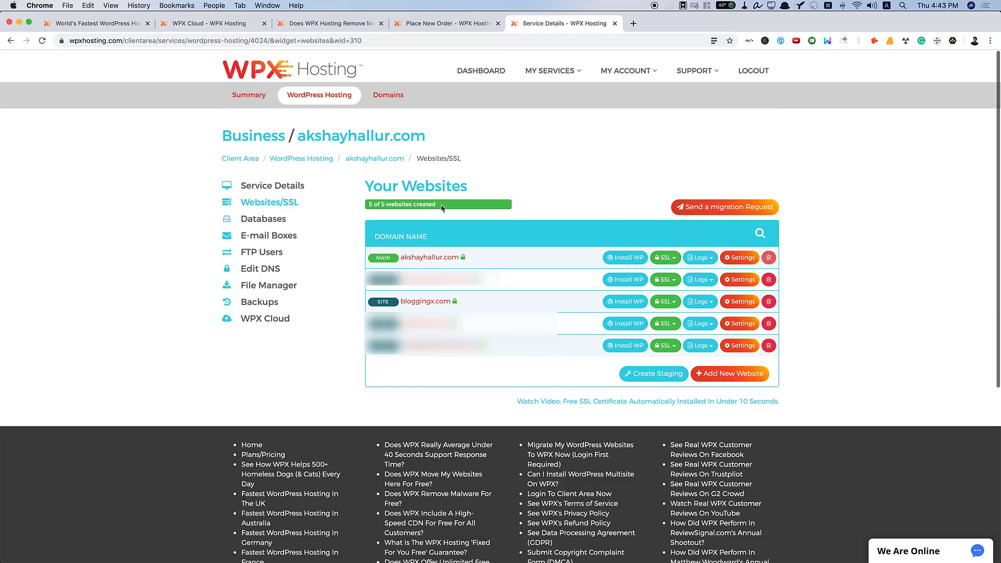
{"action": "mouse_move", "coordinate": [937, 372]}
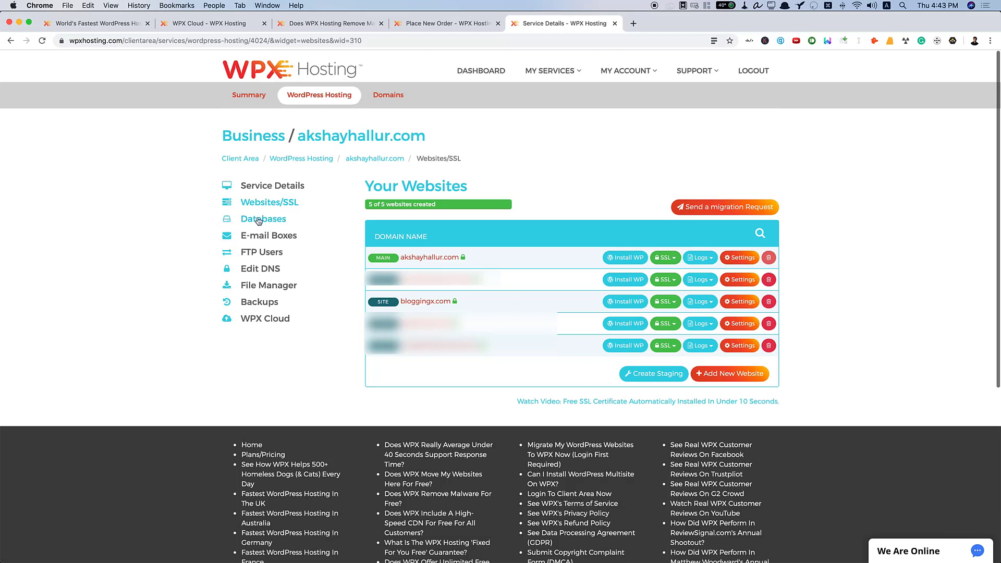
{"action": "left_click", "coordinate": [263, 218]}
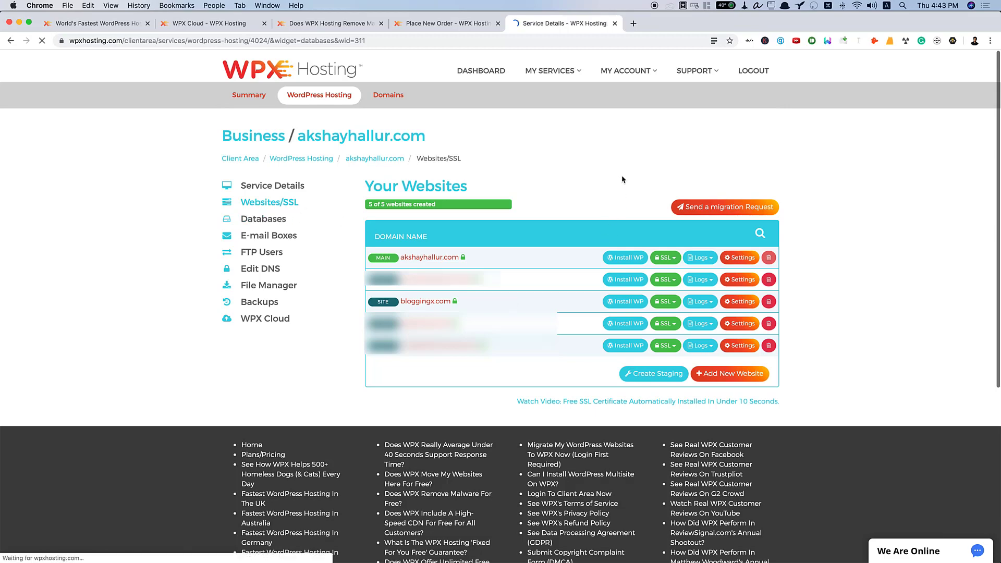
View the MySQL databases table with each database's size and domain, then move to E-mail Boxes
{"action": "left_click", "coordinate": [262, 218]}
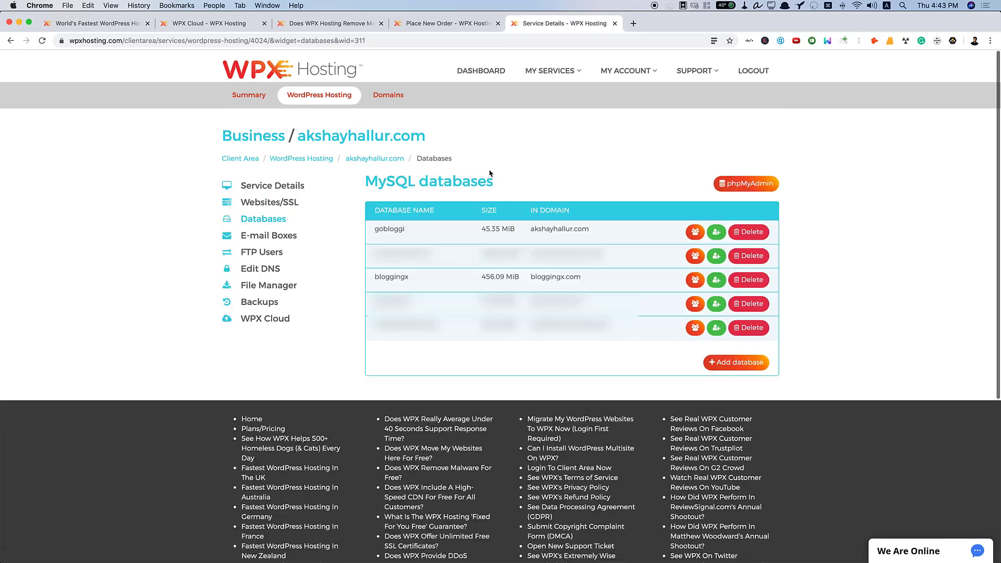
{"action": "mouse_move", "coordinate": [577, 214]}
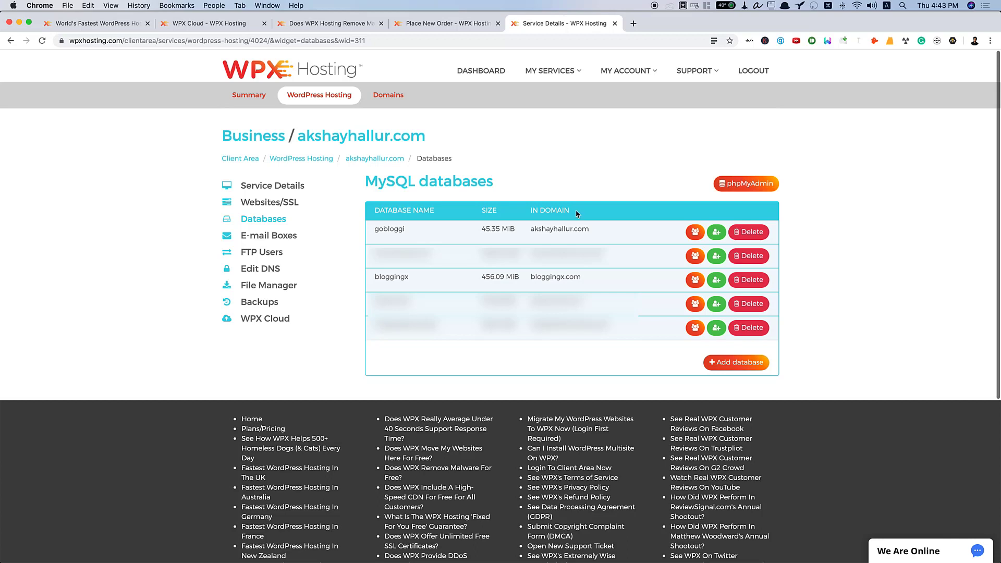
{"action": "mouse_move", "coordinate": [716, 231]}
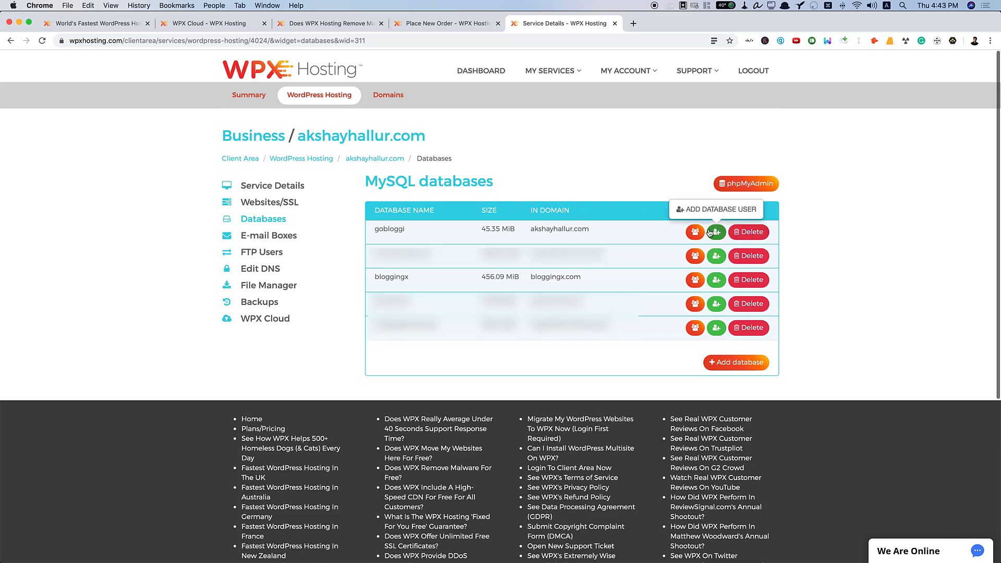
{"action": "mouse_move", "coordinate": [670, 166]}
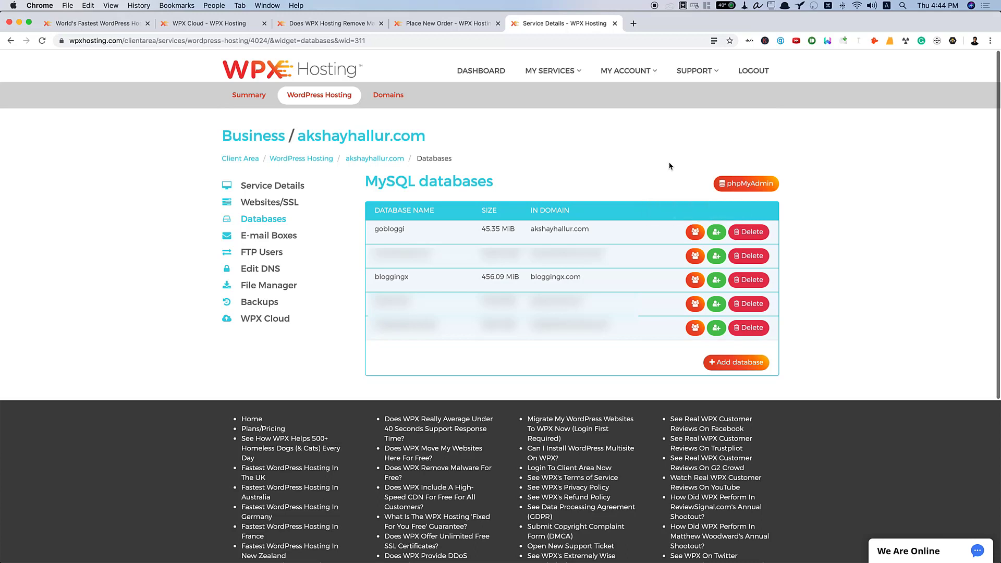
{"action": "left_click", "coordinate": [269, 236]}
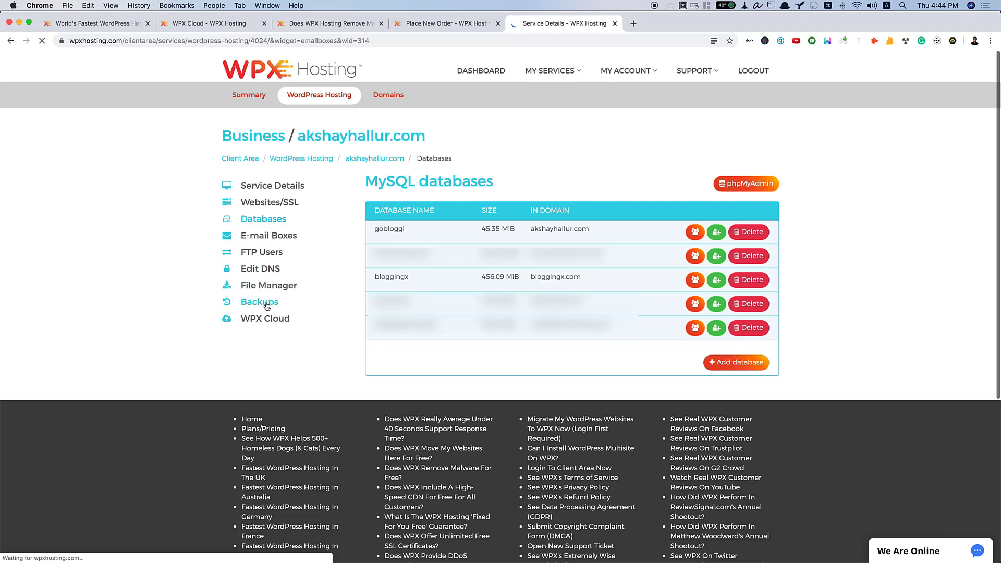
View the existing e-mail boxes with names and quota usage, then move to File Manager
{"action": "left_click", "coordinate": [268, 235]}
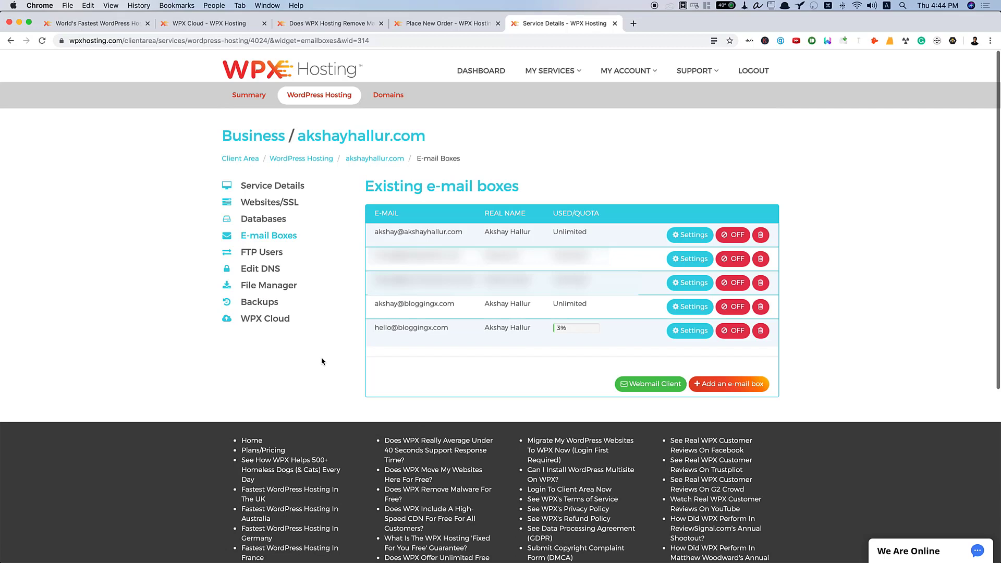
{"action": "mouse_move", "coordinate": [502, 203]}
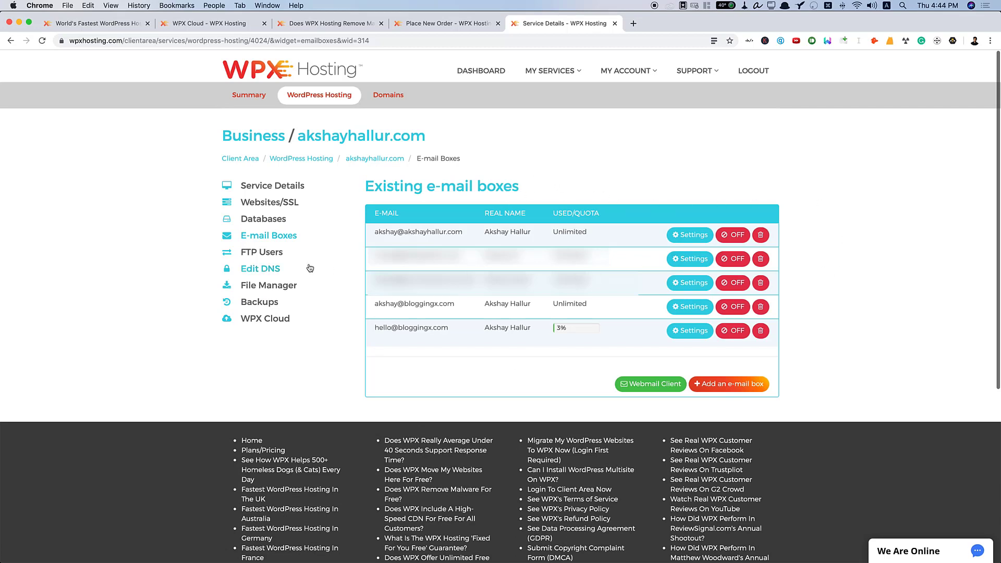
{"action": "mouse_move", "coordinate": [268, 284]}
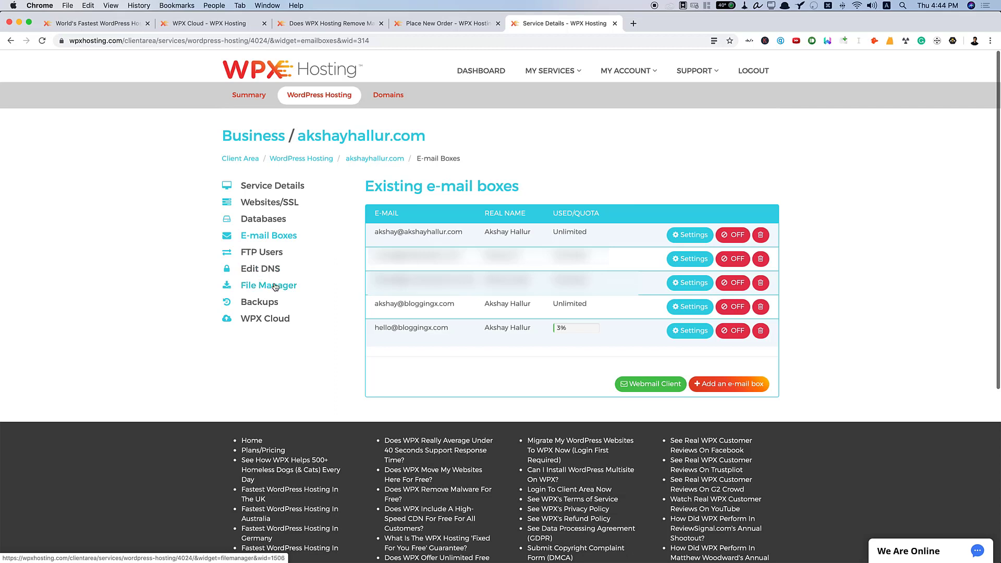
{"action": "mouse_move", "coordinate": [277, 290]}
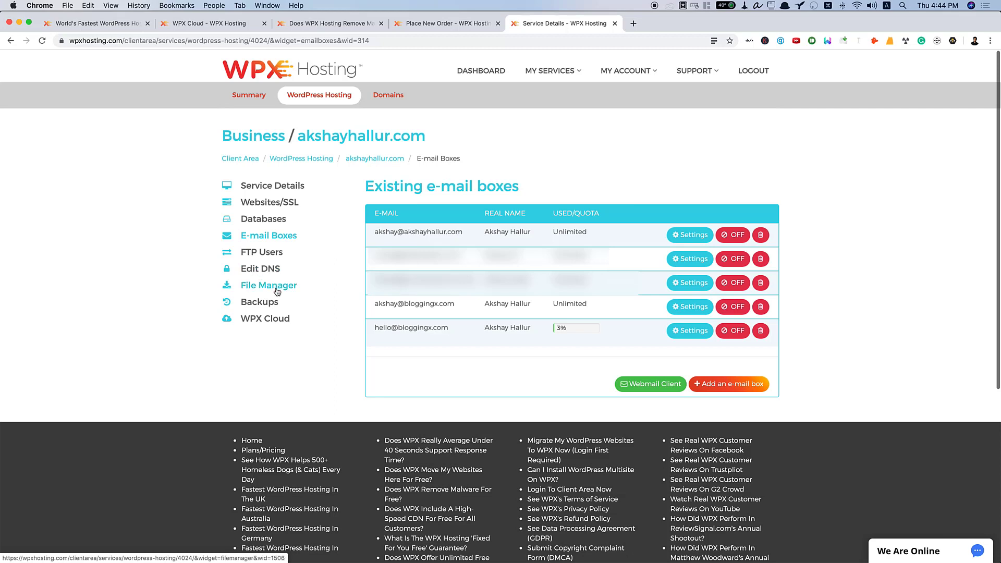
{"action": "left_click", "coordinate": [268, 285]}
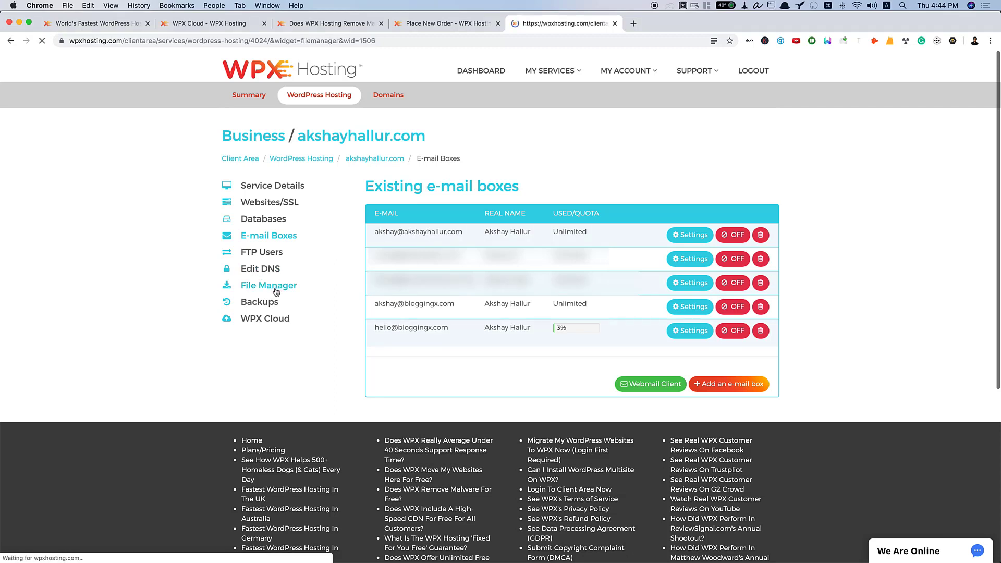
Launch the file manager and go up to the bloggingx.com folder showing public_html, tmp and ssl.combined
{"action": "left_click", "coordinate": [268, 285]}
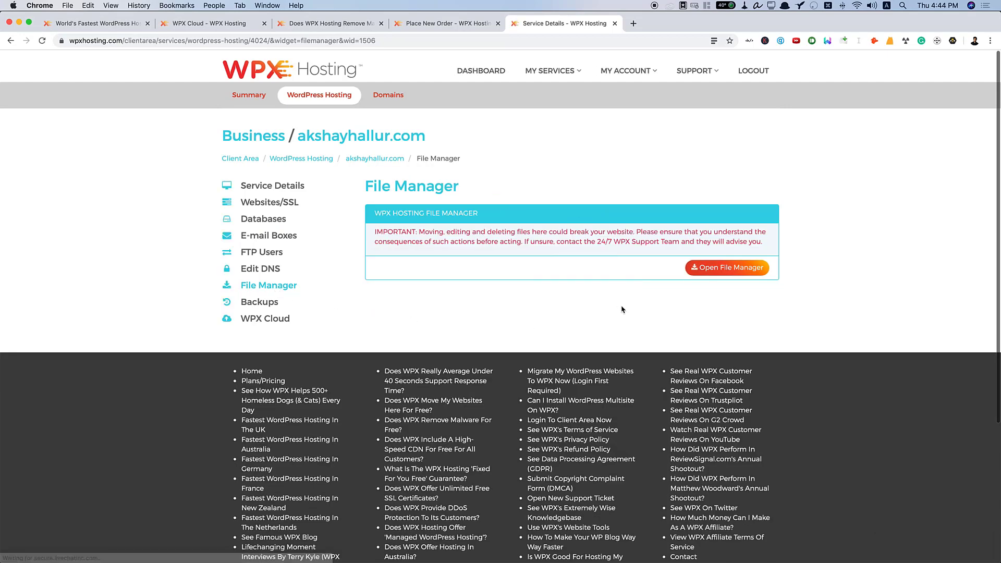
{"action": "left_click", "coordinate": [726, 268]}
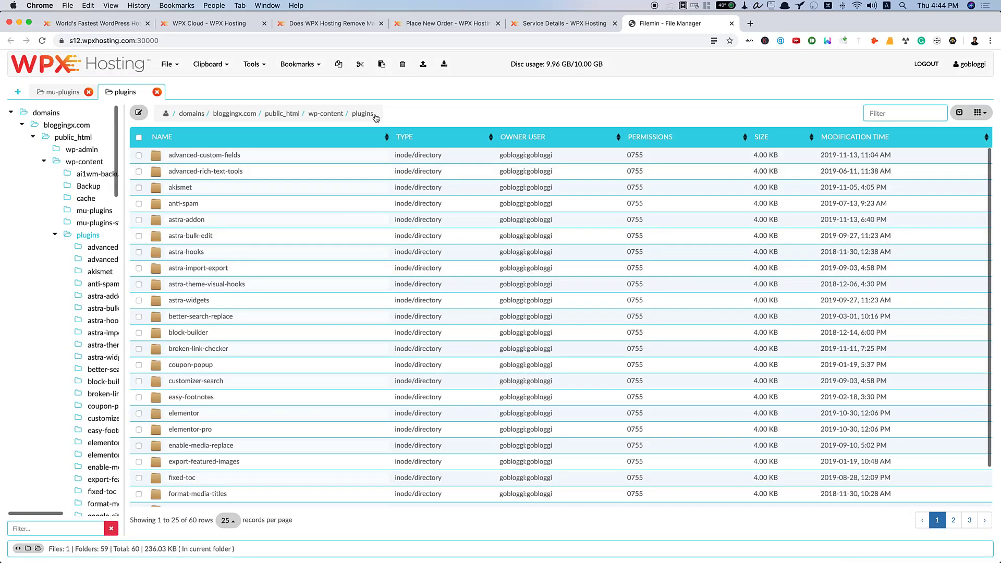
{"action": "mouse_move", "coordinate": [234, 117]}
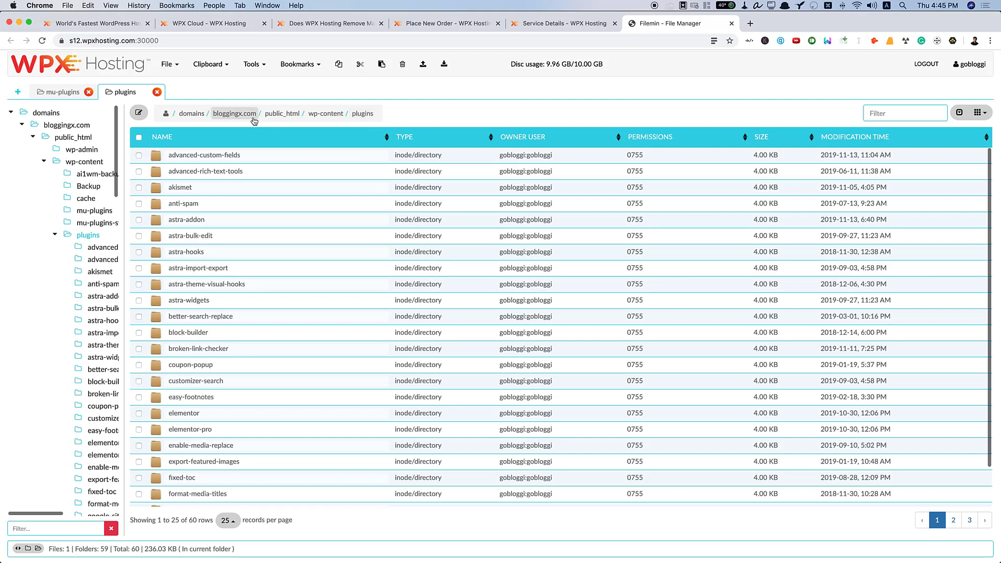
{"action": "left_click", "coordinate": [234, 113]}
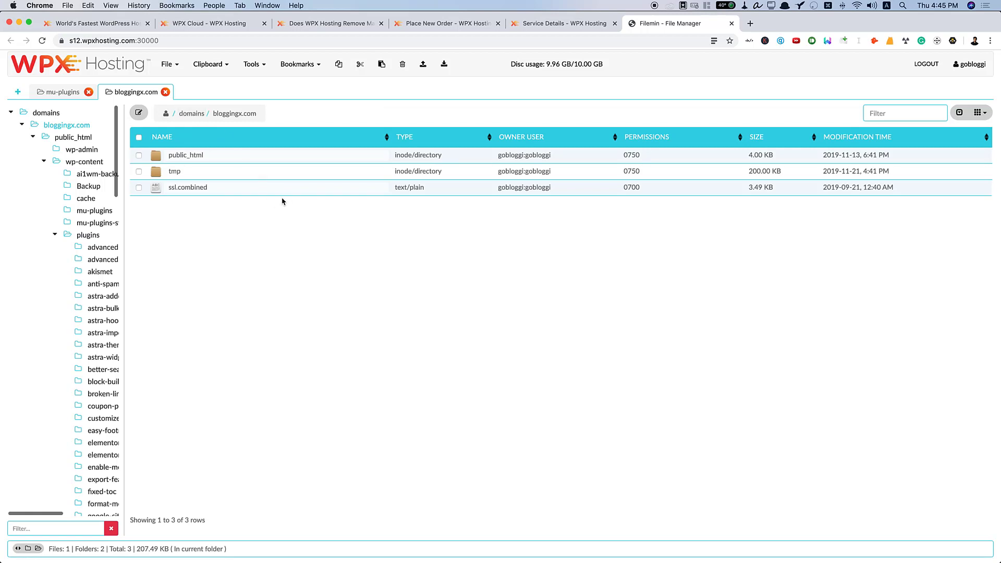
{"action": "mouse_move", "coordinate": [197, 77]}
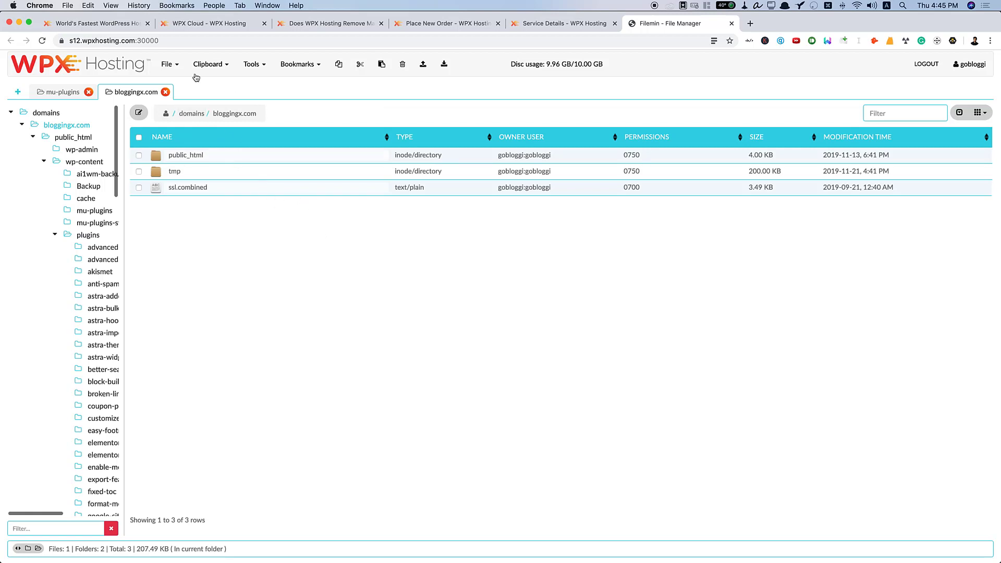
Browse the File, Clipboard and Bookmarks menus of the file manager
{"action": "left_click", "coordinate": [167, 64]}
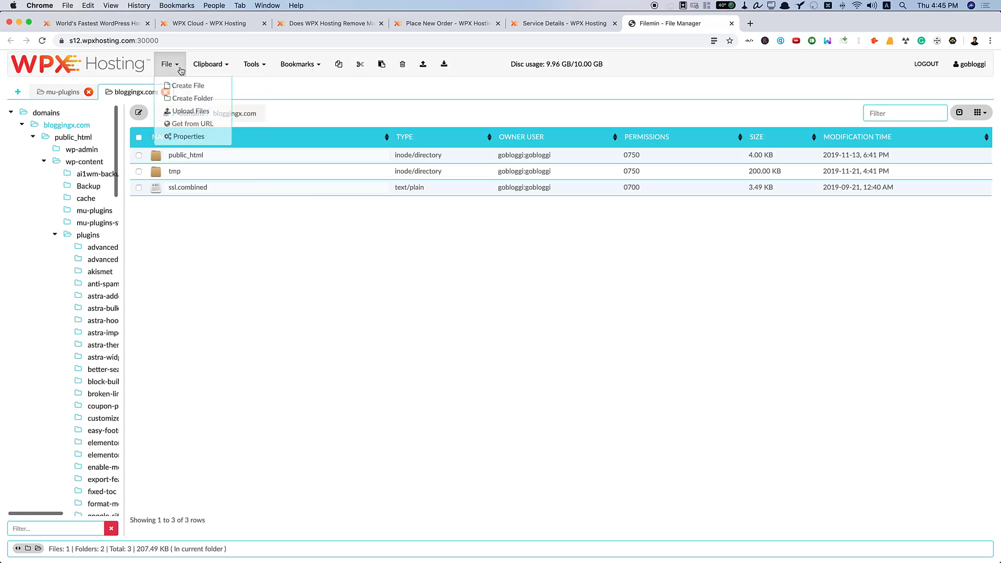
{"action": "left_click", "coordinate": [207, 64]}
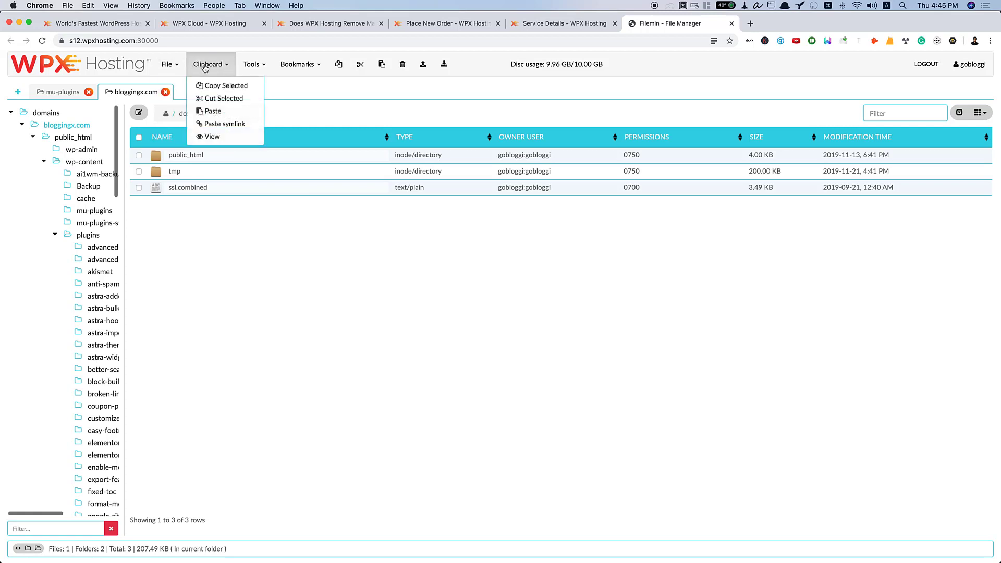
{"action": "left_click", "coordinate": [301, 64]}
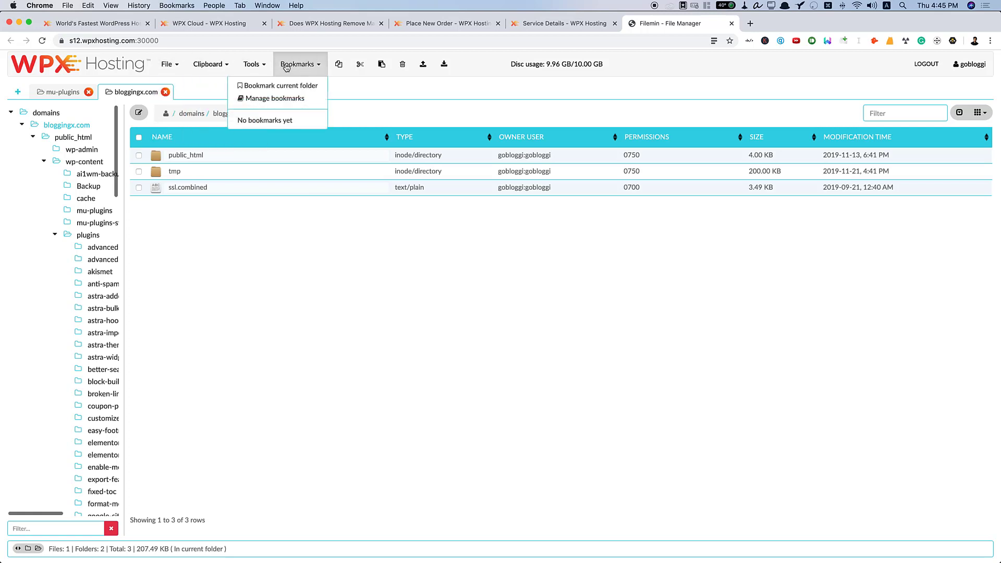
{"action": "left_click", "coordinate": [449, 131]}
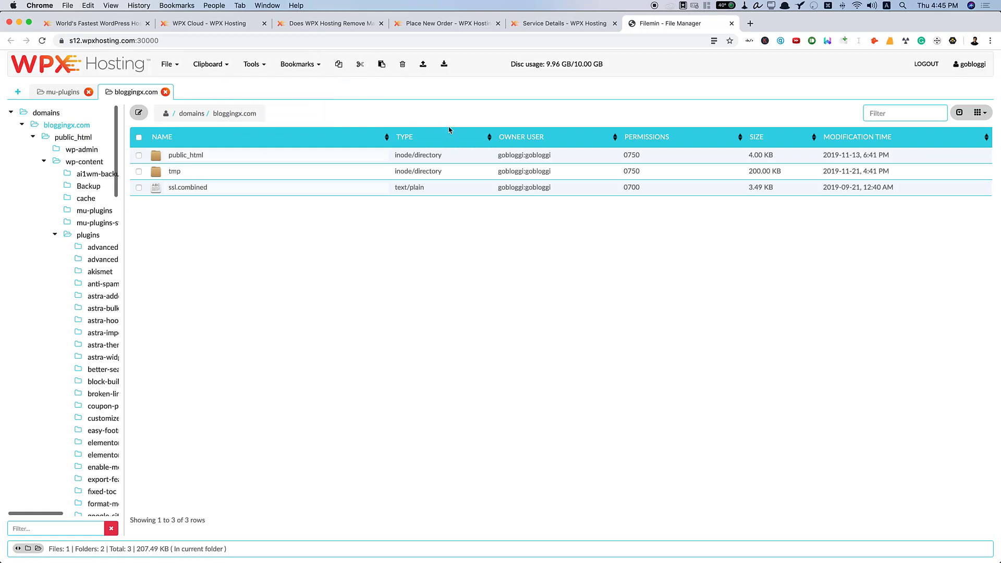
{"action": "mouse_move", "coordinate": [543, 70]}
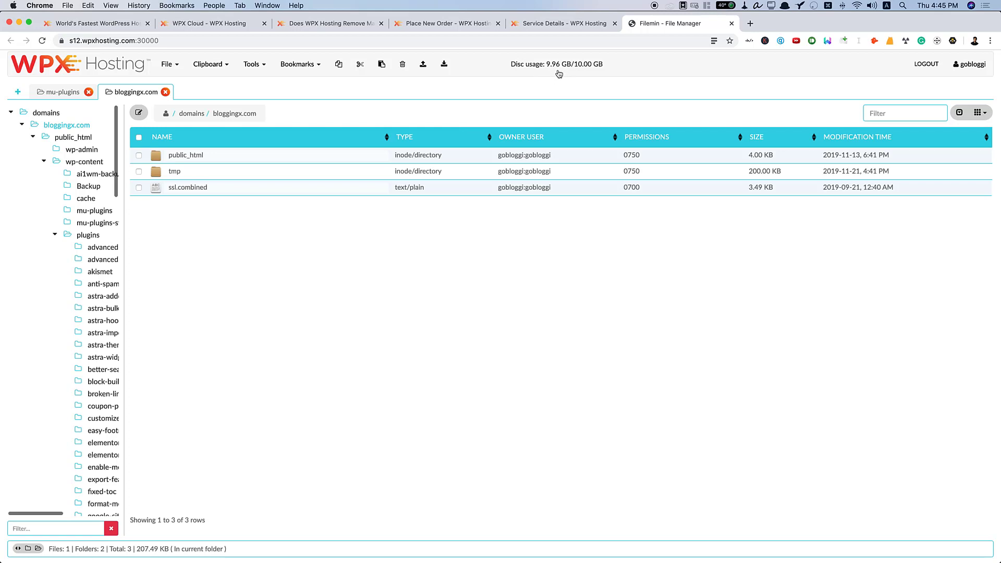
{"action": "mouse_move", "coordinate": [586, 73]}
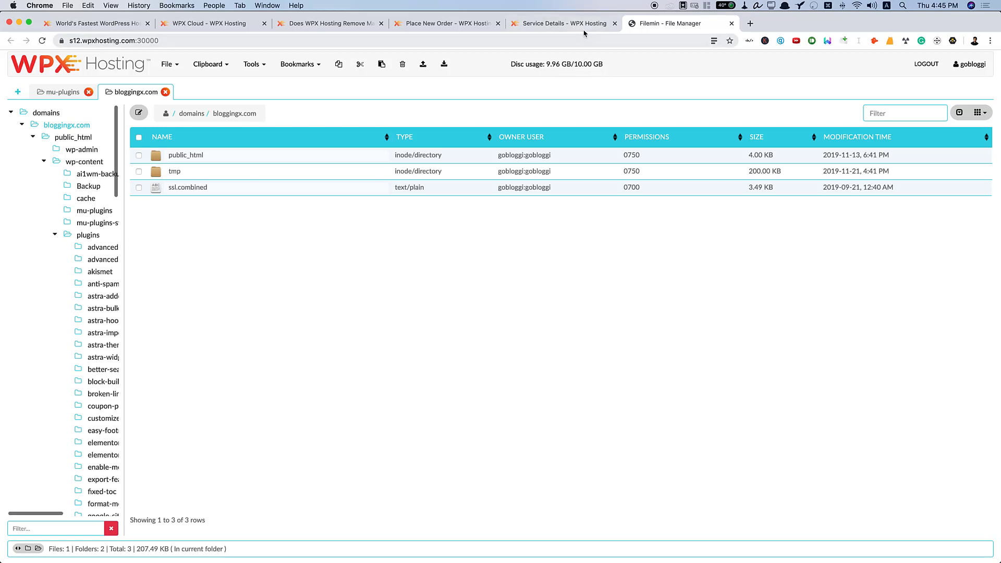
{"action": "mouse_move", "coordinate": [563, 23]}
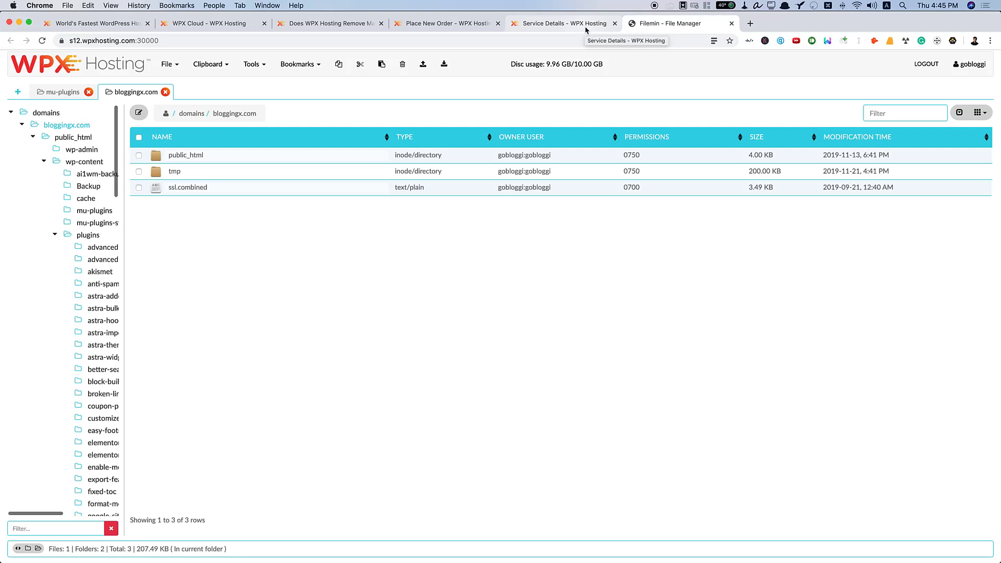
{"action": "left_click", "coordinate": [562, 23]}
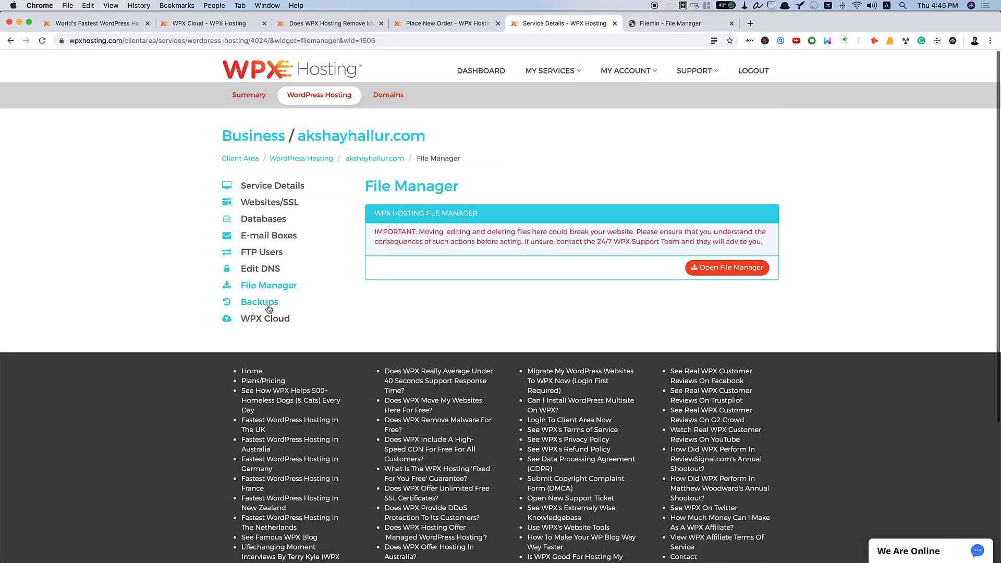
{"action": "left_click", "coordinate": [260, 302]}
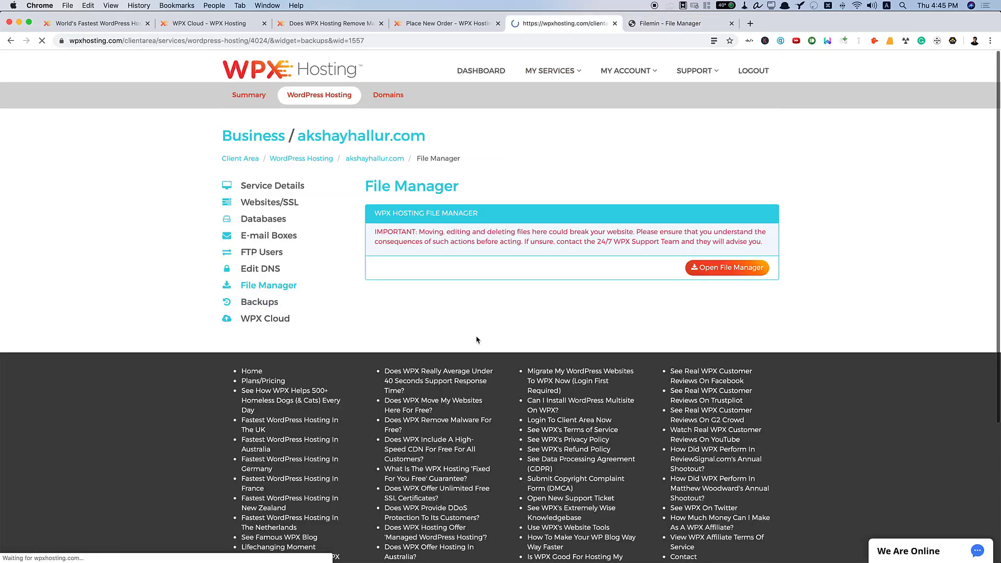
{"action": "left_click", "coordinate": [259, 301]}
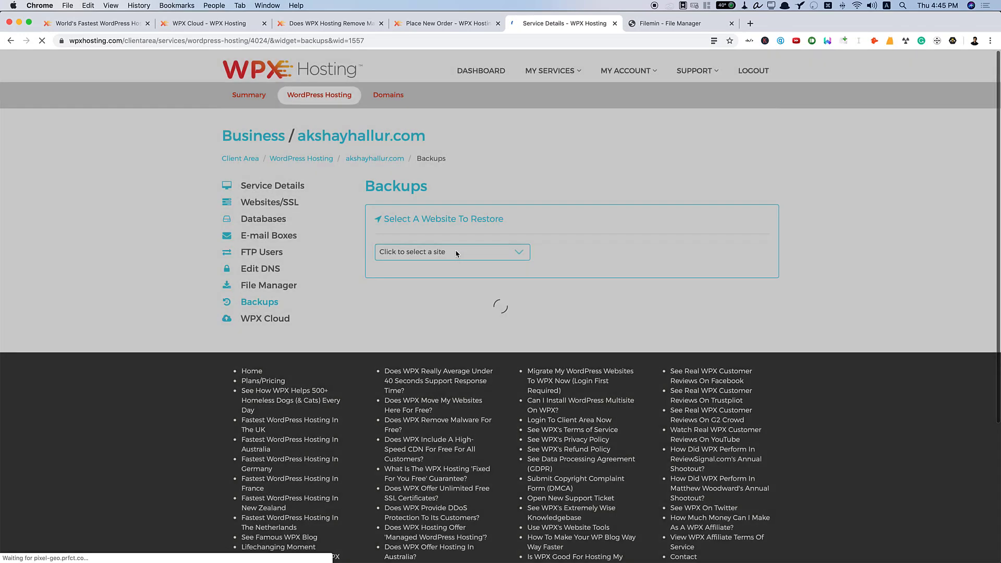
{"action": "left_click", "coordinate": [451, 251]}
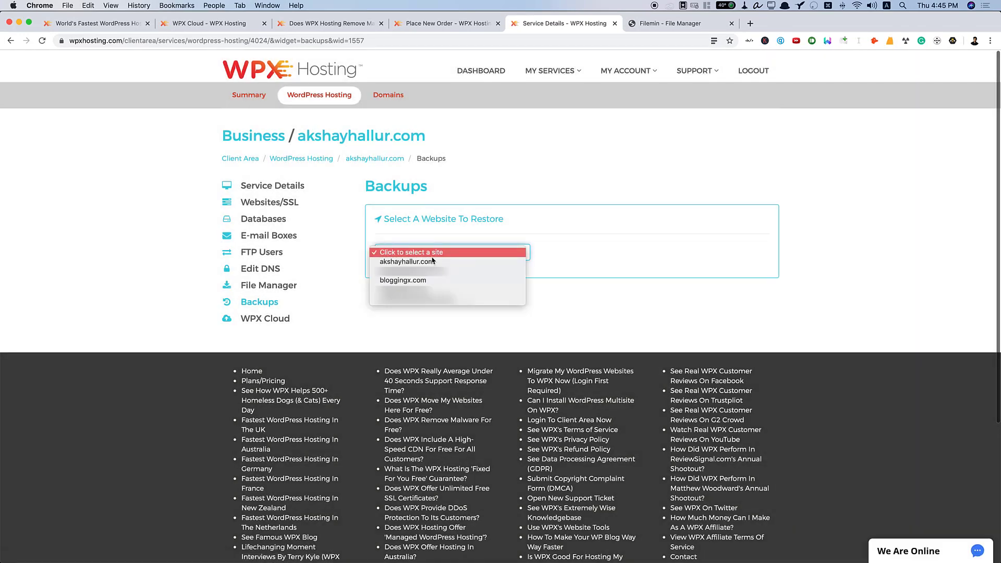
{"action": "left_click", "coordinate": [403, 281]}
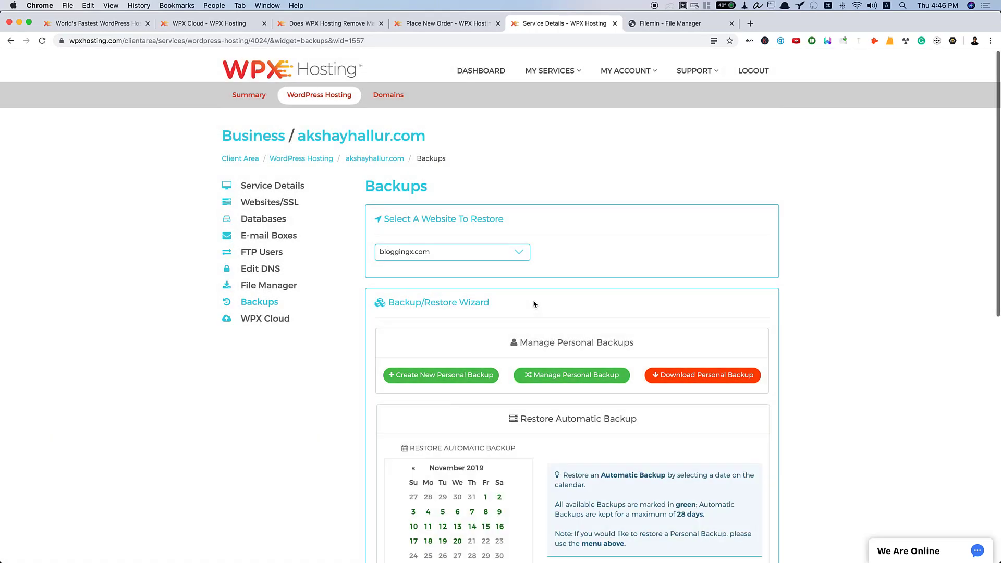
{"action": "scroll", "scroll_direction": "down", "scroll_amount": 3}
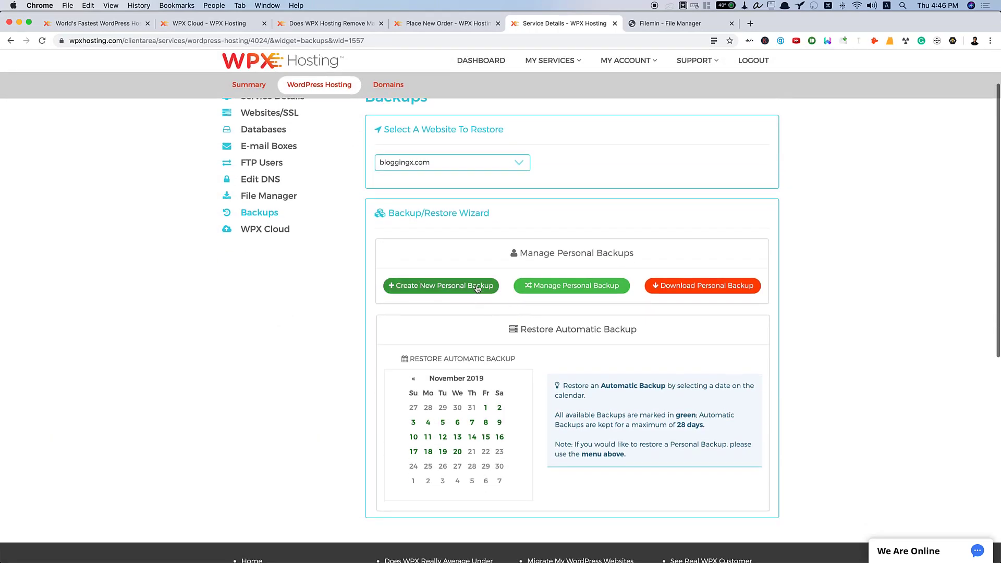
{"action": "mouse_move", "coordinate": [571, 288]}
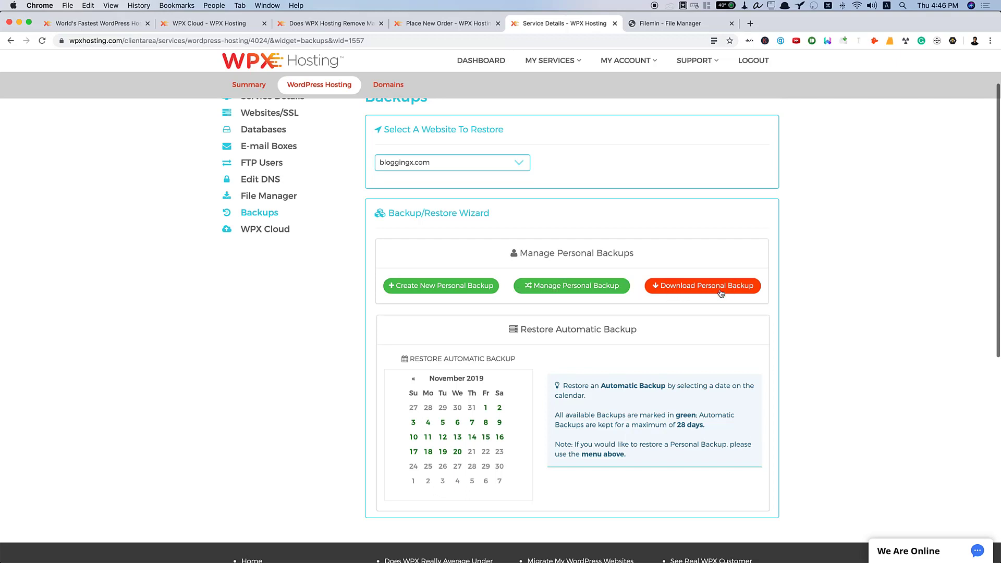
{"action": "scroll", "scroll_direction": "down", "scroll_amount": 3}
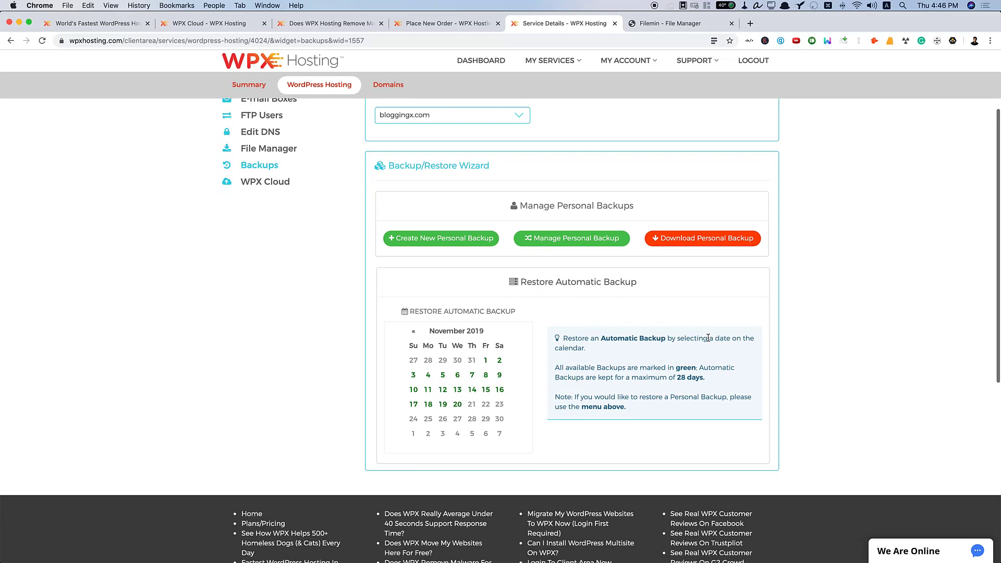
{"action": "mouse_move", "coordinate": [652, 410]}
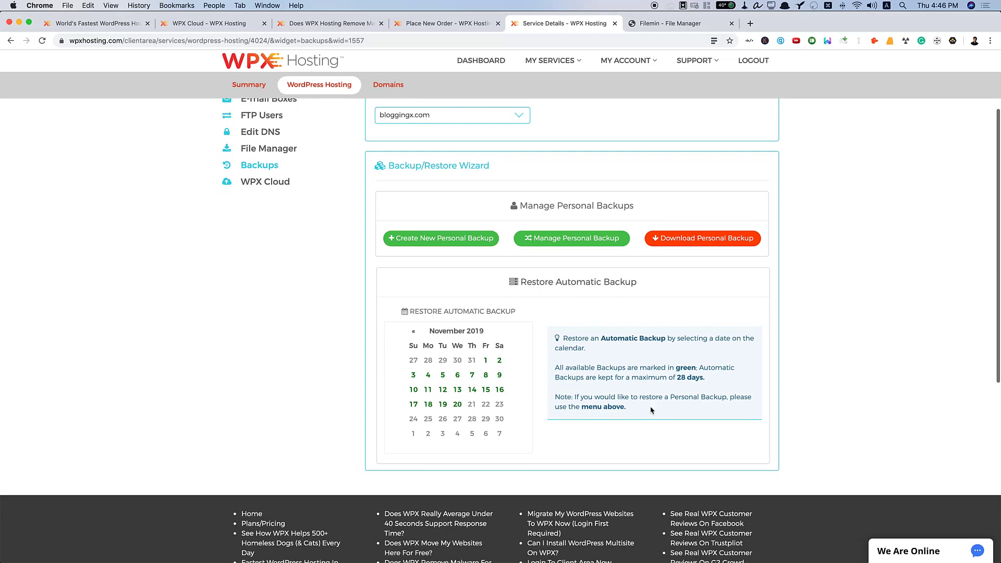
{"action": "mouse_move", "coordinate": [527, 369]}
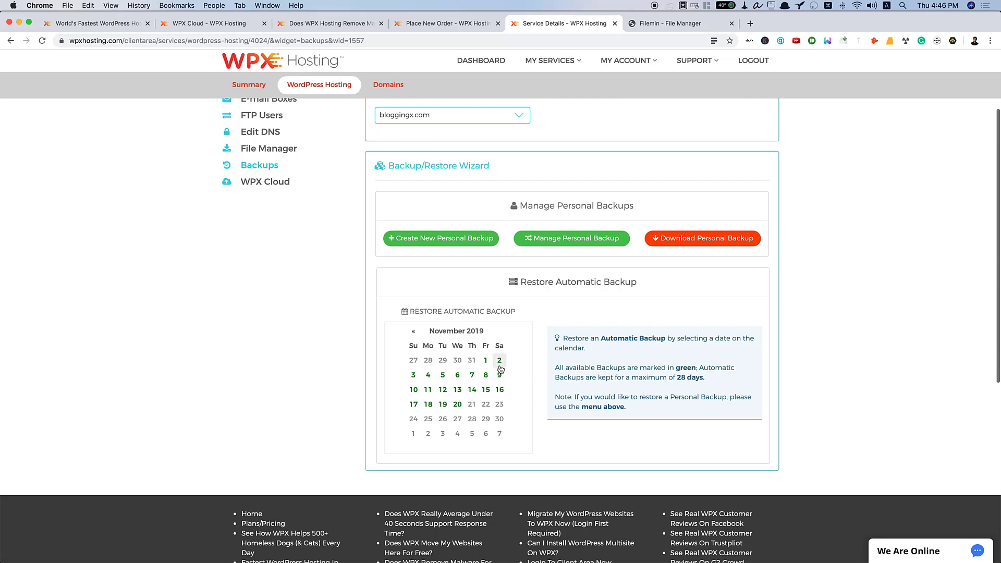
{"action": "mouse_move", "coordinate": [487, 376]}
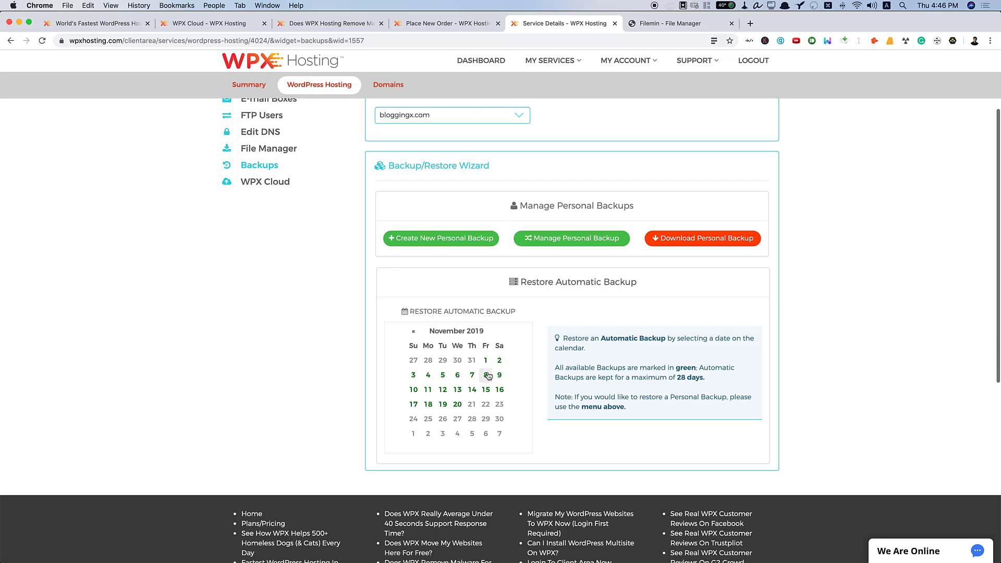
{"action": "mouse_move", "coordinate": [414, 399]}
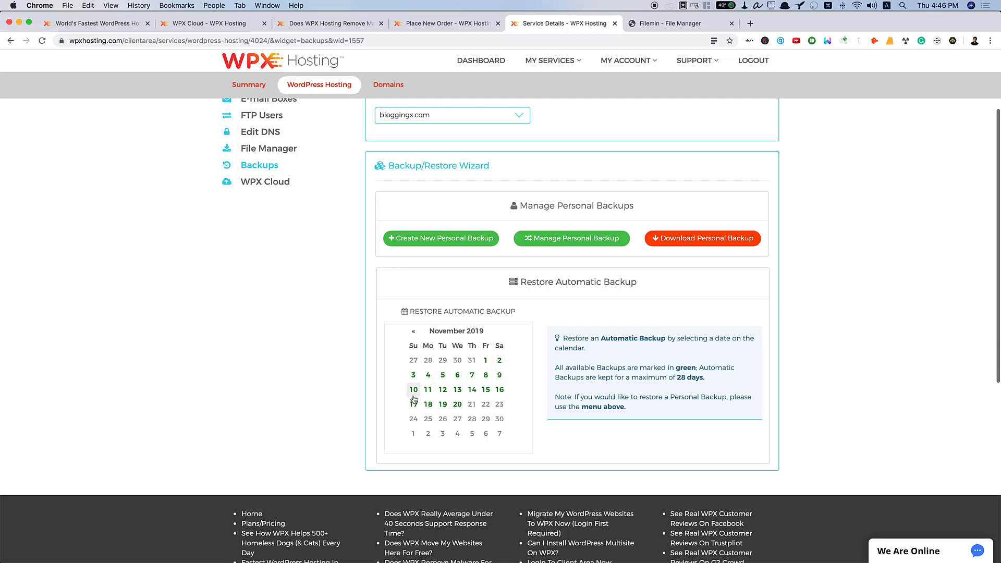
{"action": "mouse_move", "coordinate": [413, 398]}
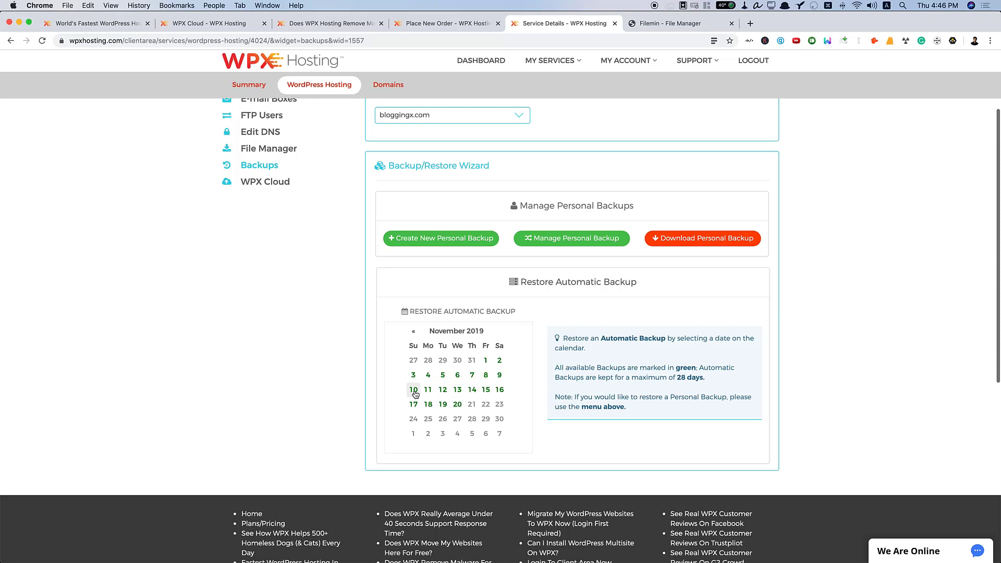
{"action": "mouse_move", "coordinate": [671, 388]}
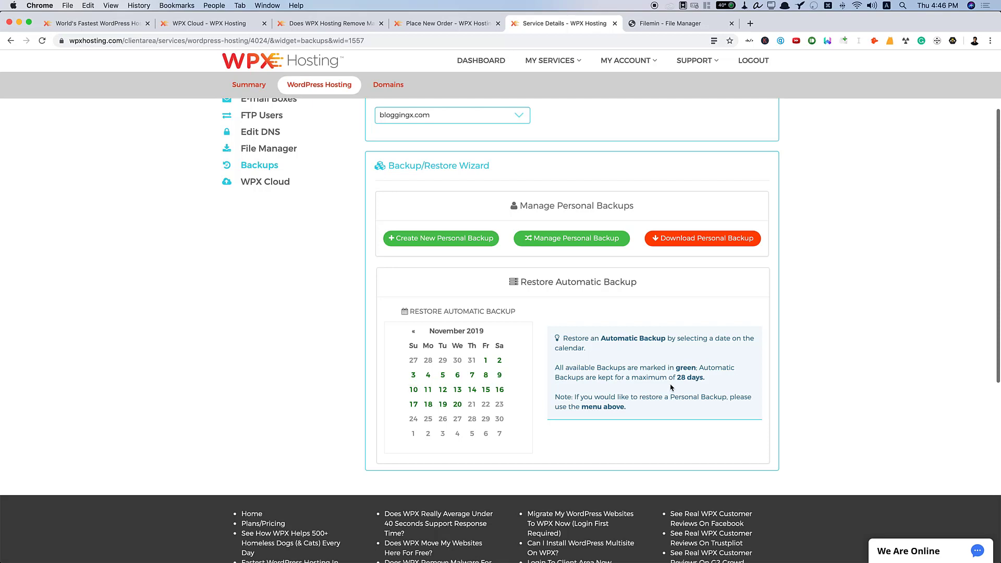
{"action": "mouse_move", "coordinate": [586, 367]}
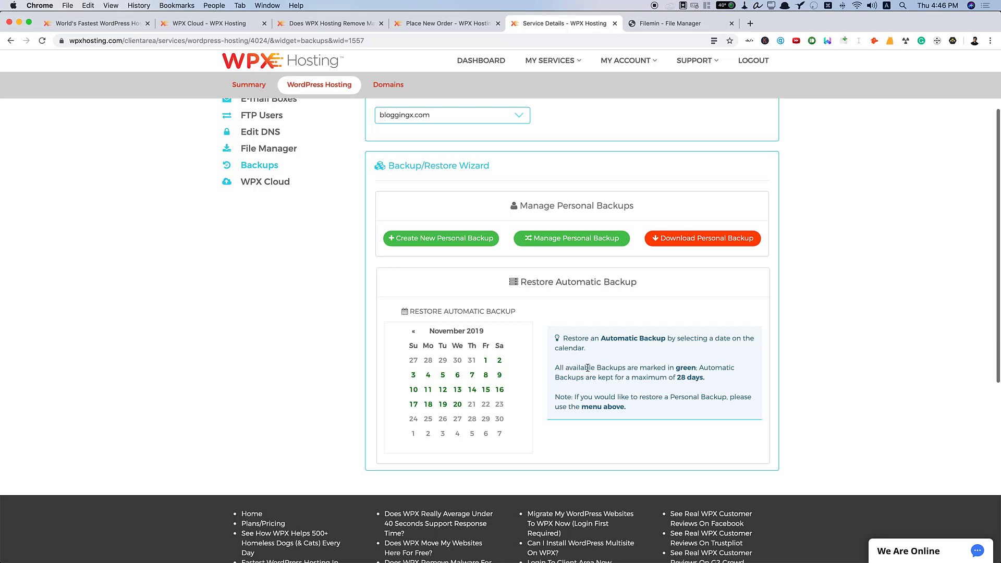
{"action": "mouse_move", "coordinate": [577, 380]}
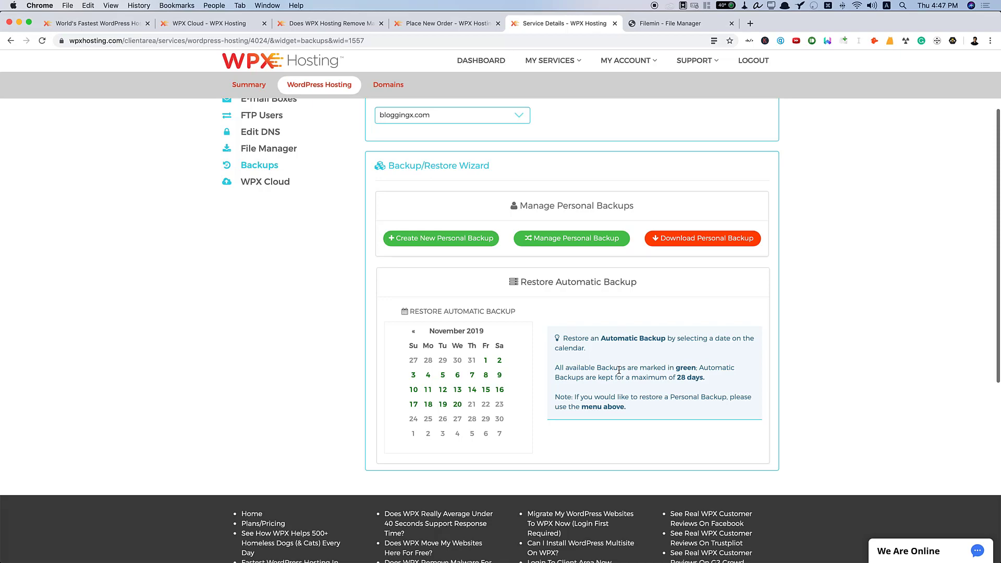
{"action": "scroll", "scroll_direction": "up", "scroll_amount": 3}
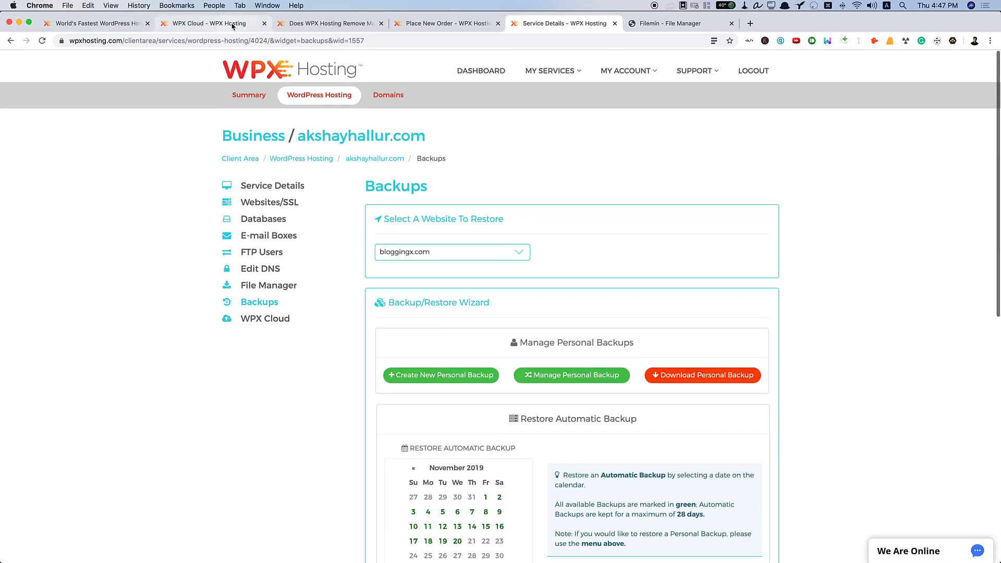
Show the WordPress hosting pricing page with the yearly Business, Professional and Elite plans
{"action": "left_click", "coordinate": [211, 23]}
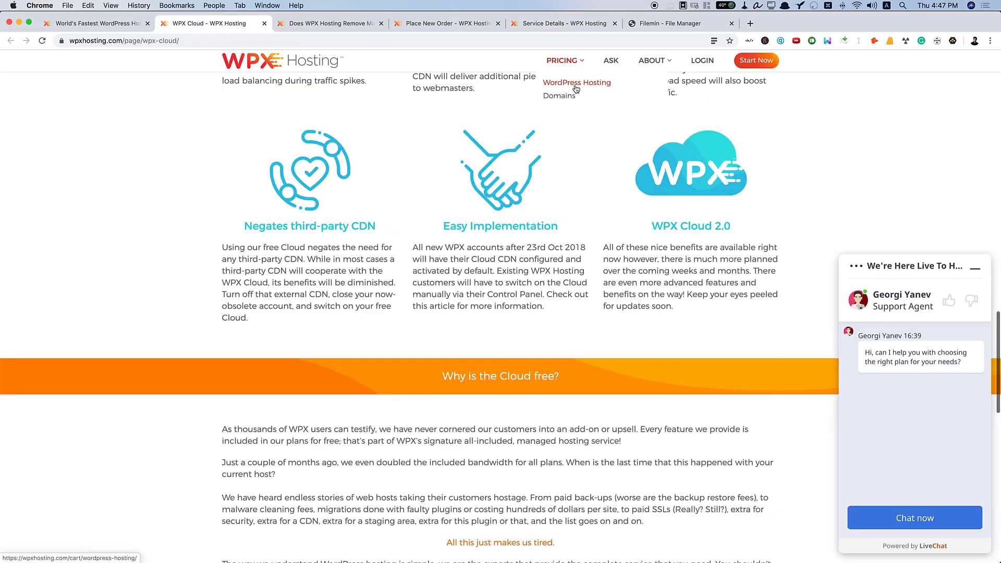
{"action": "left_click", "coordinate": [576, 82]}
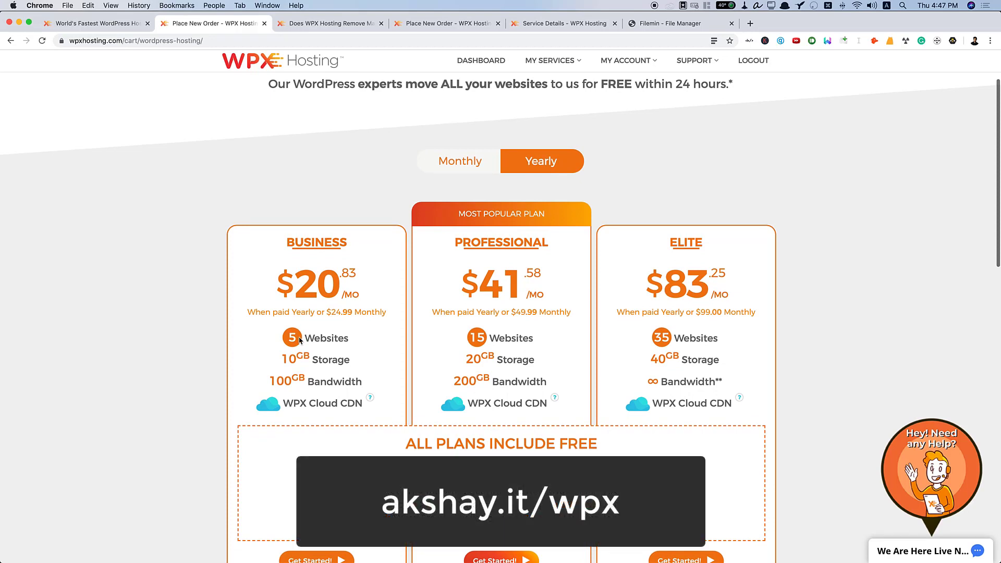
{"action": "mouse_move", "coordinate": [313, 359]}
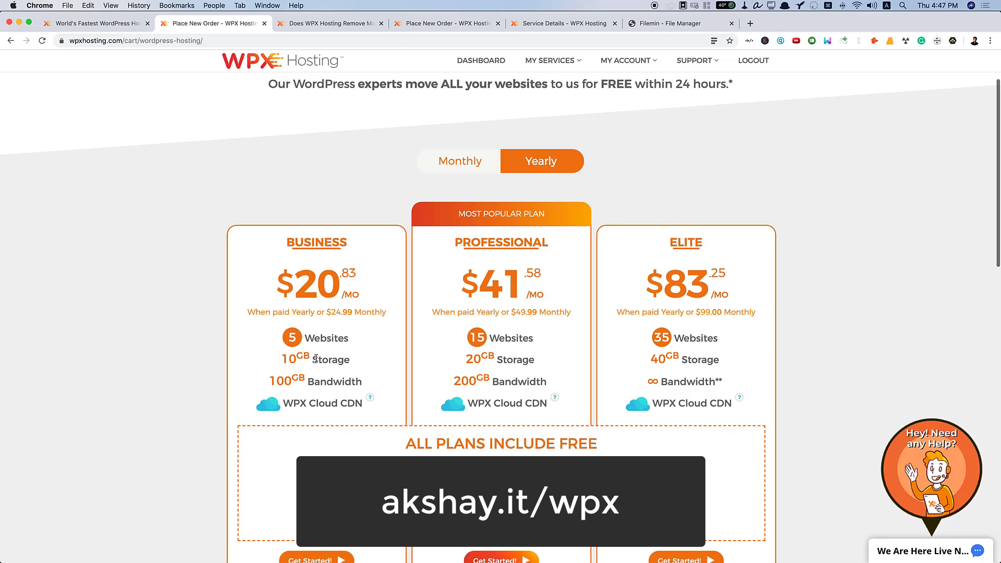
{"action": "mouse_move", "coordinate": [692, 239]}
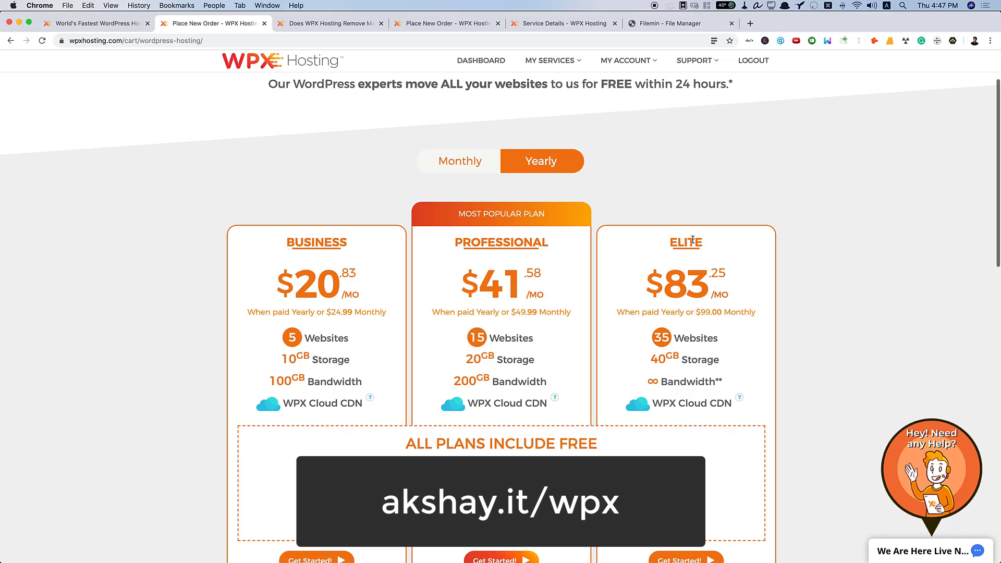
{"action": "mouse_move", "coordinate": [783, 341]}
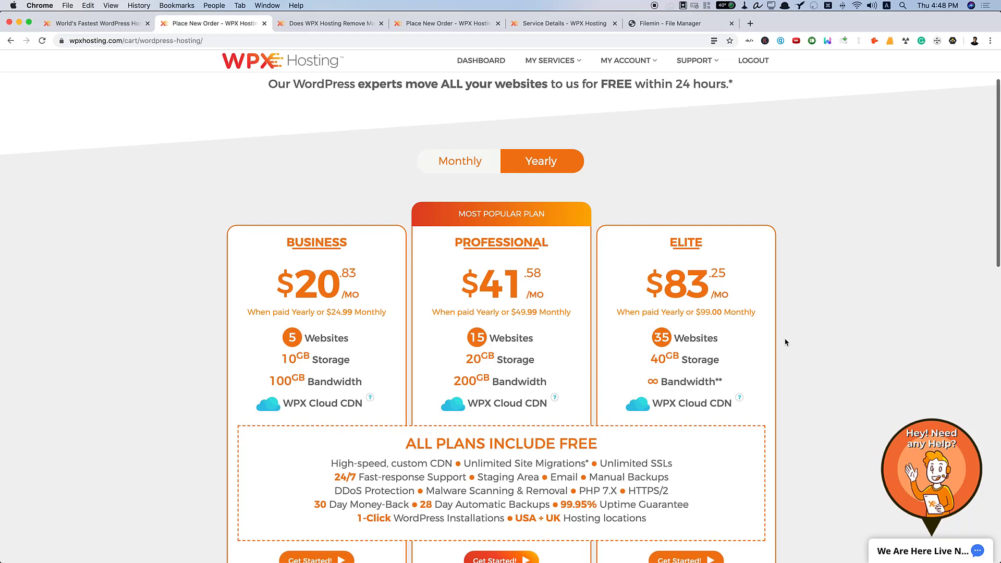
{"action": "mouse_move", "coordinate": [916, 248]}
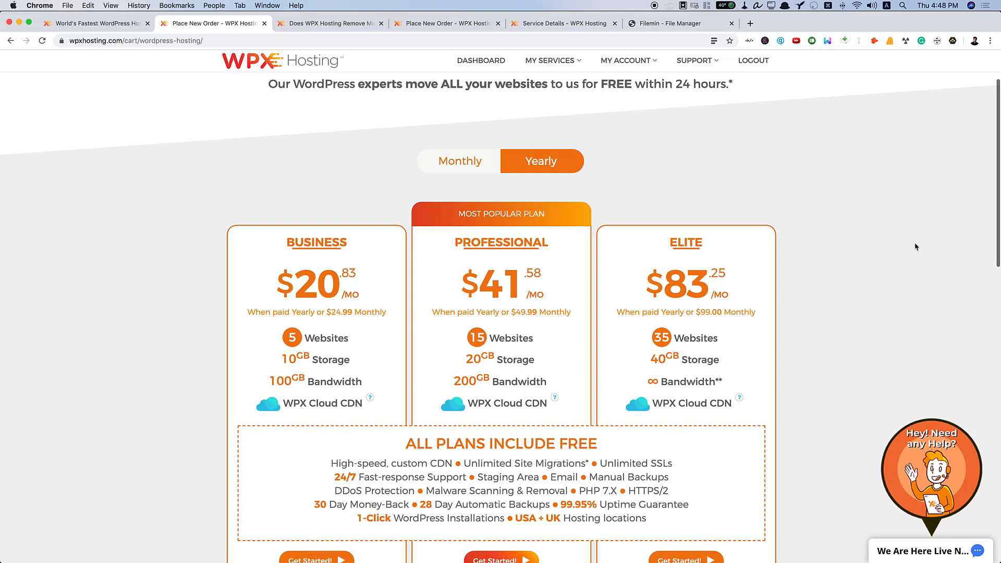
{"action": "mouse_move", "coordinate": [714, 355]}
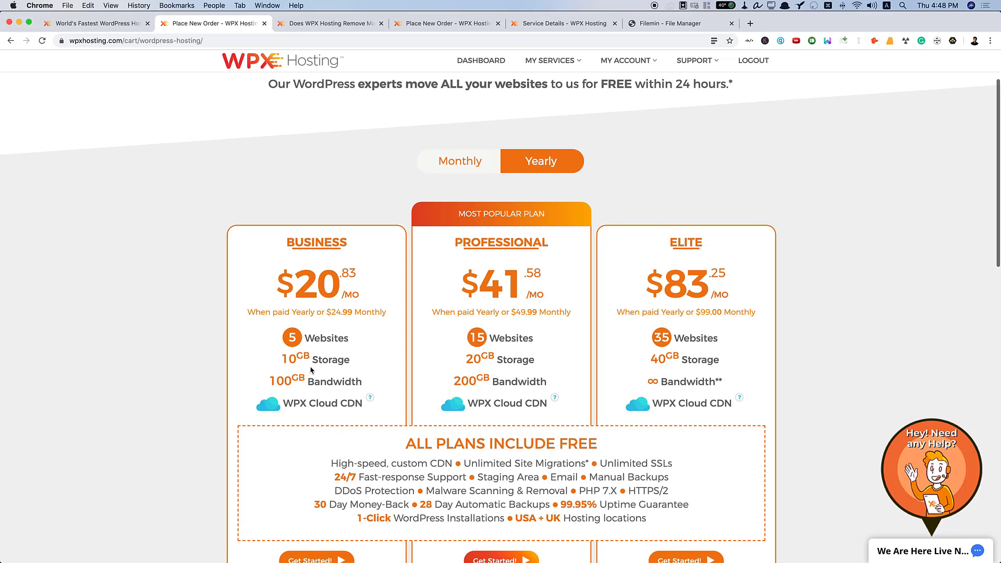
{"action": "mouse_move", "coordinate": [352, 336]}
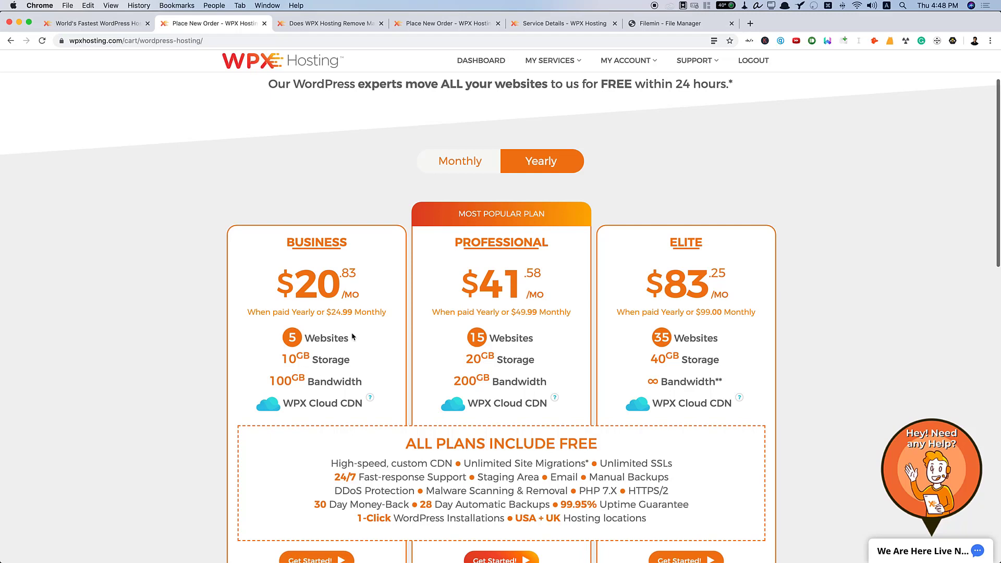
{"action": "mouse_move", "coordinate": [350, 339]}
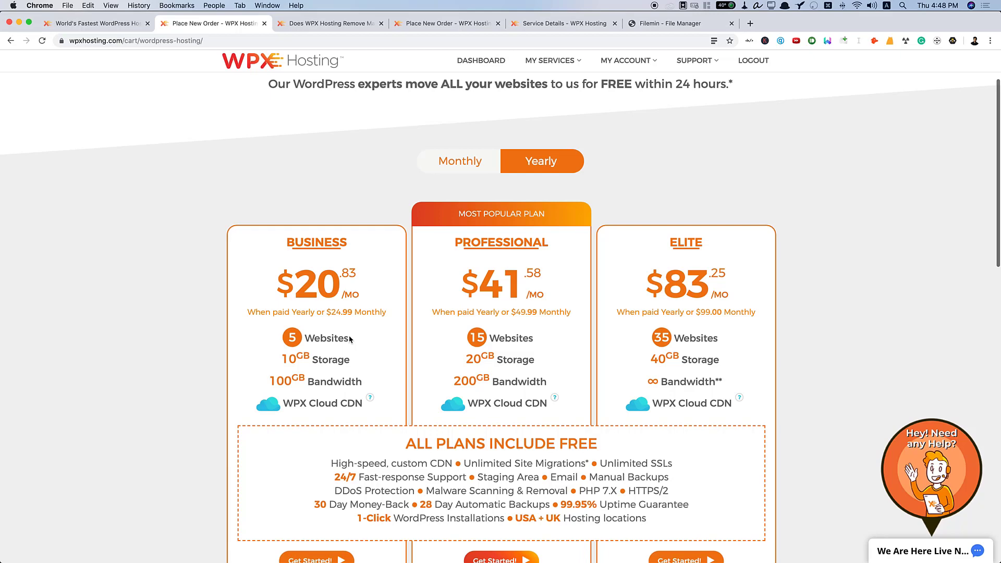
{"action": "scroll", "scroll_direction": "down", "scroll_amount": 3}
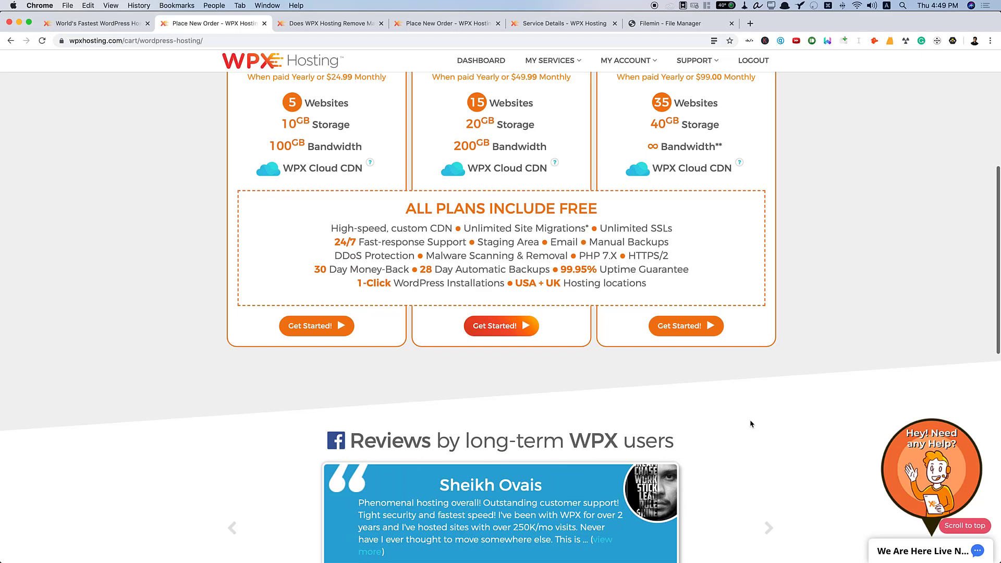
{"action": "left_click", "coordinate": [769, 528]}
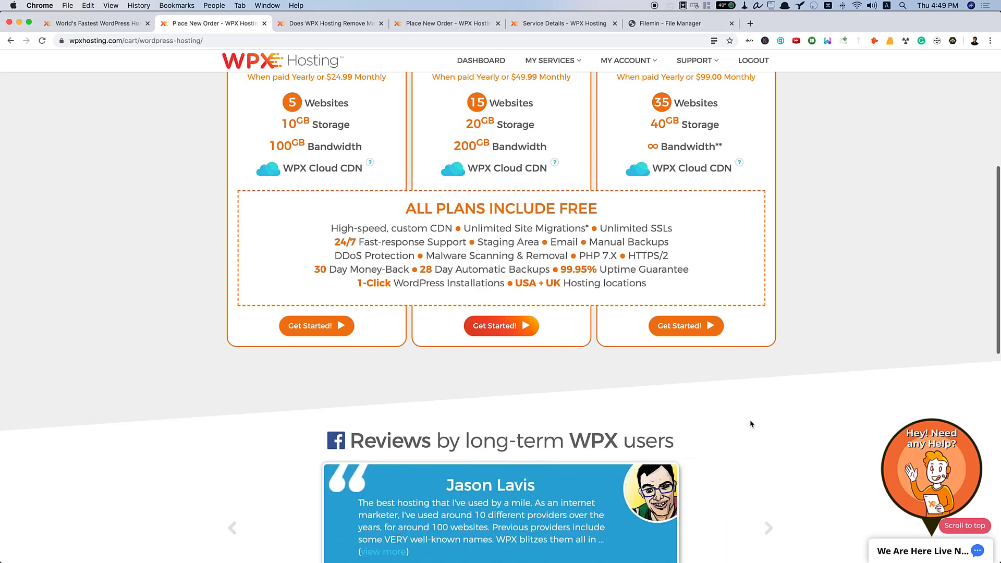
{"action": "mouse_move", "coordinate": [759, 433]}
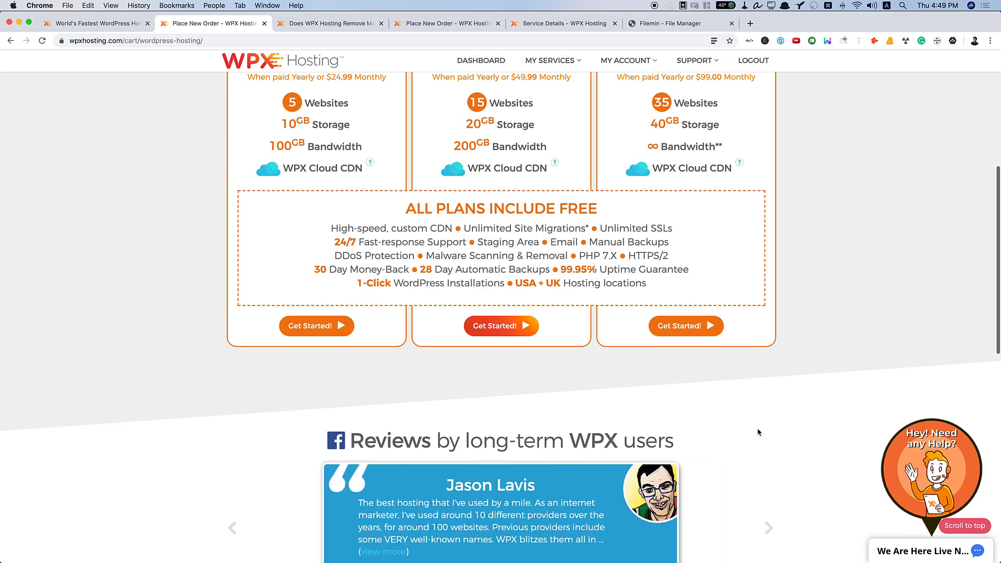
{"action": "mouse_move", "coordinate": [341, 266]}
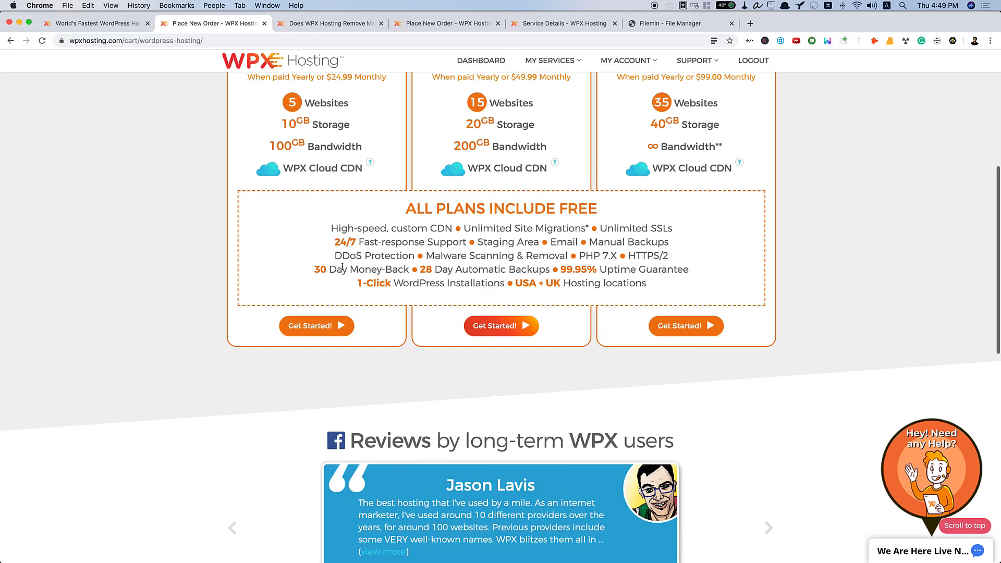
{"action": "scroll", "scroll_direction": "up", "scroll_amount": 3}
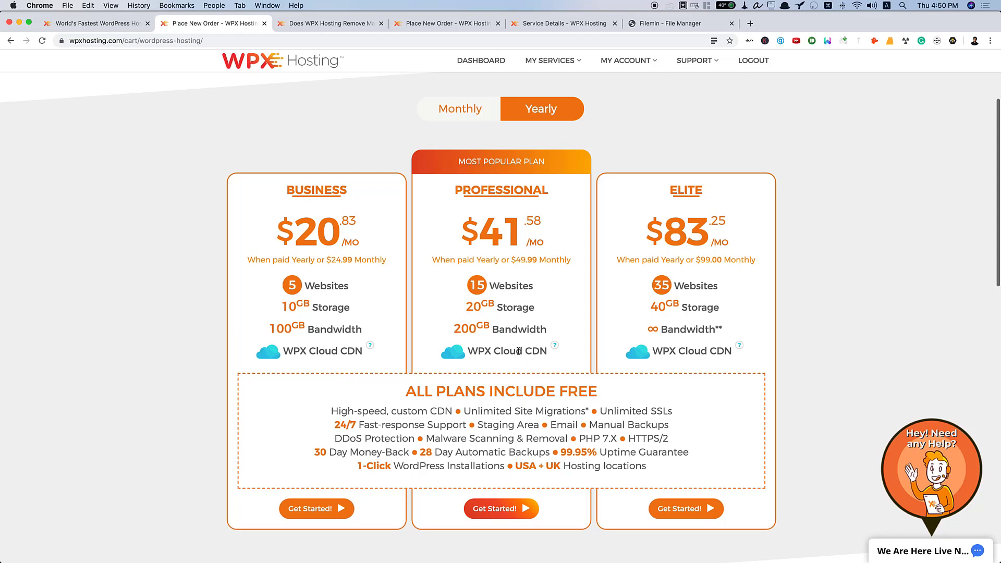
{"action": "mouse_move", "coordinate": [603, 477]}
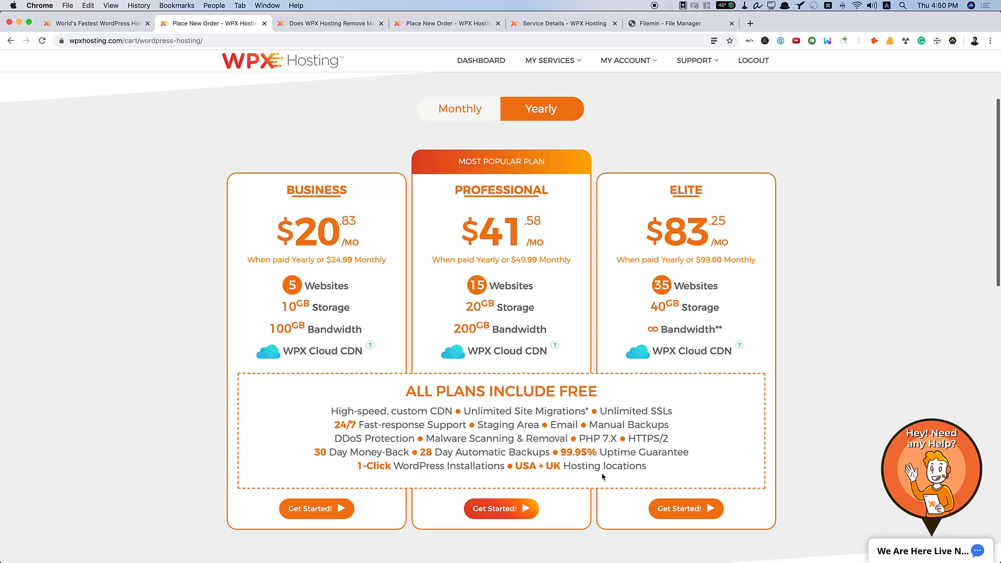